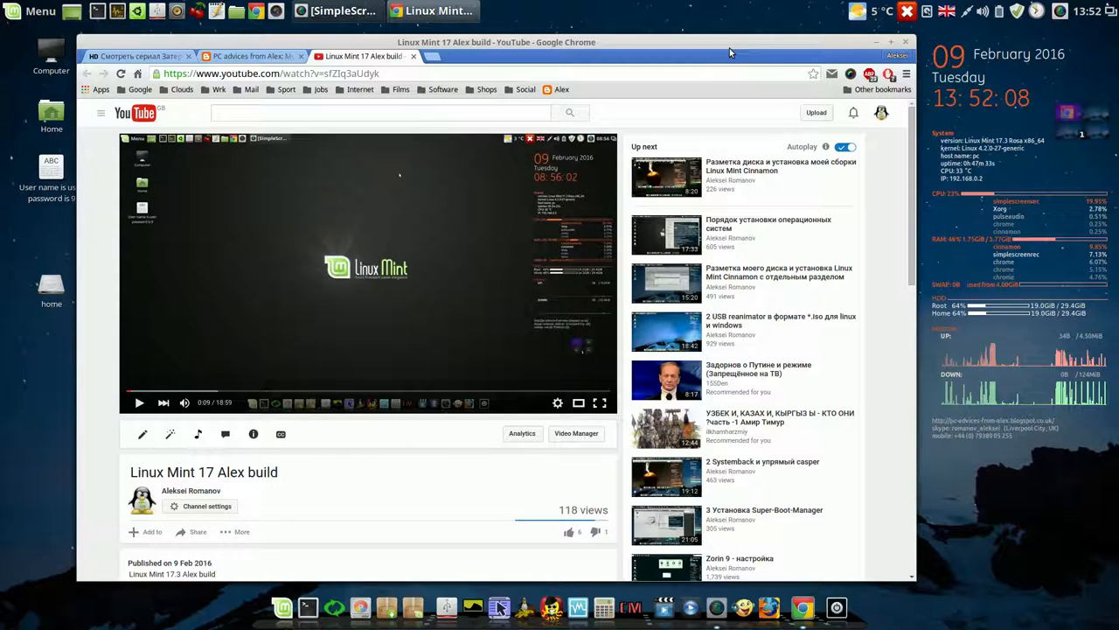
mouse_move(439, 168)
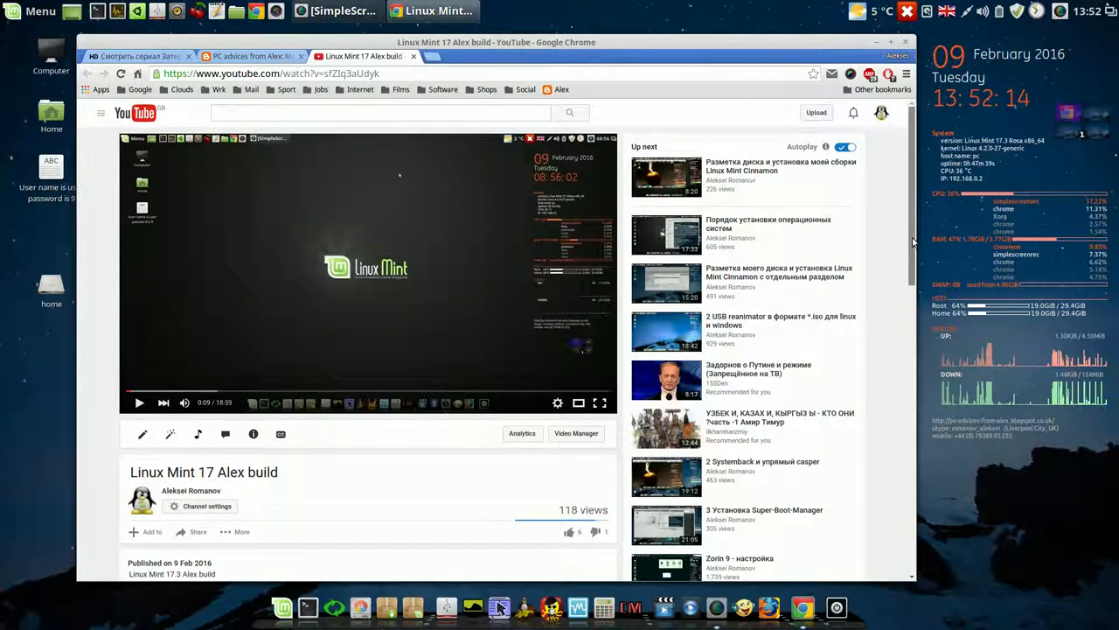
Scroll the video page down to the description showing the blog link
scroll("down", 3)
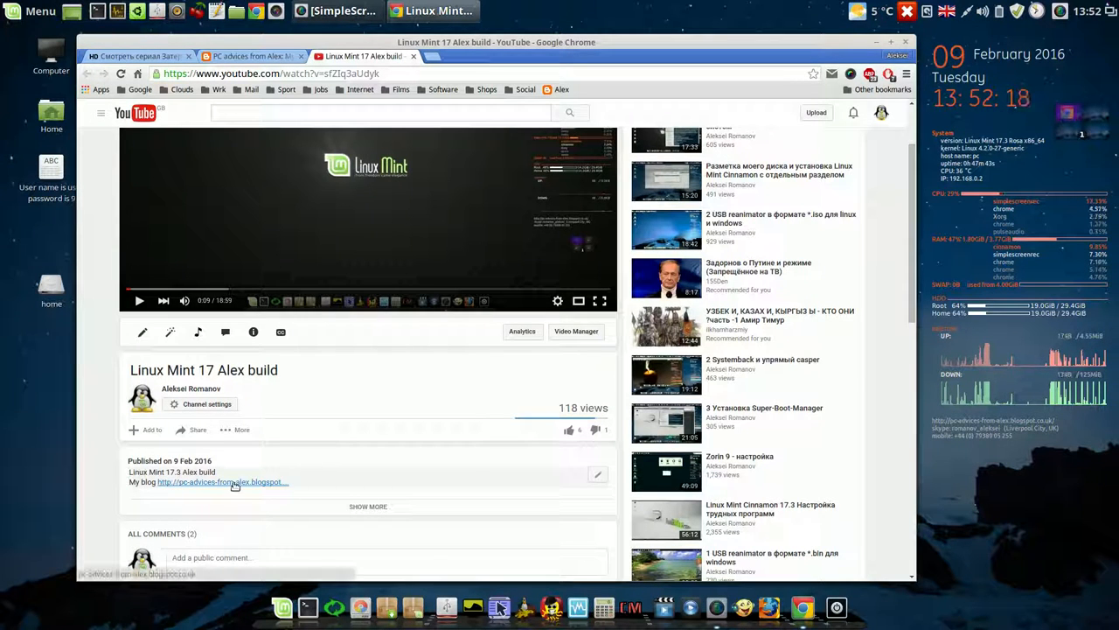
Follow the description's blog link to the PC advices from Alex blog
left_click(222, 482)
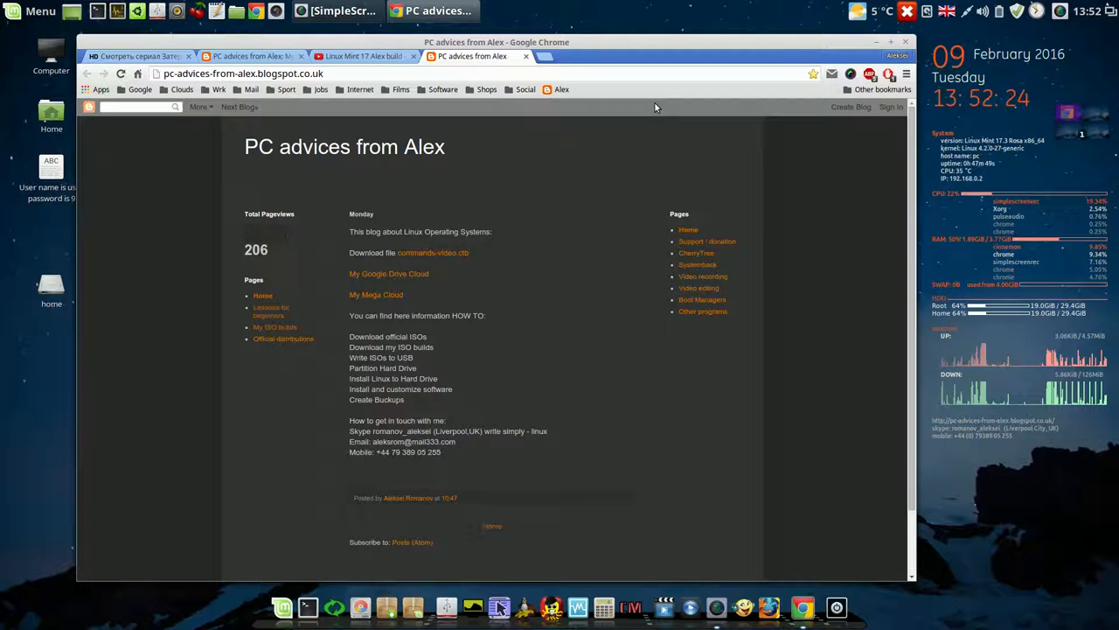
mouse_move(462, 287)
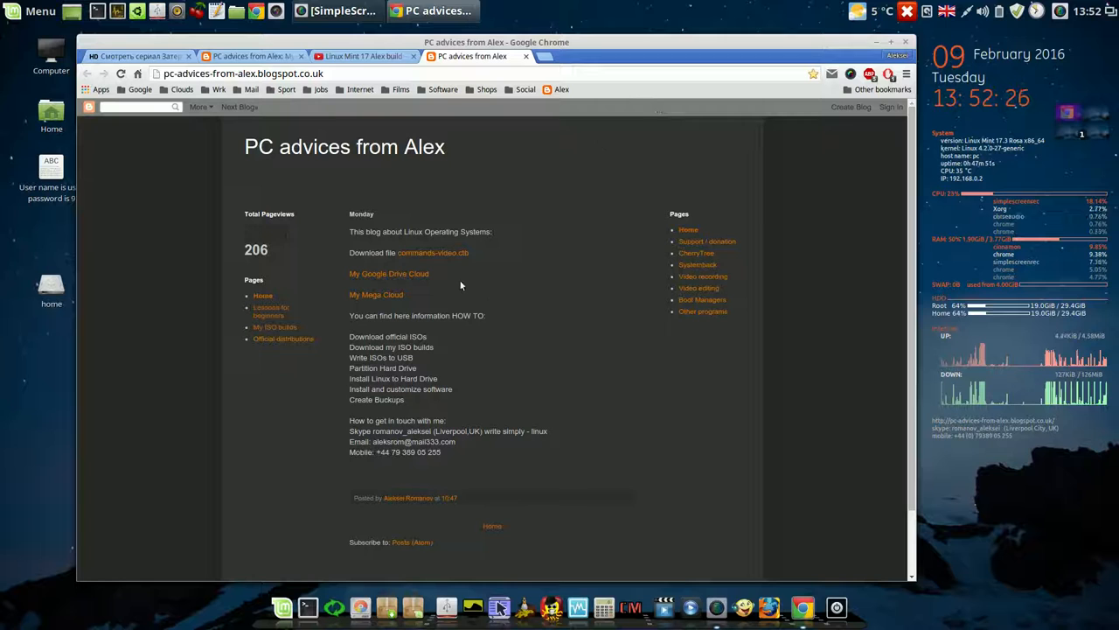
mouse_move(389, 272)
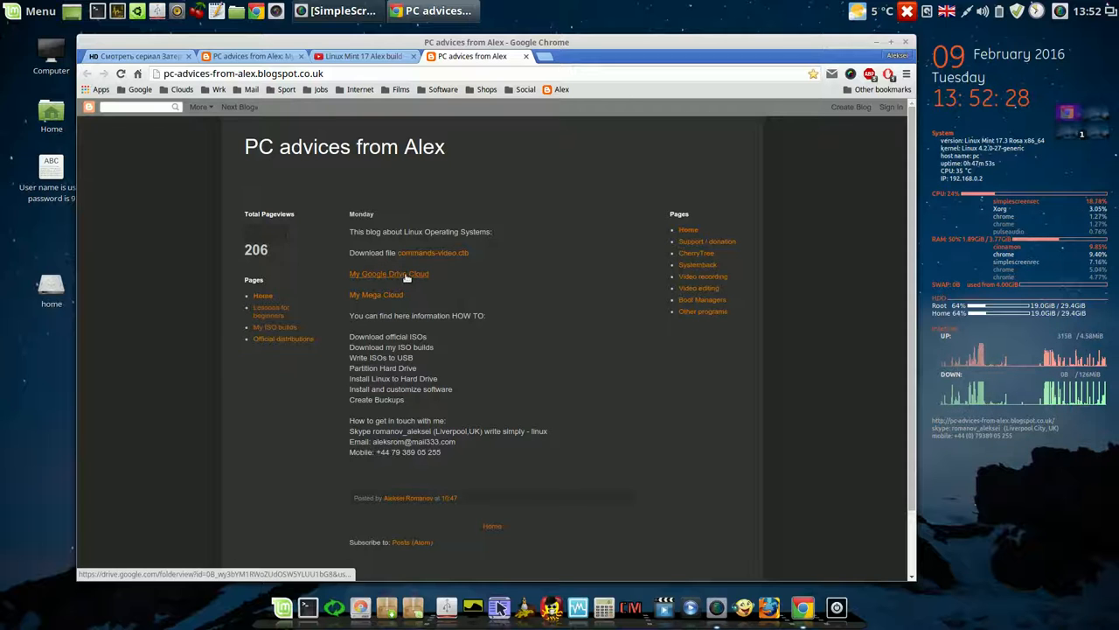
mouse_move(376, 294)
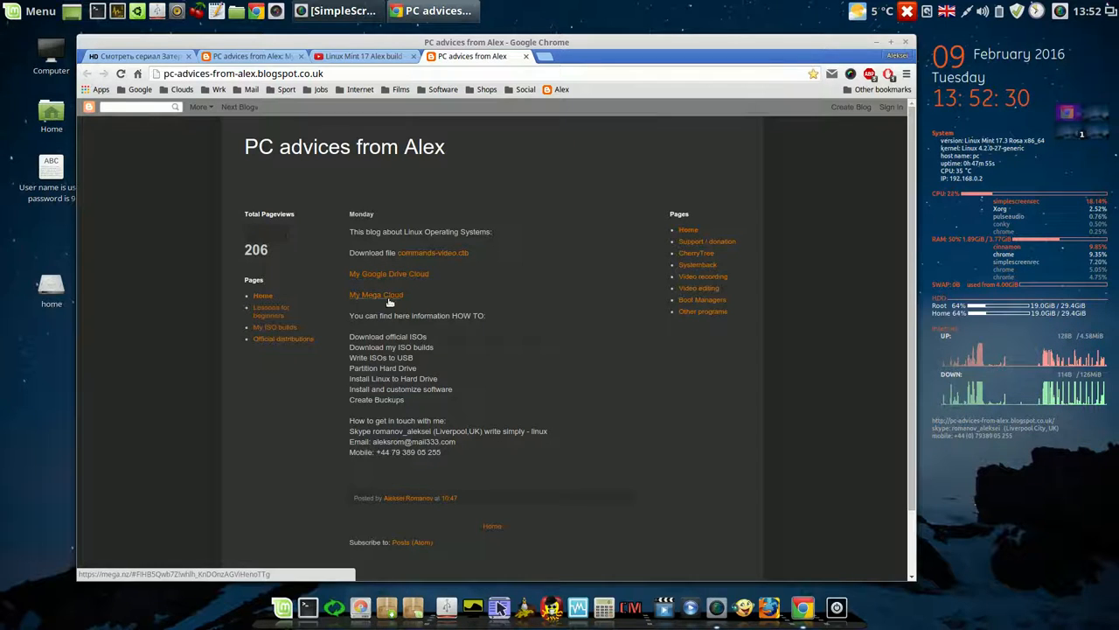
mouse_move(388, 273)
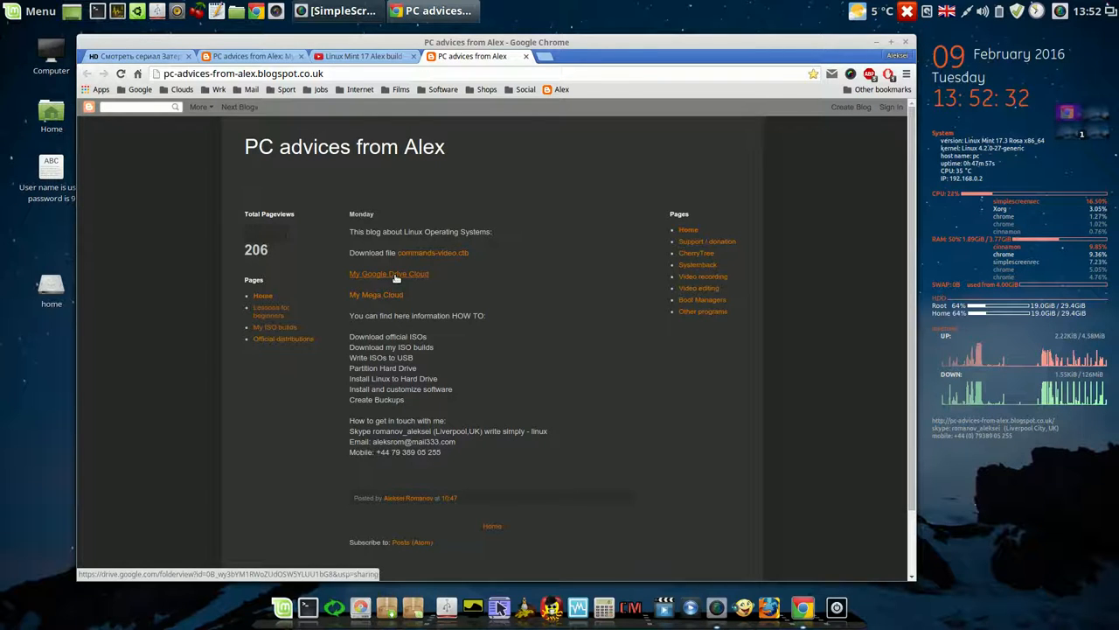
Open the author's Google Drive folder from the blog and switch it to list view
left_click(389, 273)
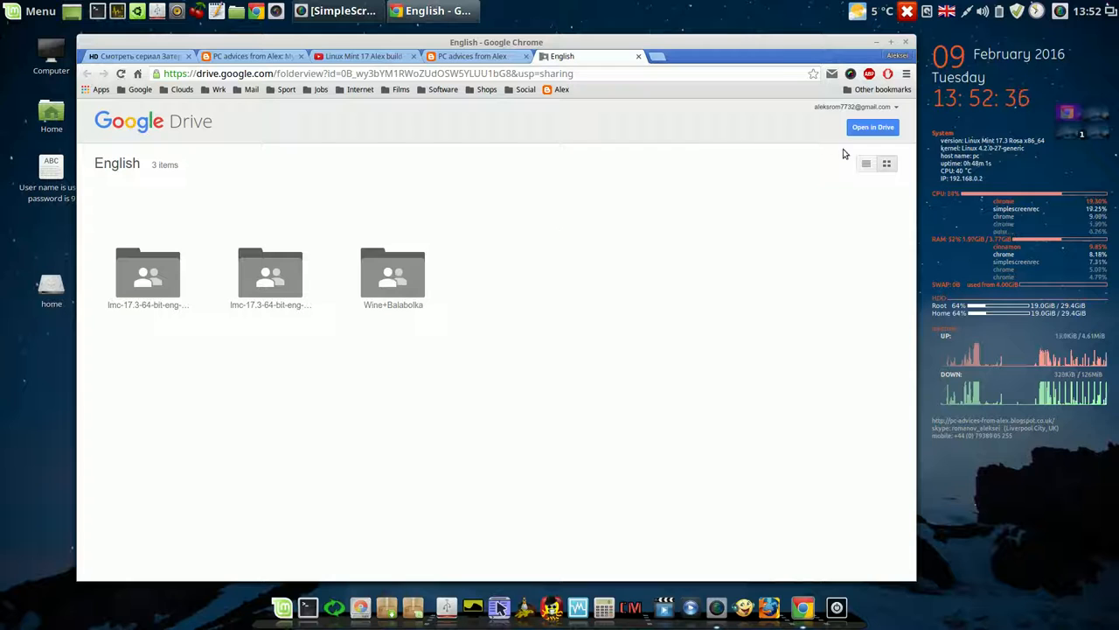
left_click(866, 164)
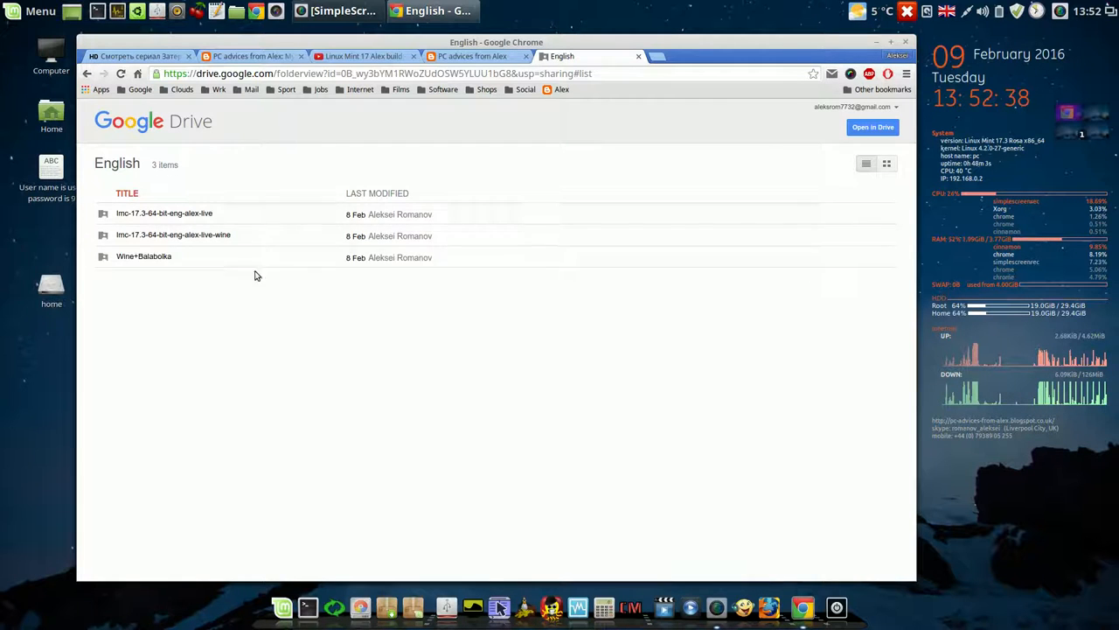
mouse_move(228, 213)
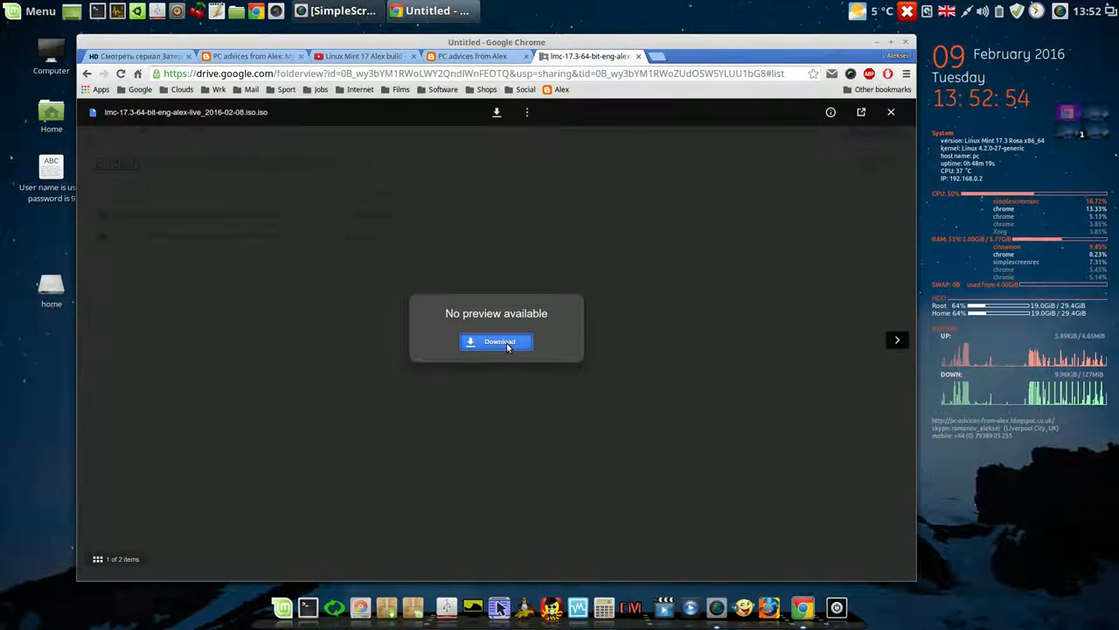
Download the lmc-17.3 64-bit ISO, confirming past the virus-scan warning
left_click(496, 341)
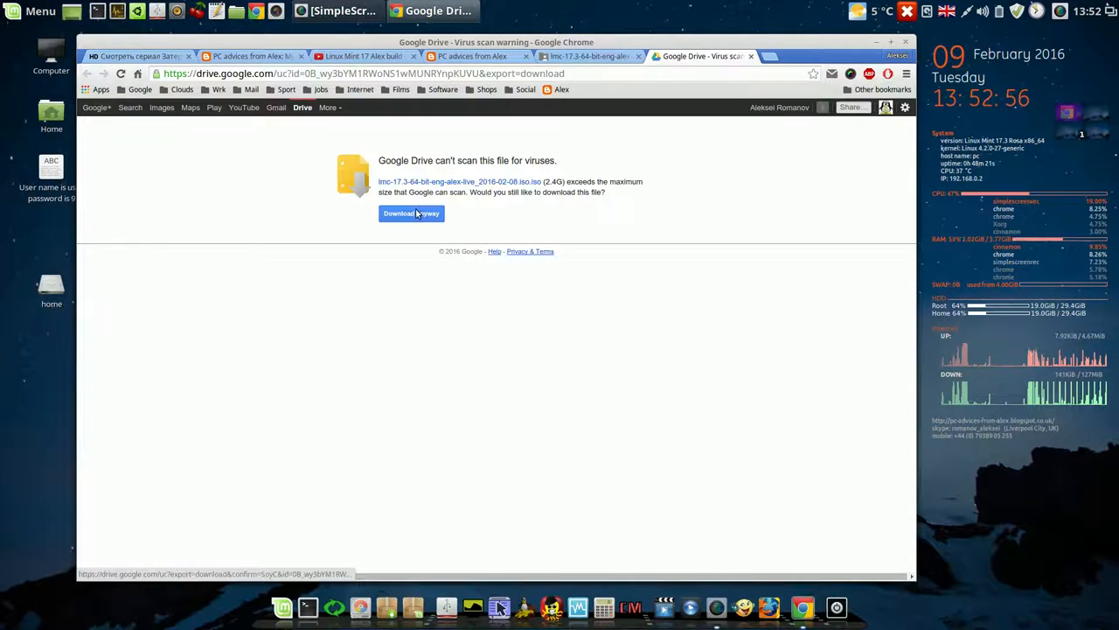
left_click(411, 214)
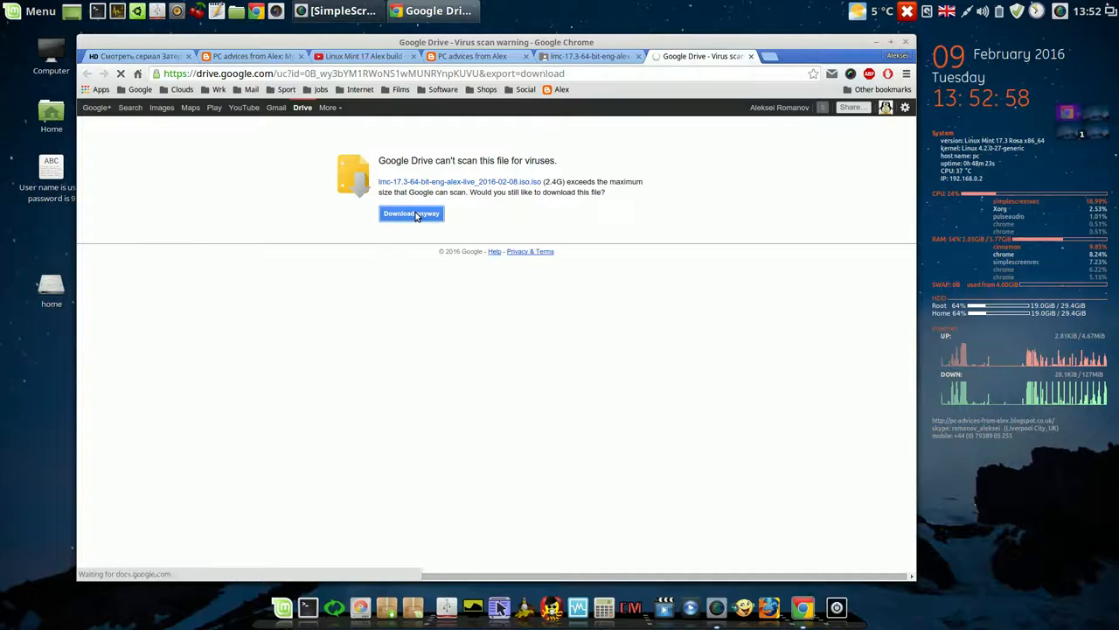
left_click(411, 213)
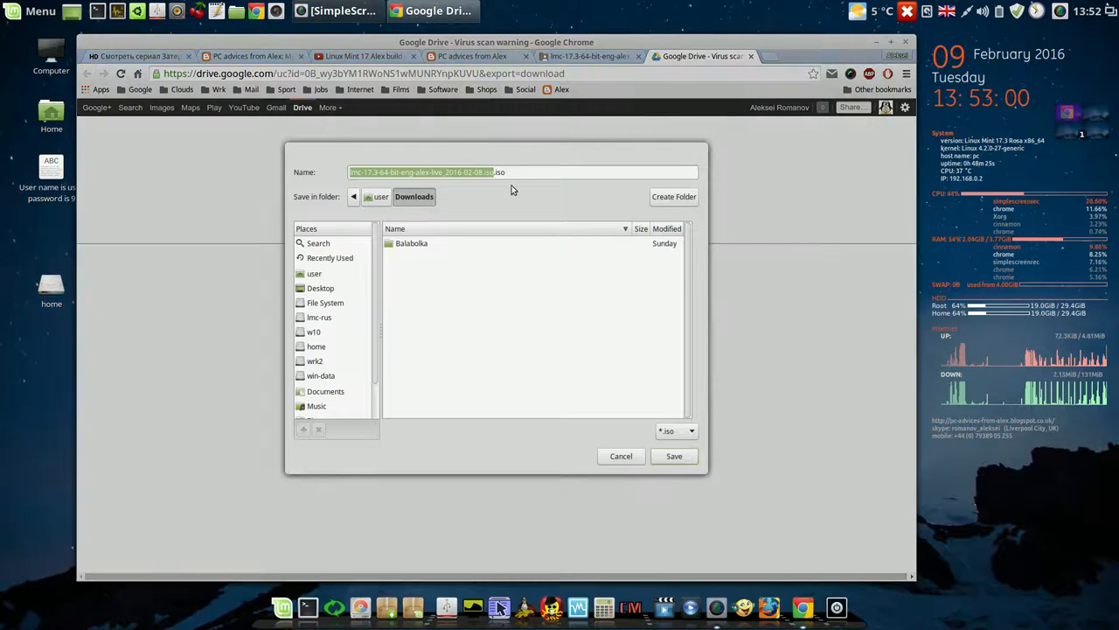
left_click(675, 455)
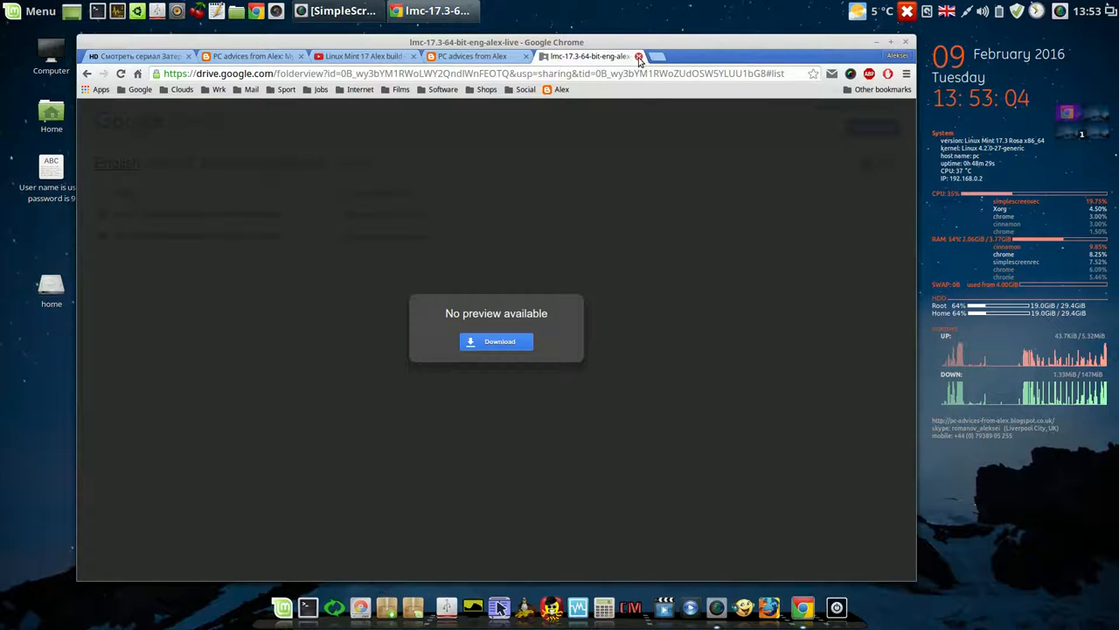
Close the Drive tab and open the author's MEGA cloud folder from the blog
left_click(640, 56)
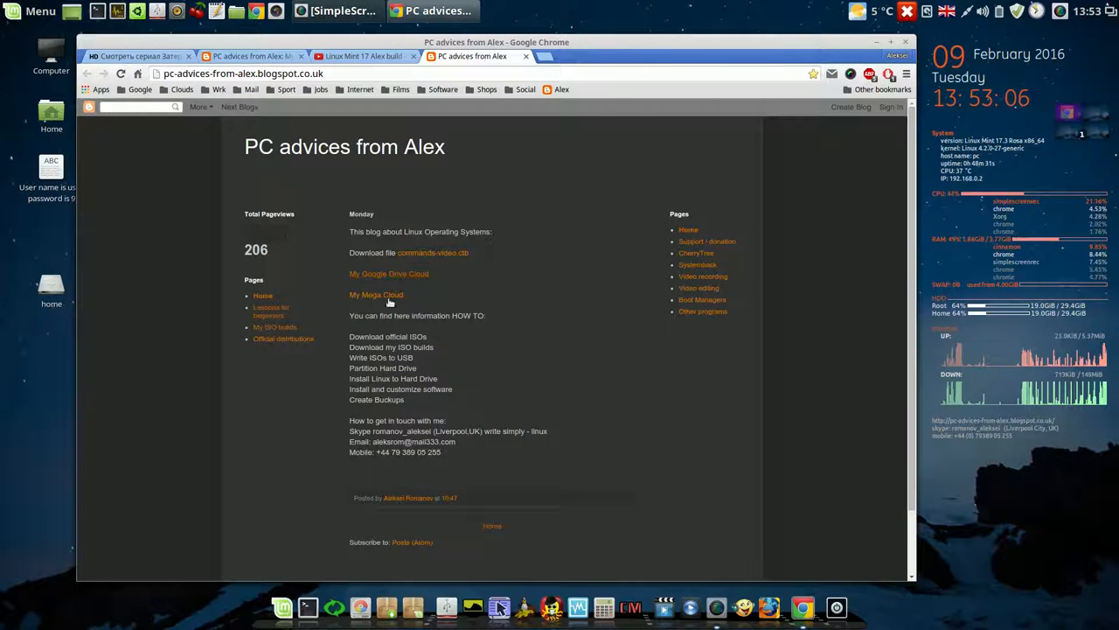
left_click(376, 294)
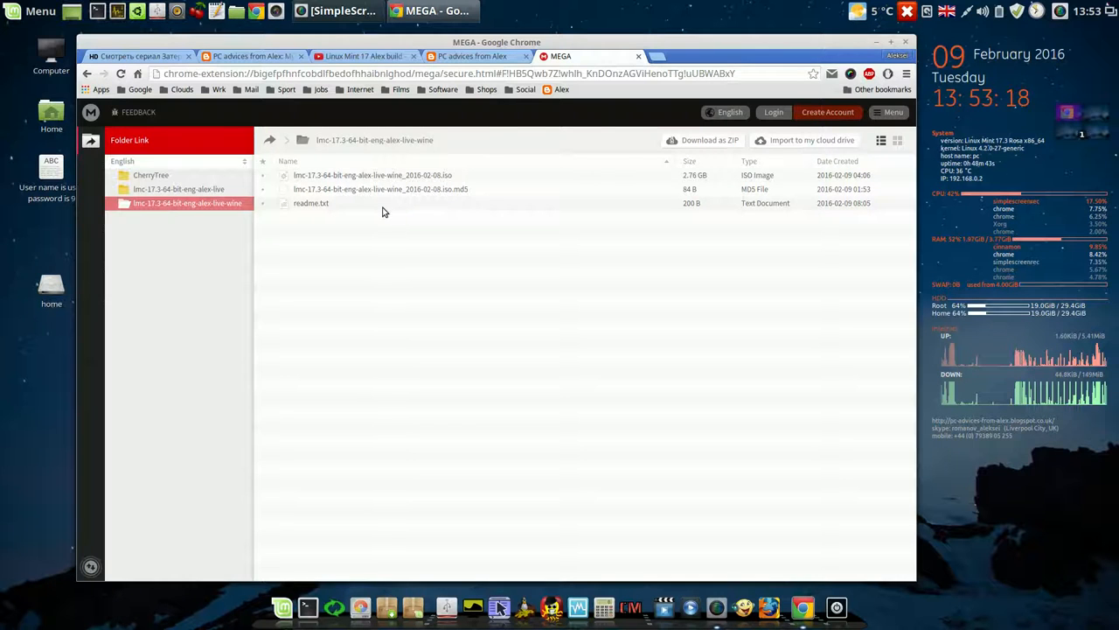
mouse_move(400, 179)
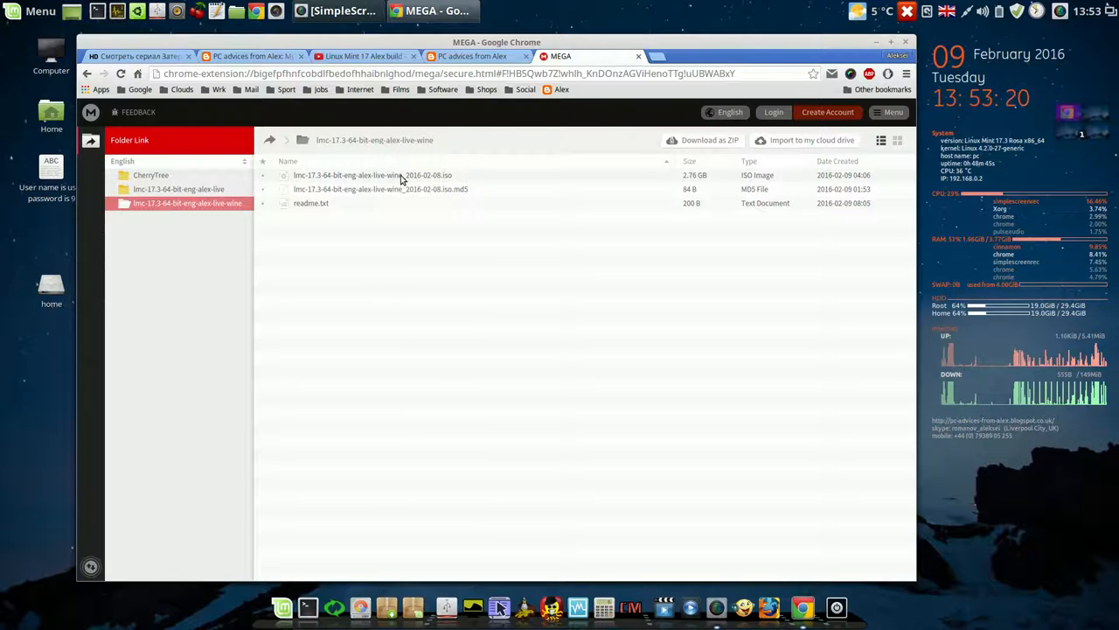
Start a standard download of the 2.76 GB ISO image in MEGA
right_click(371, 175)
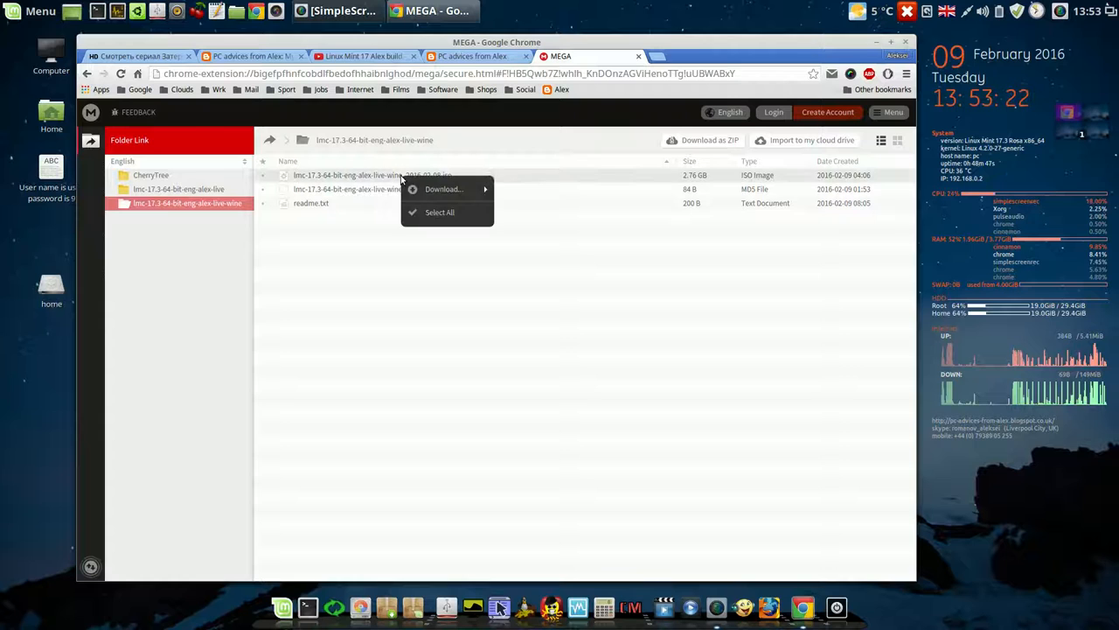
mouse_move(445, 189)
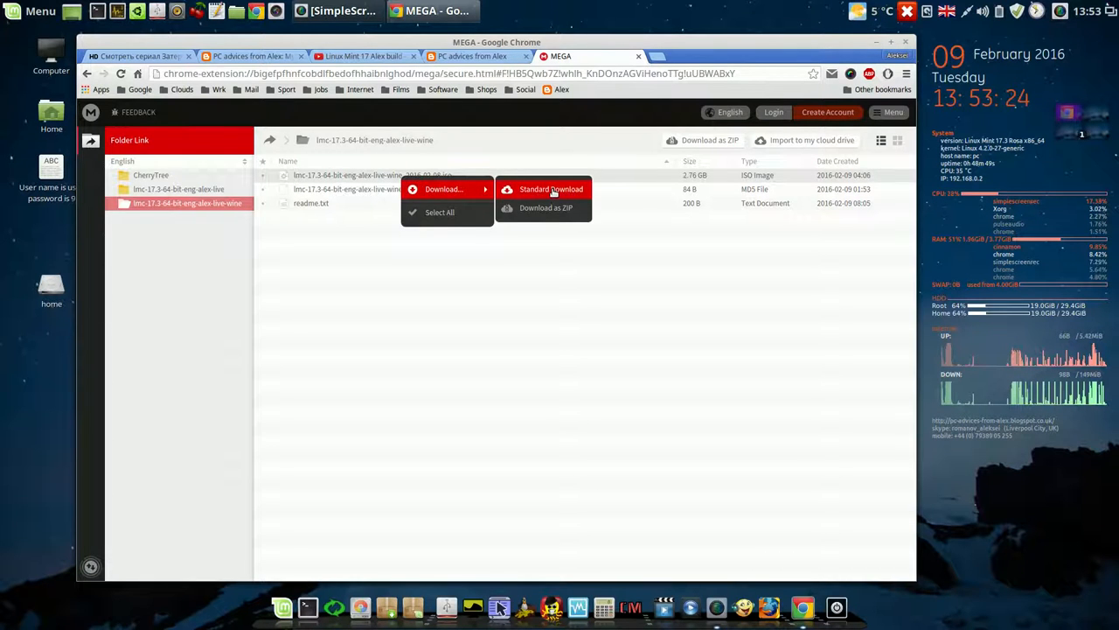
left_click(551, 189)
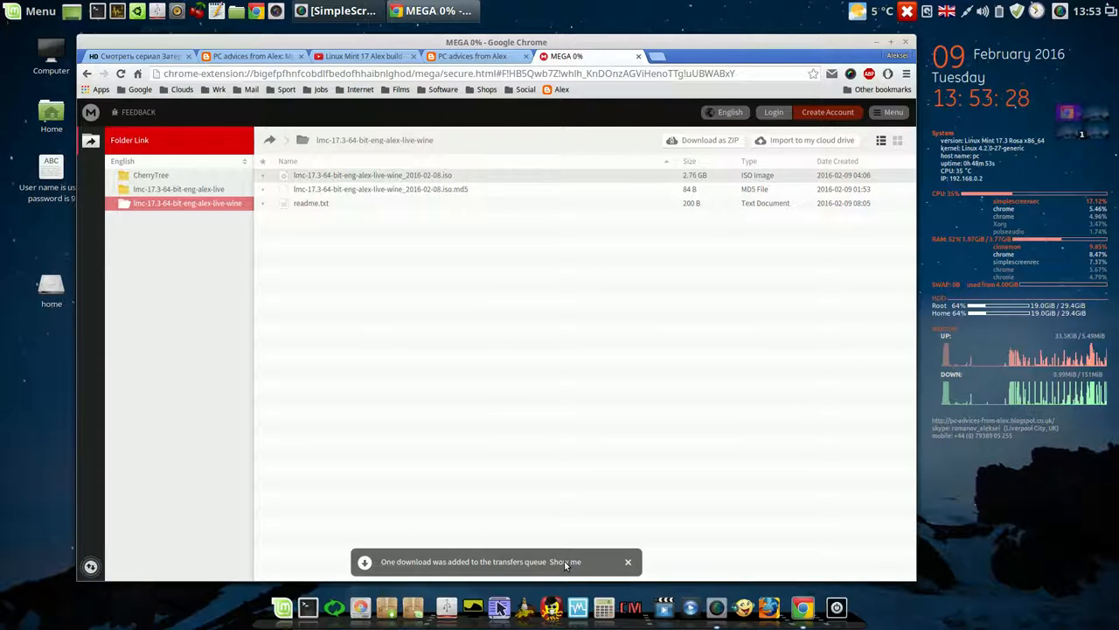
View the MEGA transfers queue and pause all running transfers
left_click(566, 561)
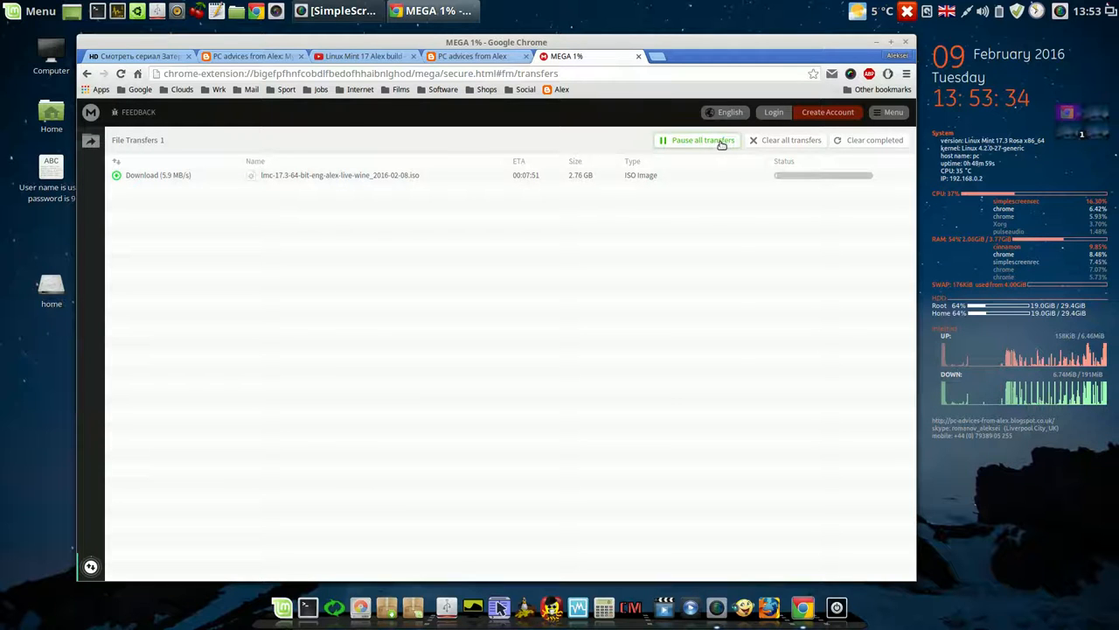
left_click(698, 140)
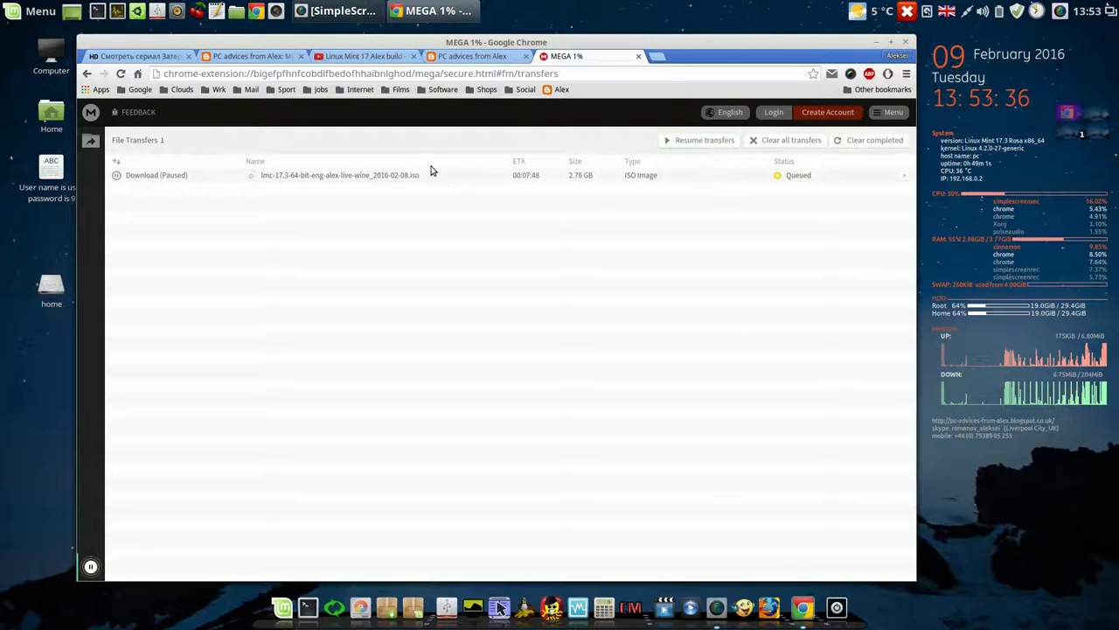
mouse_move(490, 388)
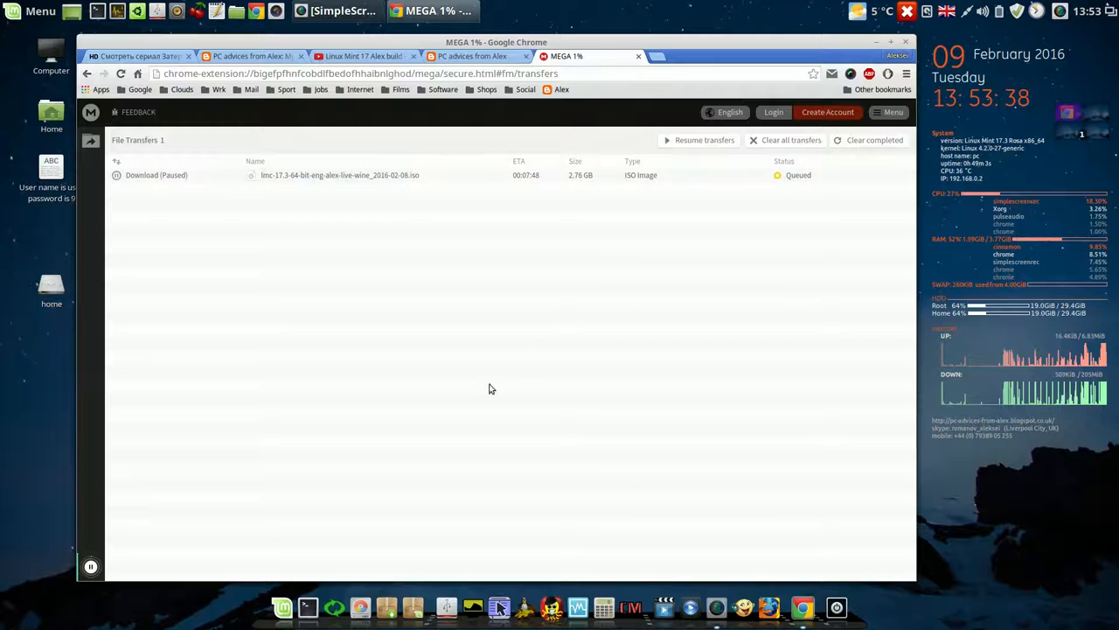
mouse_move(441, 253)
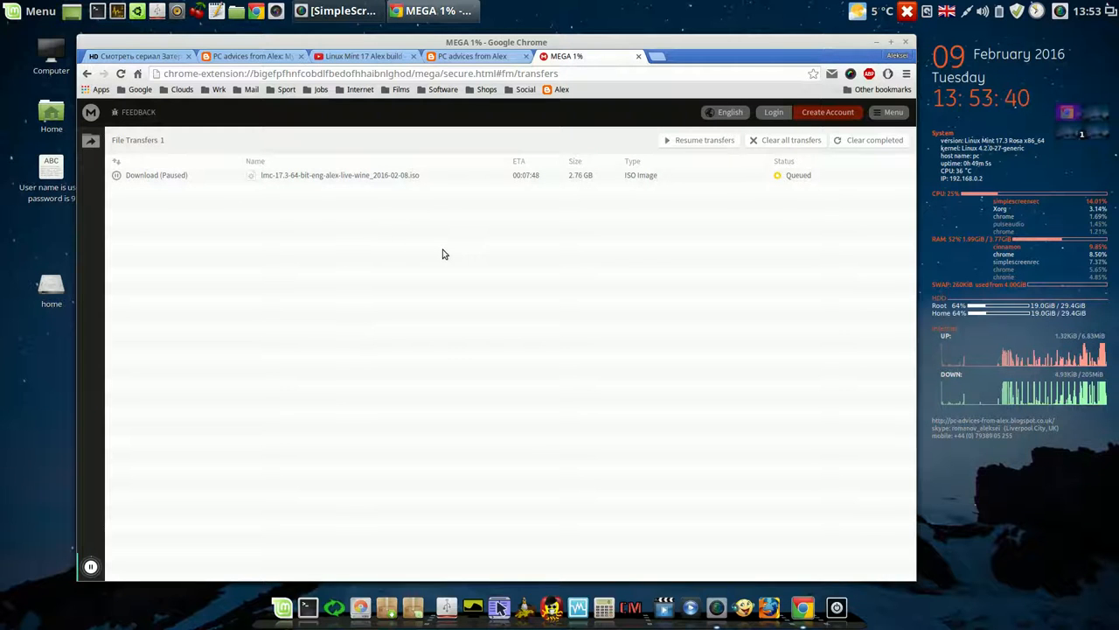
mouse_move(615, 221)
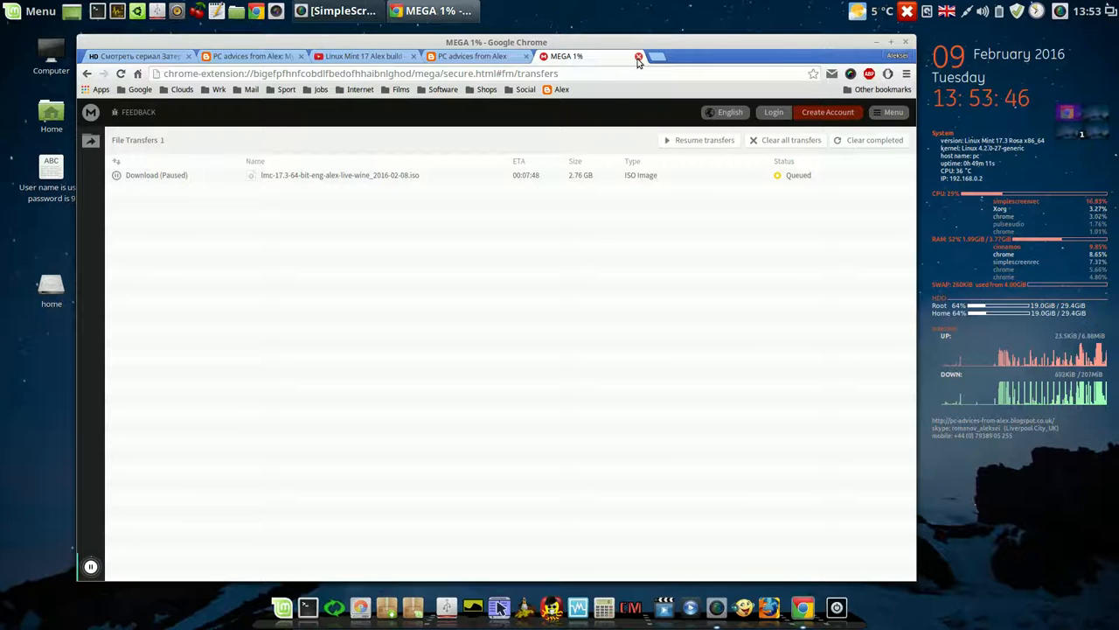
Close the MEGA transfers tab, confirming leaving despite the unfinished download
left_click(640, 56)
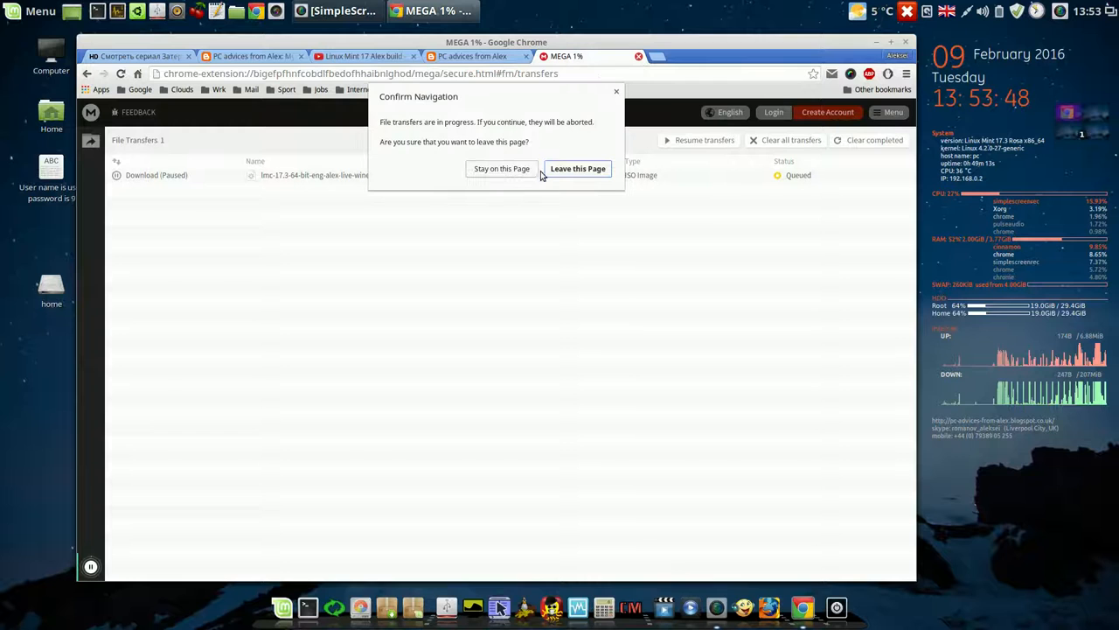
left_click(578, 168)
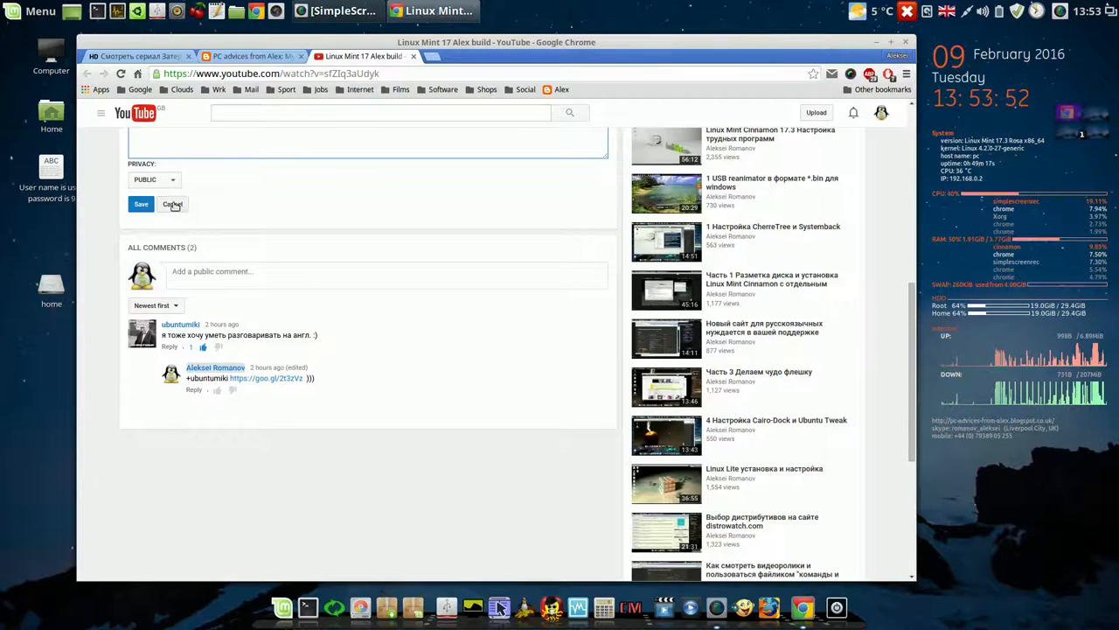
Cancel the unfinished comment edit and minimise the browser to the desktop
left_click(172, 203)
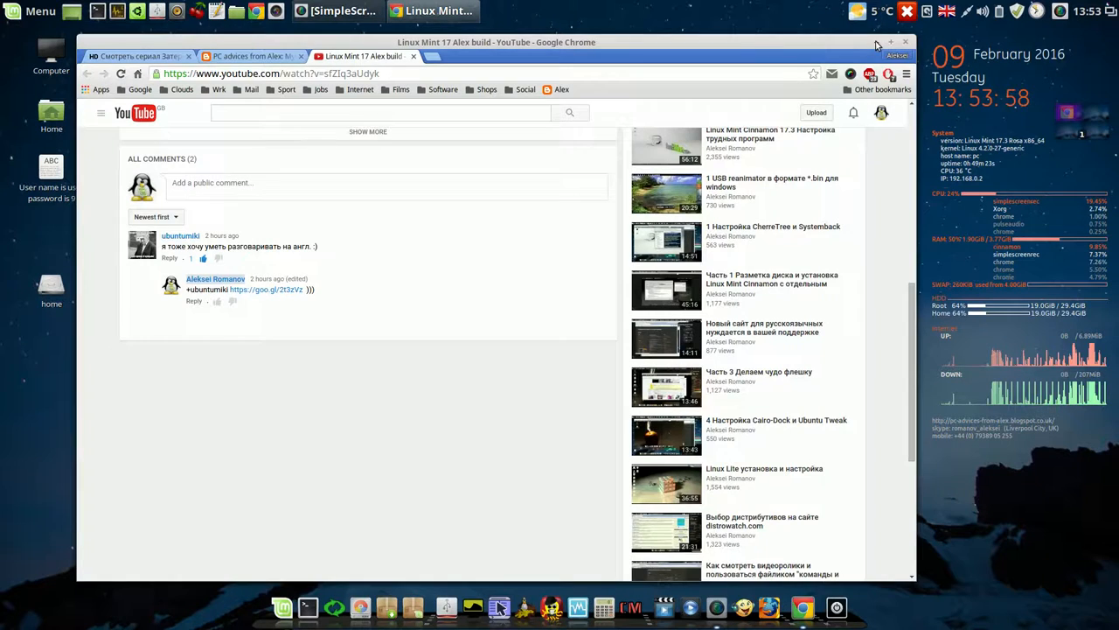
left_click(890, 42)
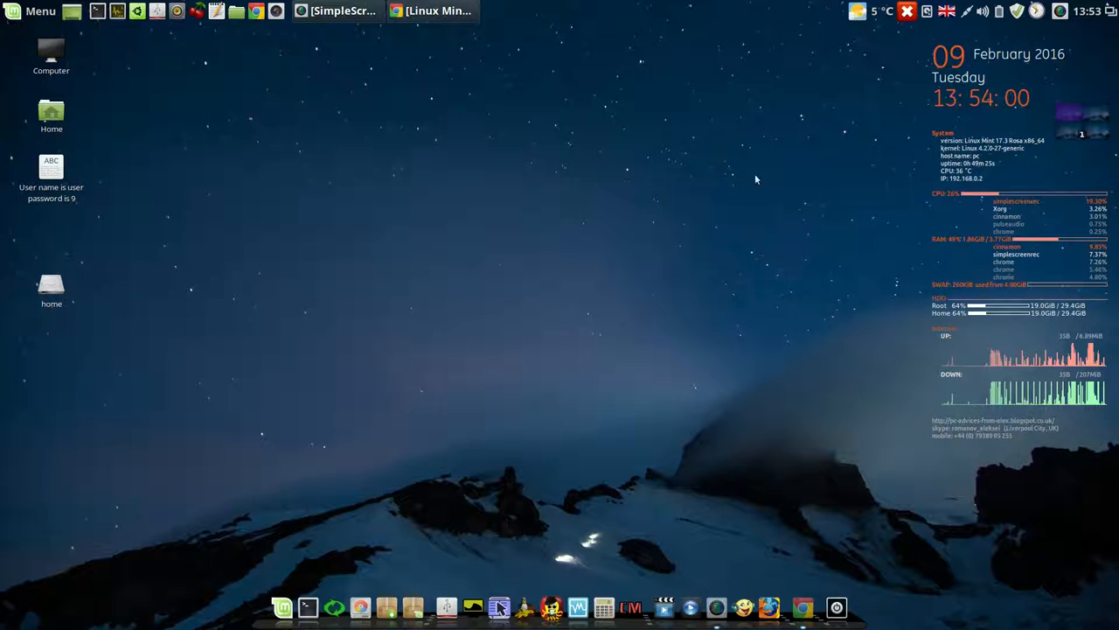
mouse_move(689, 340)
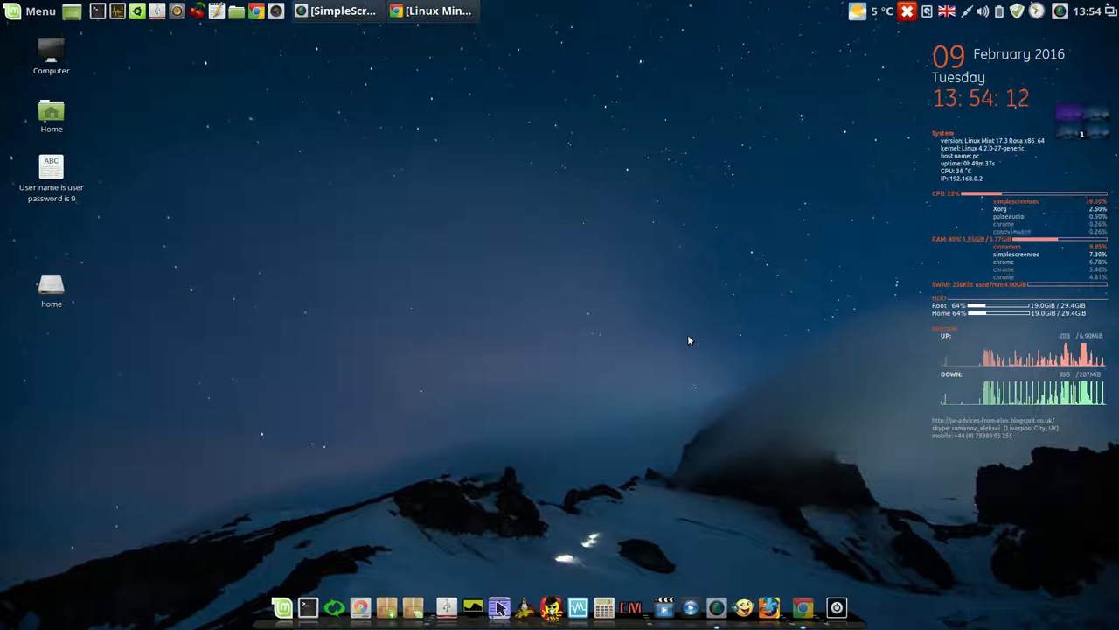
mouse_move(358, 360)
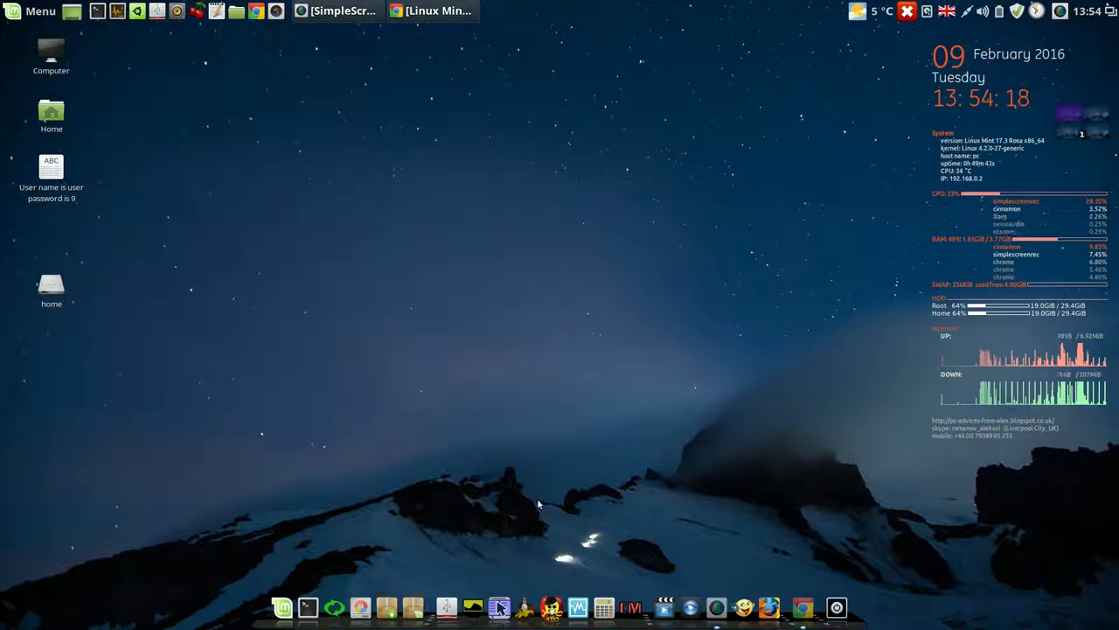
mouse_move(441, 603)
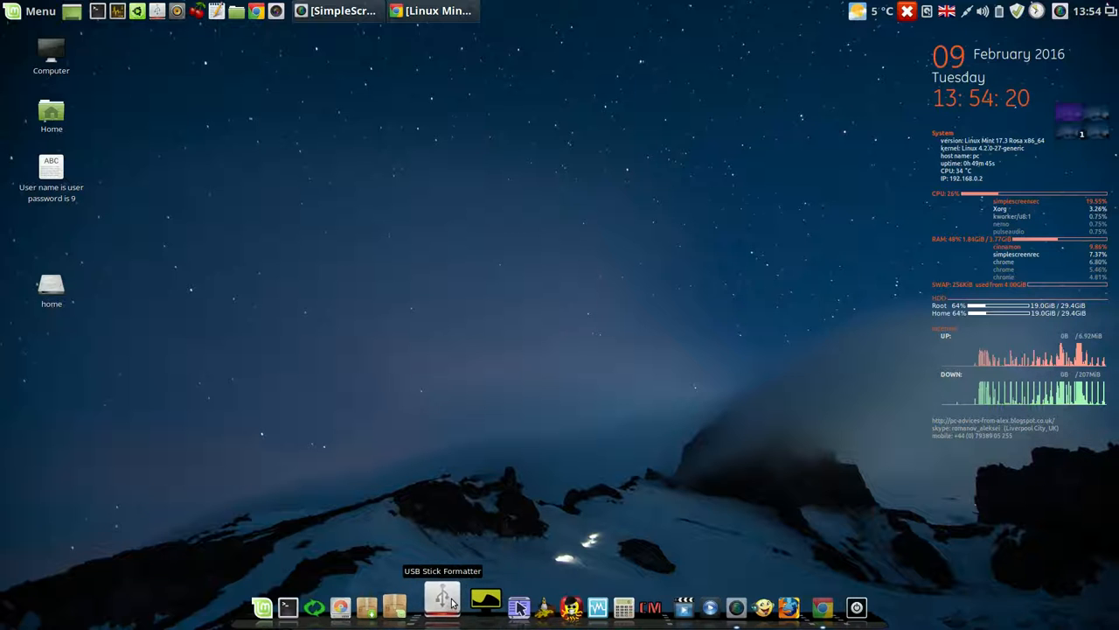
Launch USB Stick Formatter and select the TDKMedia Trans-It 4GB drive
left_click(441, 603)
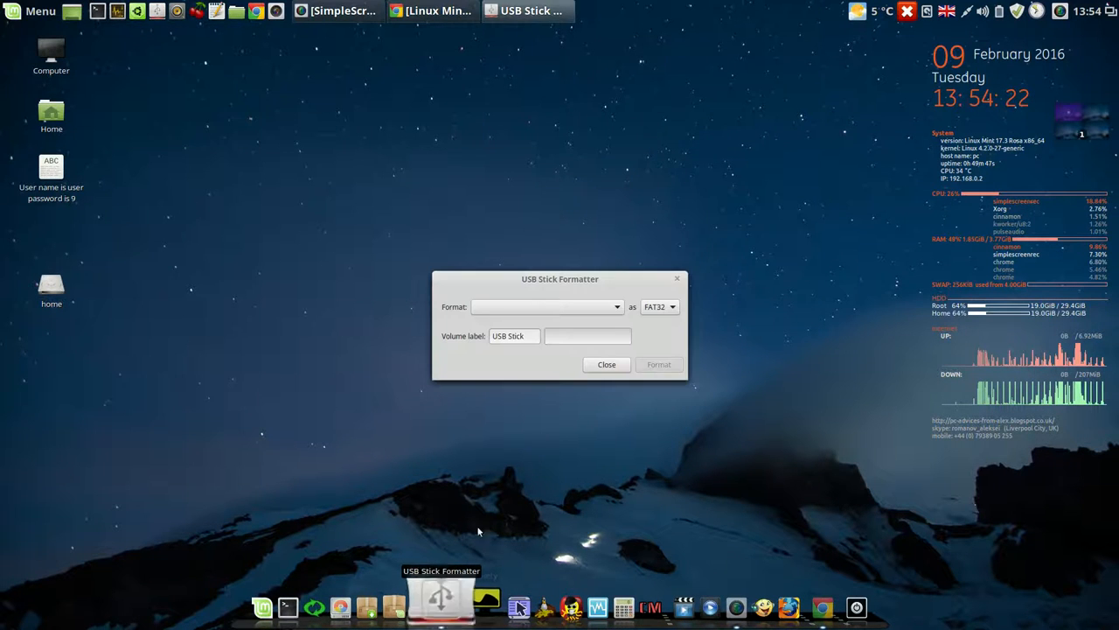
left_click(545, 306)
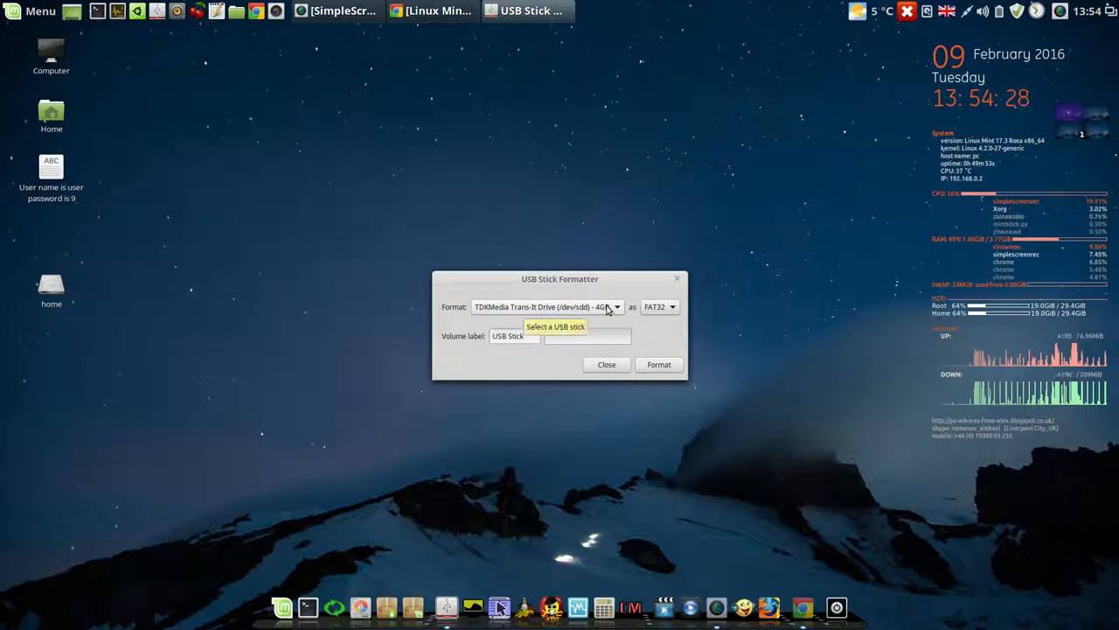
mouse_move(636, 354)
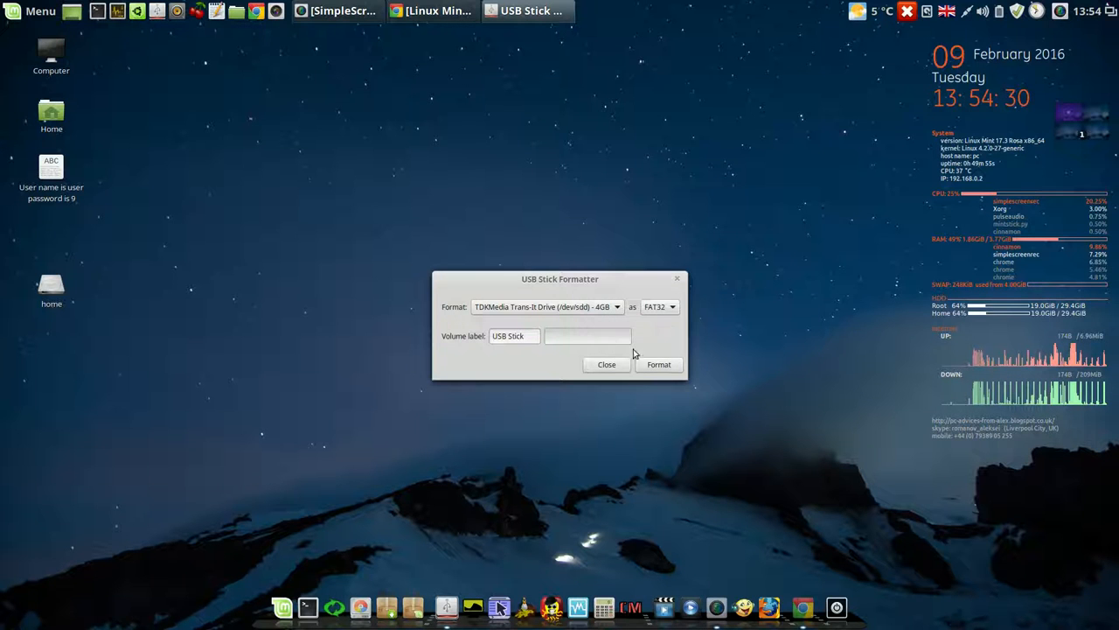
Format the drive as FAT32, authenticating with the password, then close the formatter
left_click(658, 365)
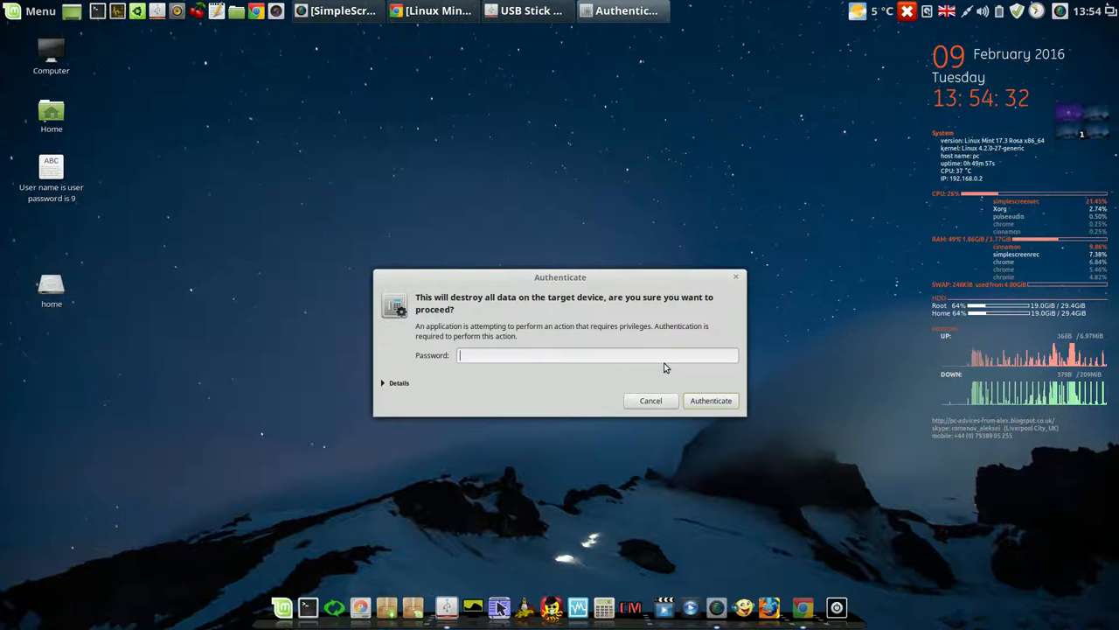
type("•")
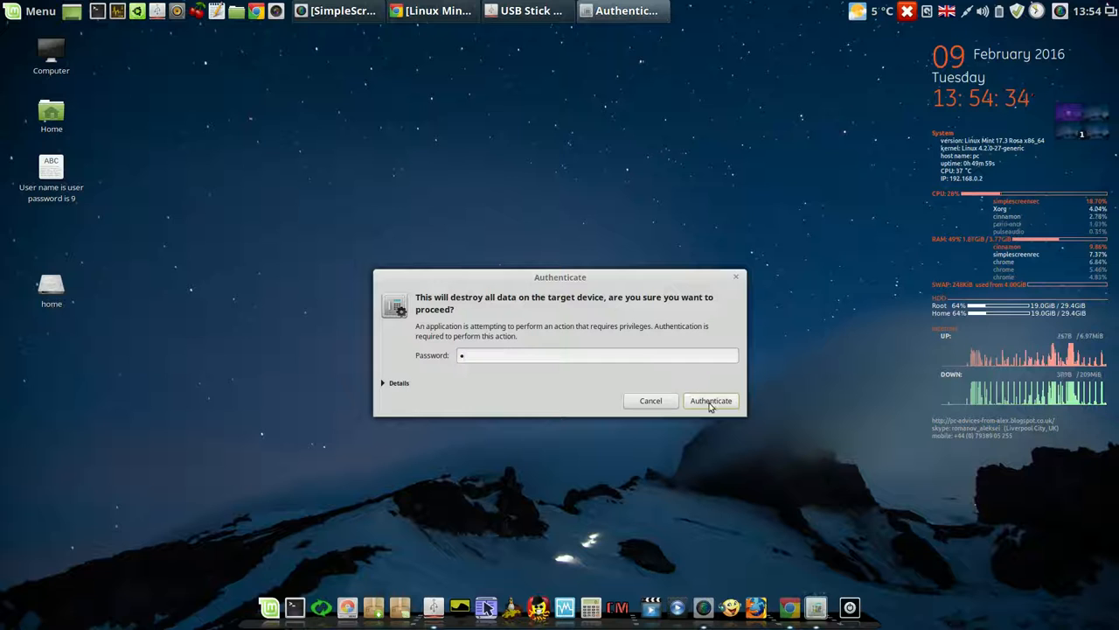
left_click(710, 401)
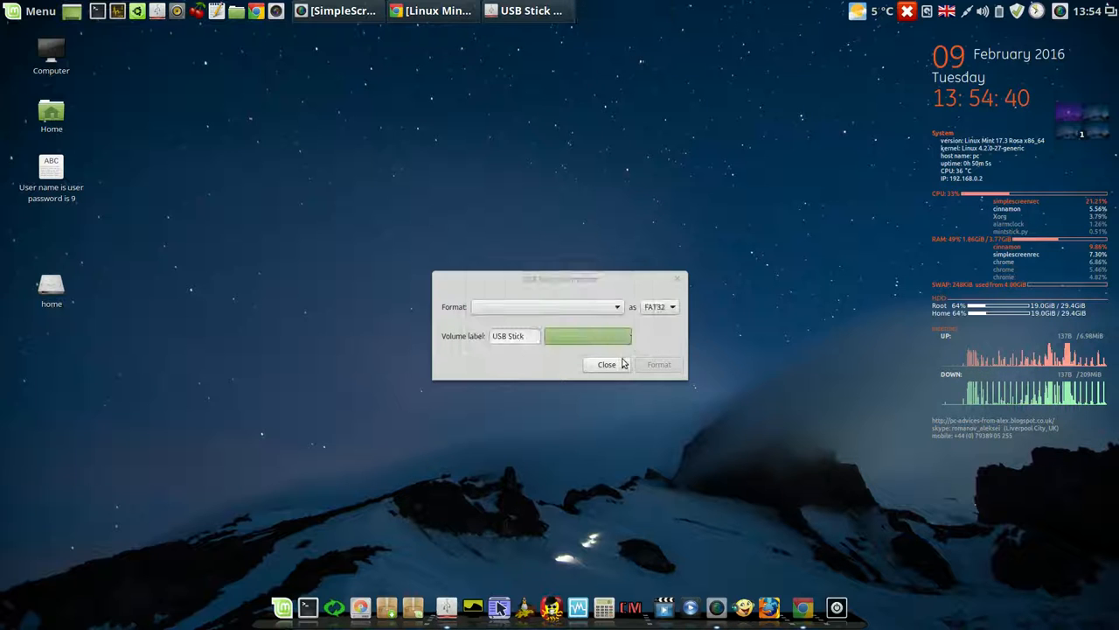
left_click(607, 363)
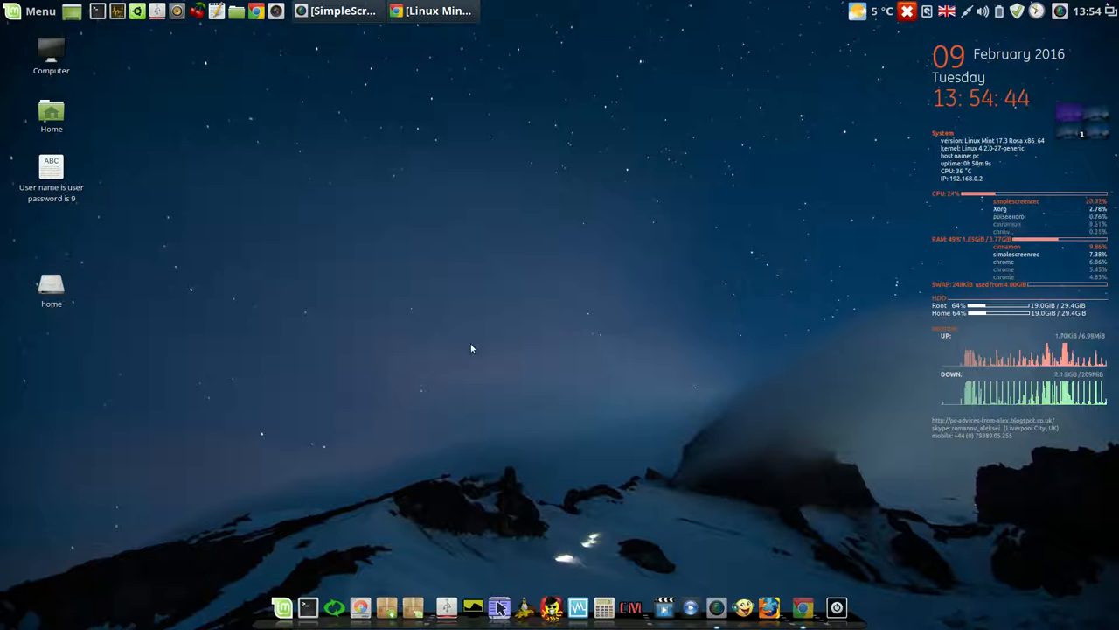
mouse_move(325, 199)
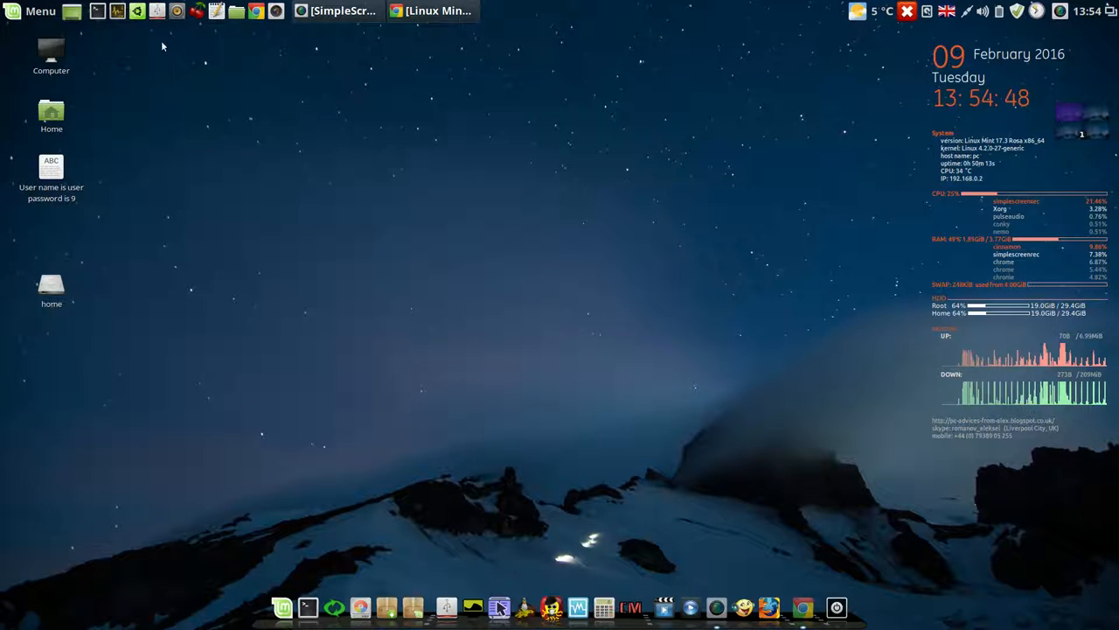
mouse_move(157, 11)
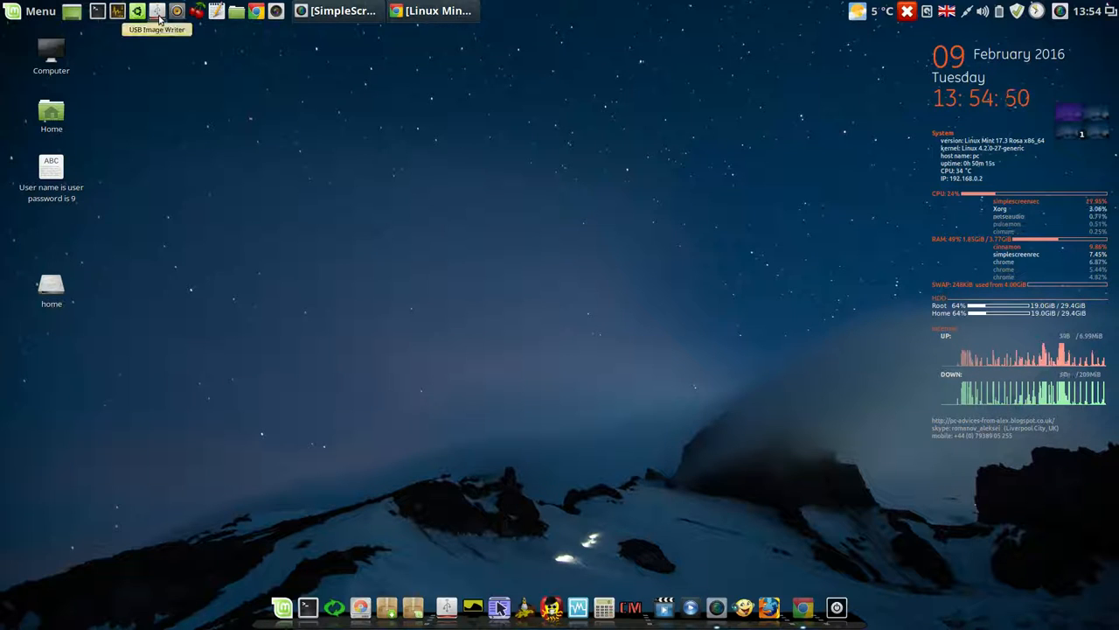
mouse_move(324, 171)
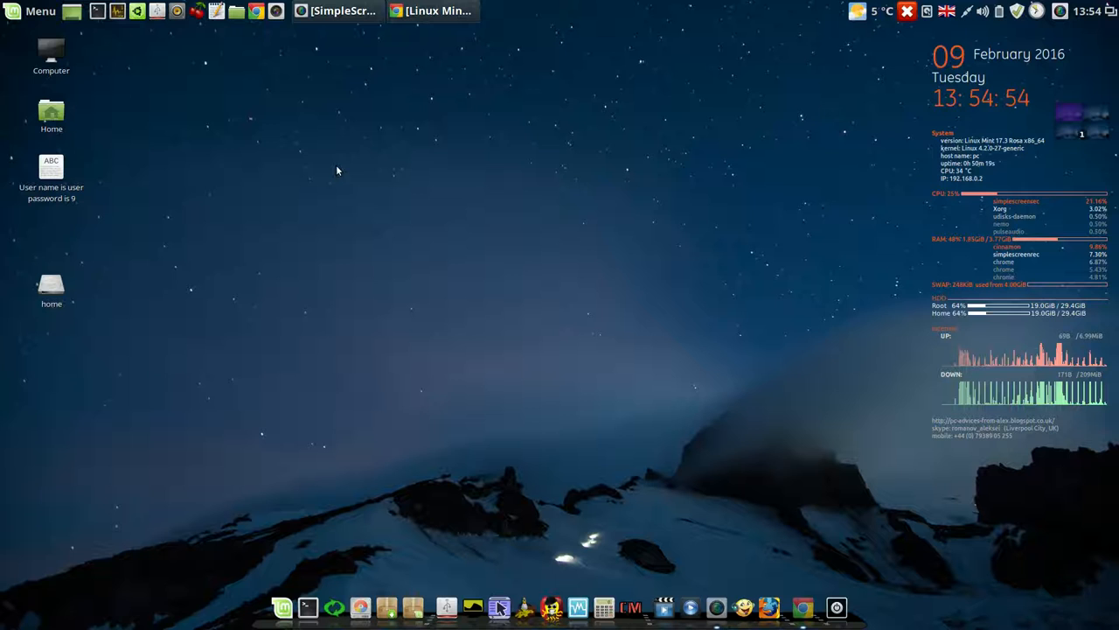
mouse_move(156, 43)
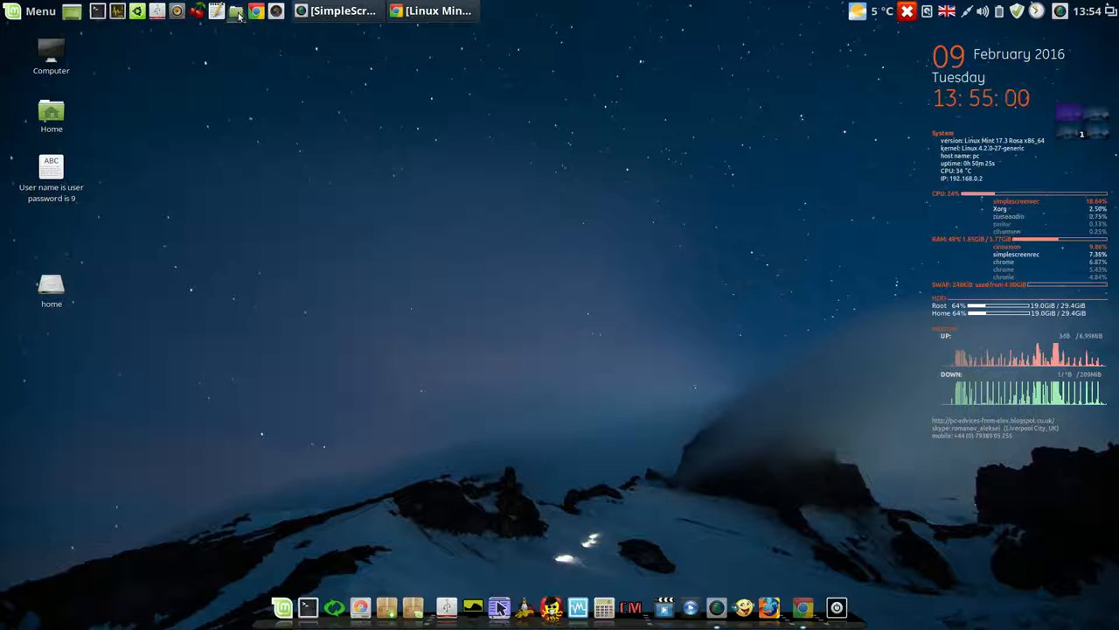
Launch the file manager from the top panel
left_click(235, 10)
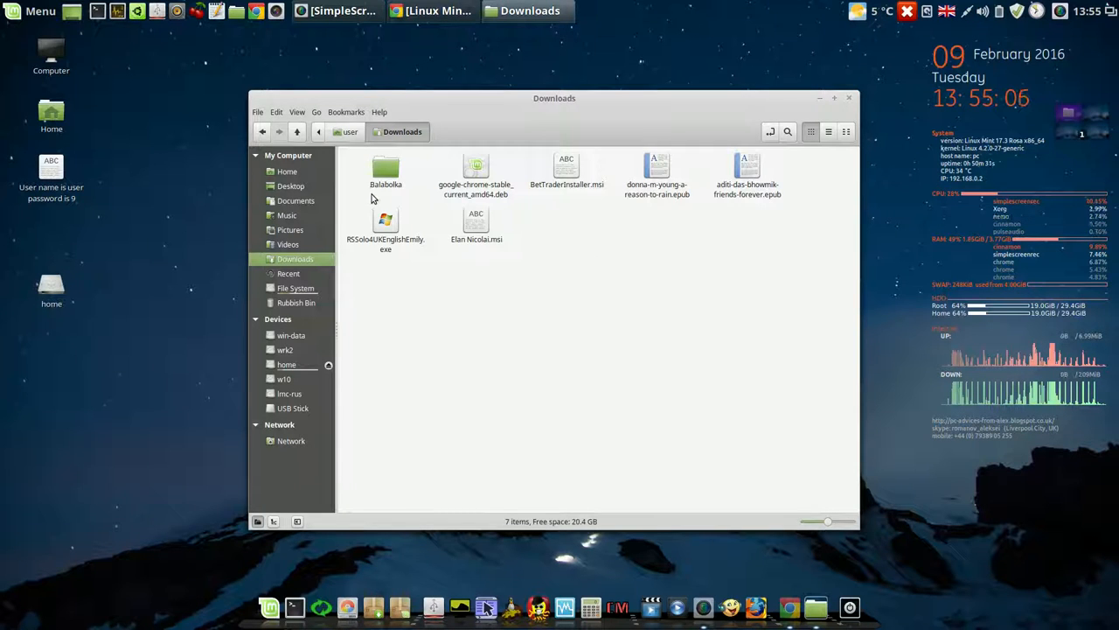
Navigate via Documents to the Backups ISOs folder holding the lmc 64-bit ISO
left_click(296, 200)
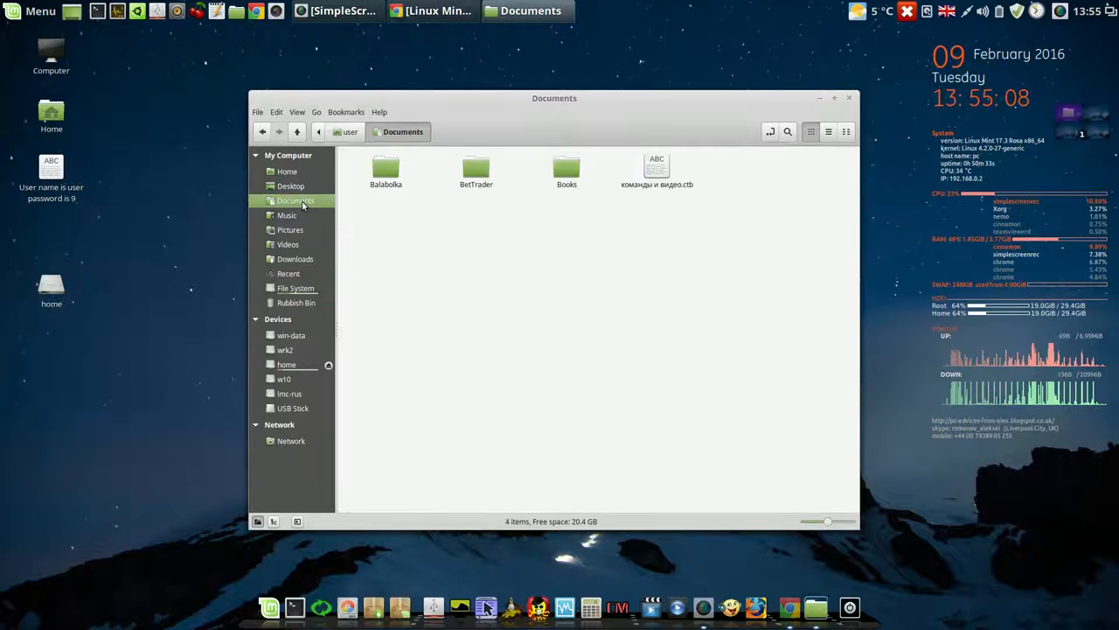
mouse_move(299, 226)
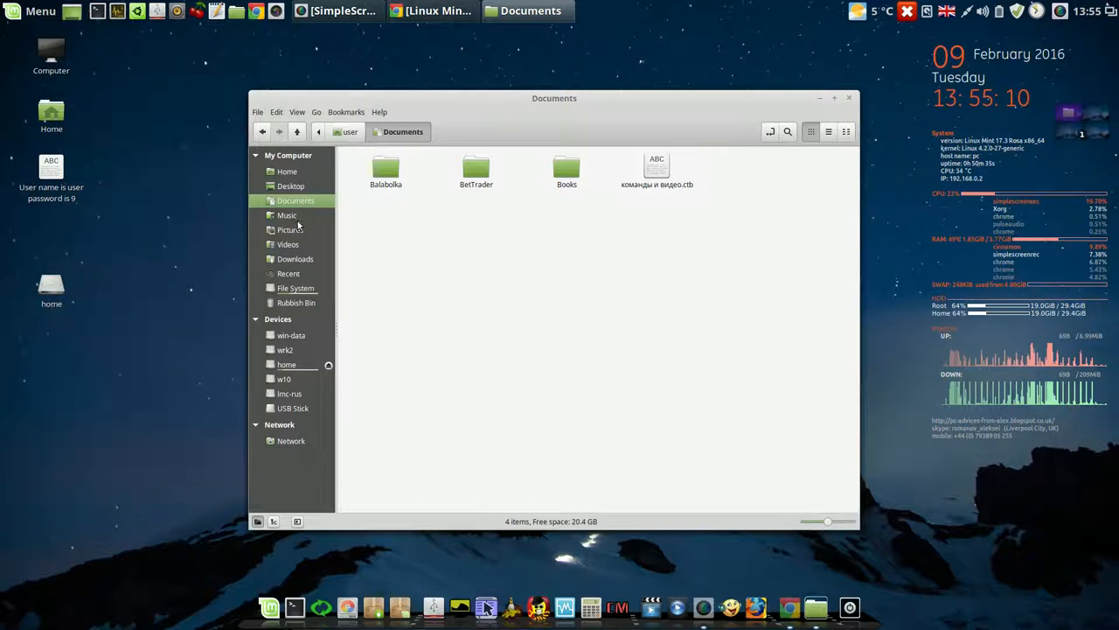
left_click(1060, 11)
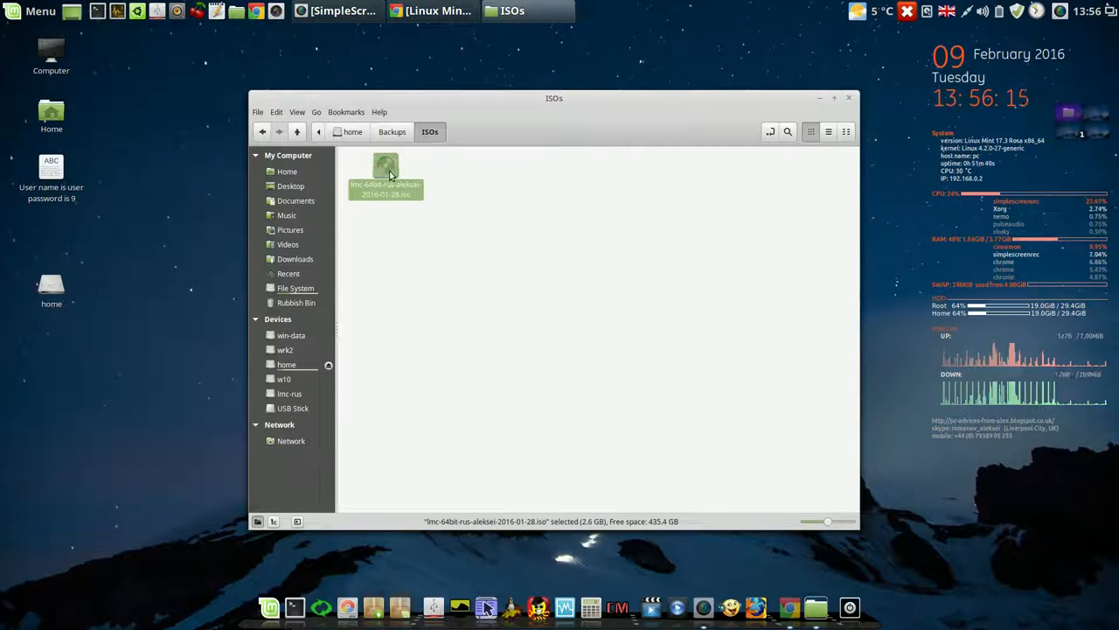
Bring up the Properties dialog for the Linux Mint ISO file
right_click(385, 172)
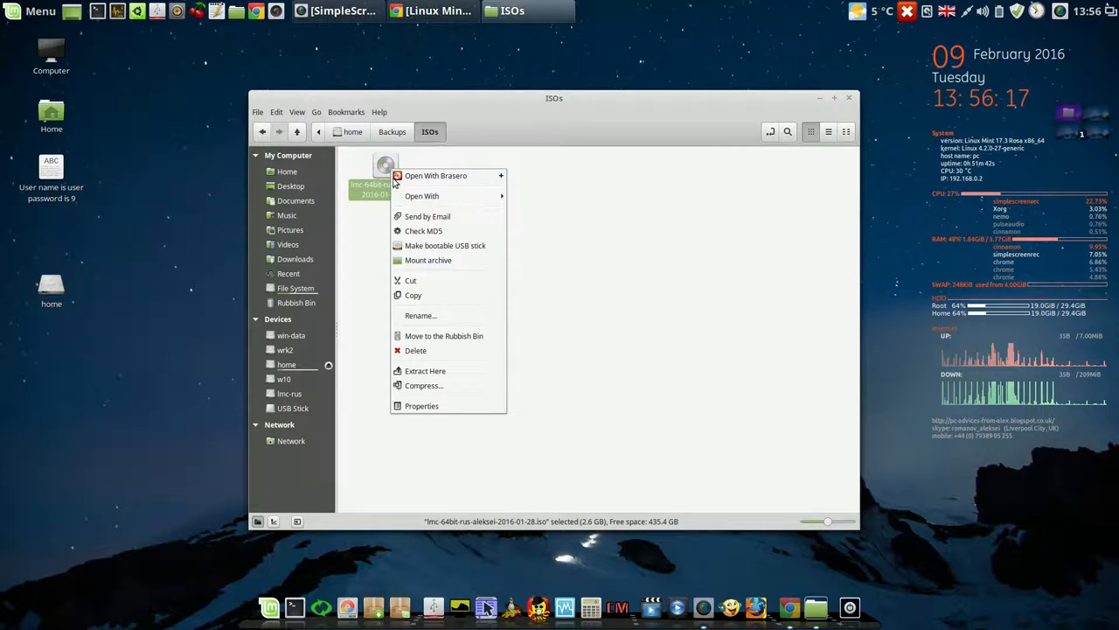
mouse_move(423, 406)
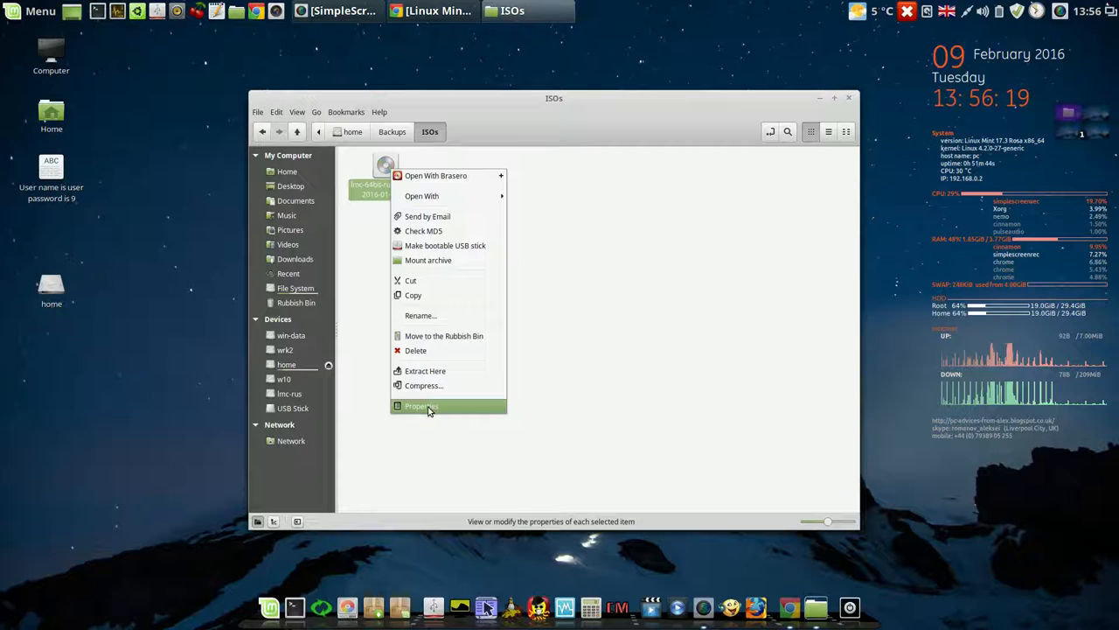
left_click(420, 406)
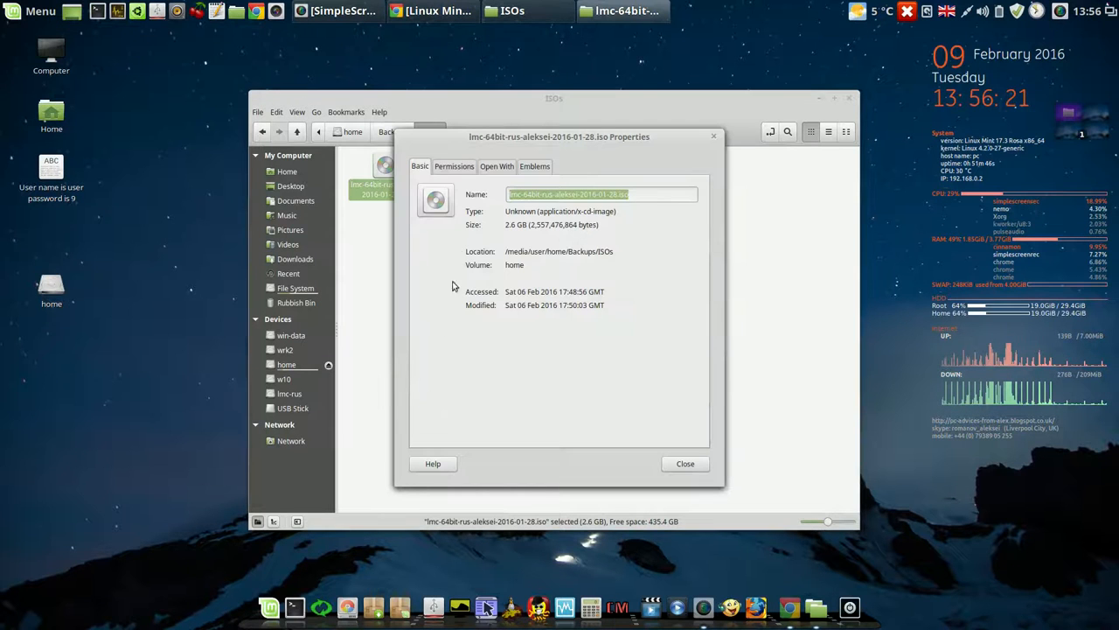
Review the ISO's read-write permissions on the Permissions tab, then close Properties
left_click(455, 166)
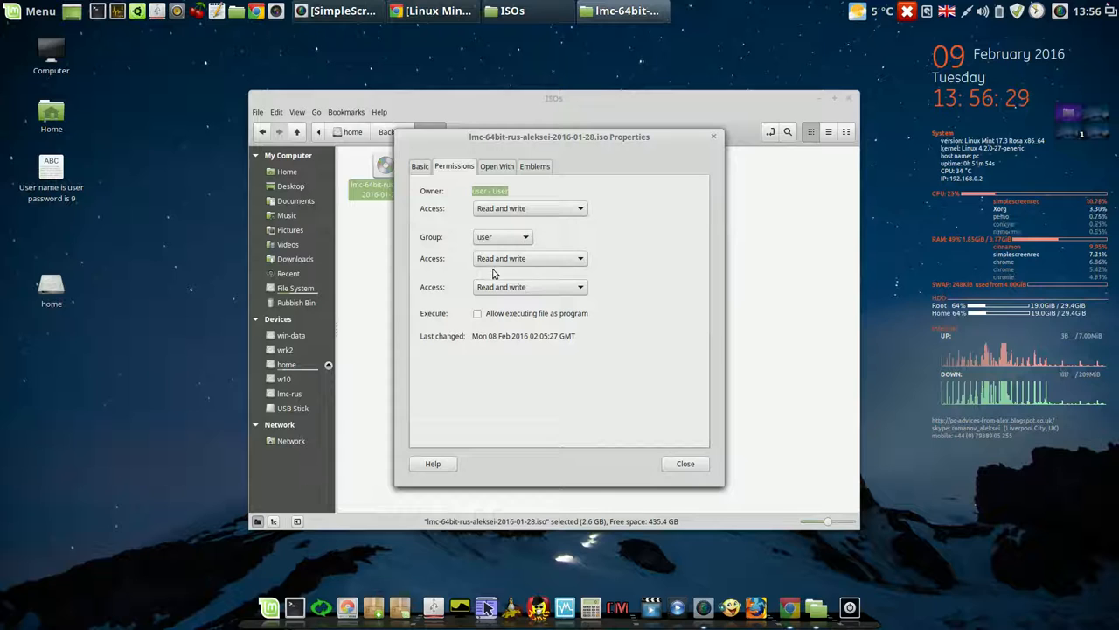
mouse_move(633, 266)
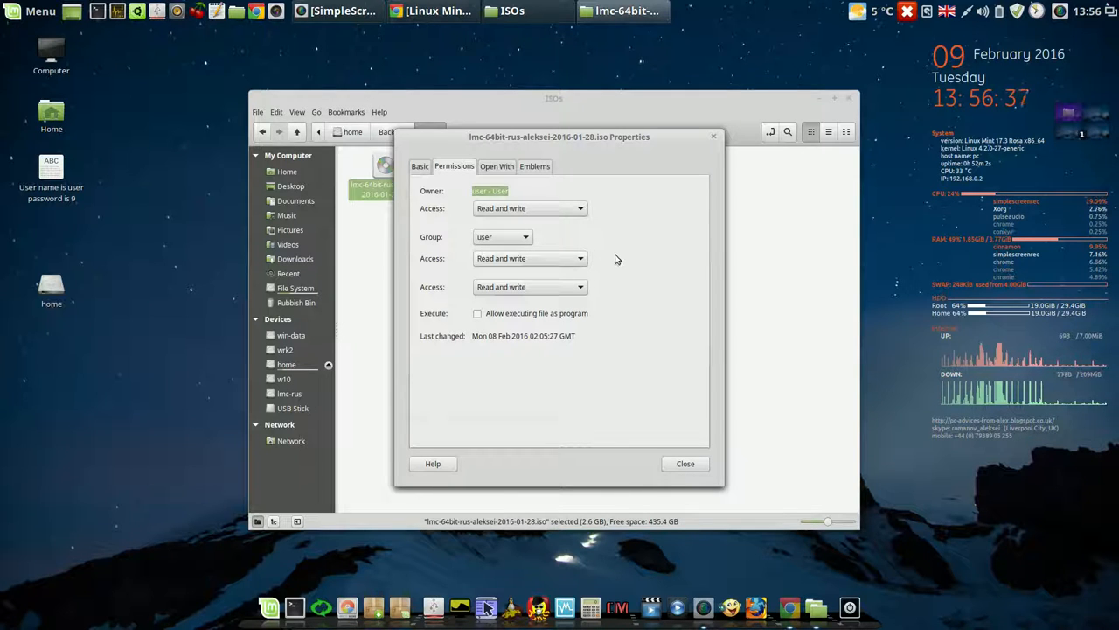
mouse_move(645, 269)
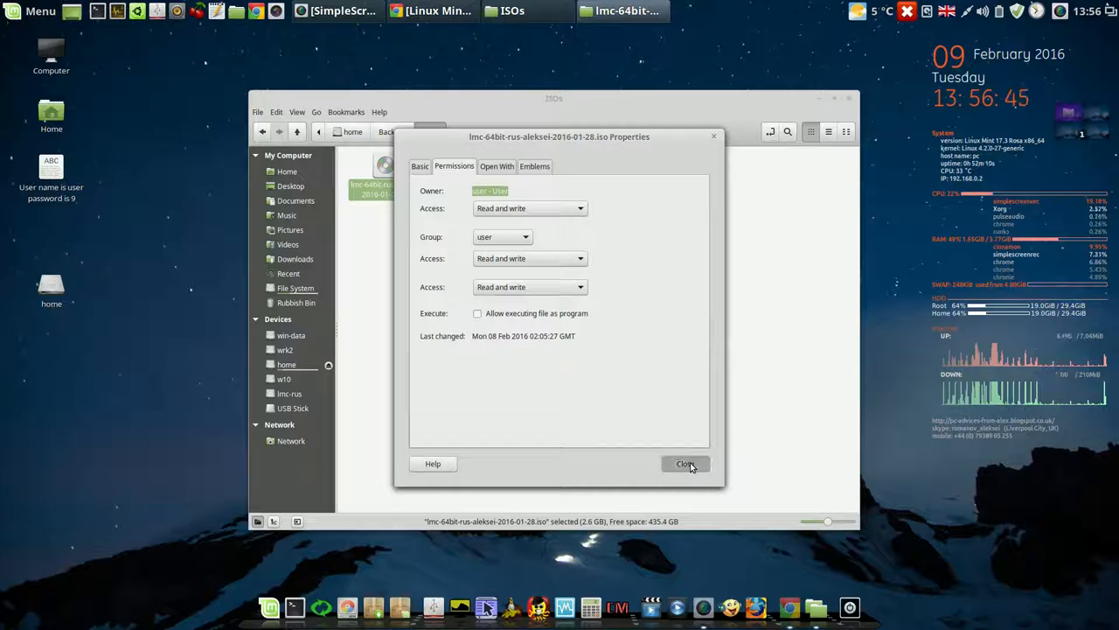
left_click(686, 464)
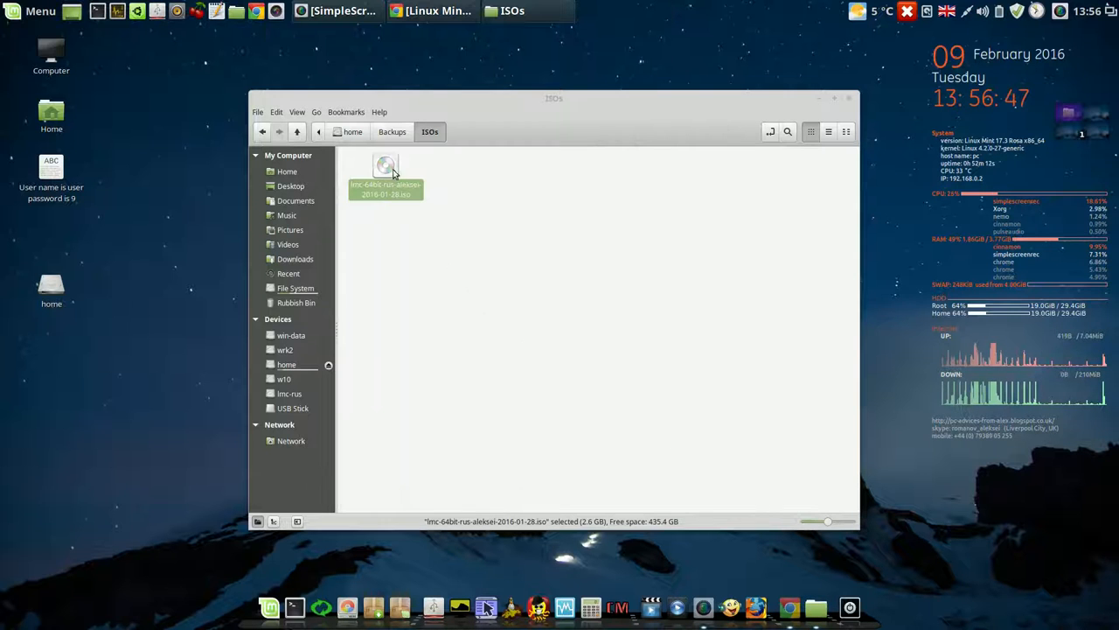
Write the lmc 64-bit ISO to the 4GB TDKMedia drive, authenticating with the administrator password
right_click(385, 178)
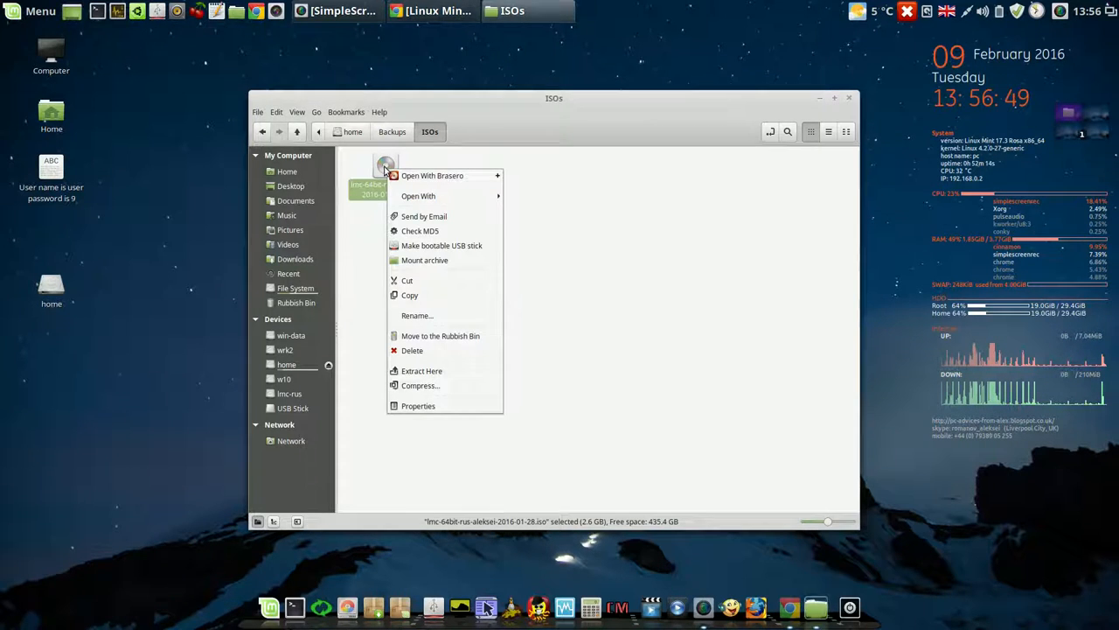
mouse_move(441, 245)
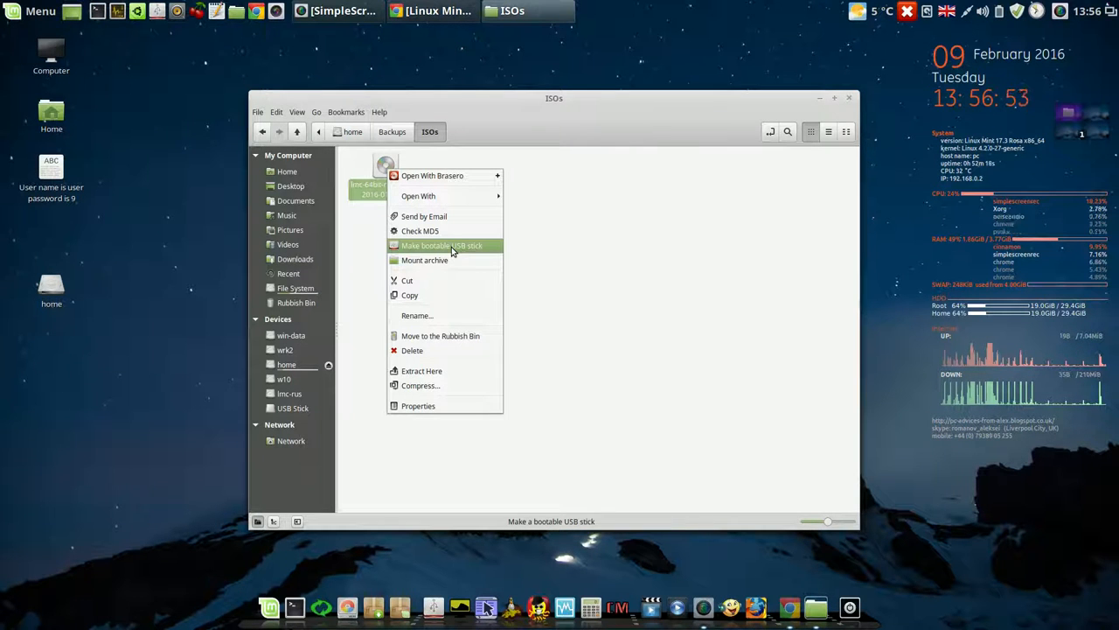
left_click(441, 245)
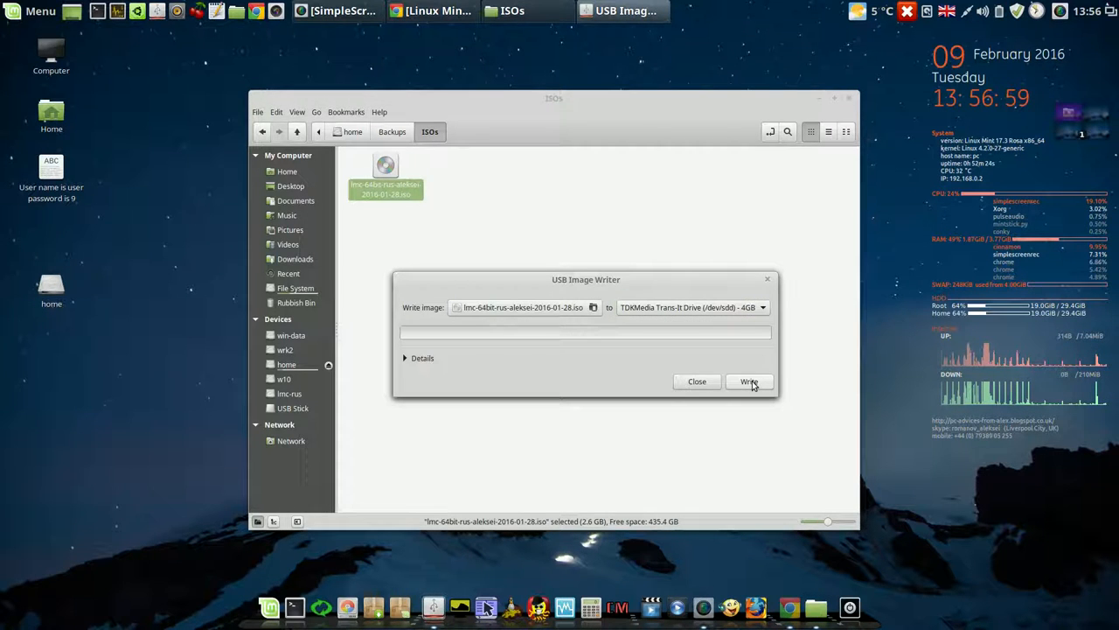
left_click(748, 381)
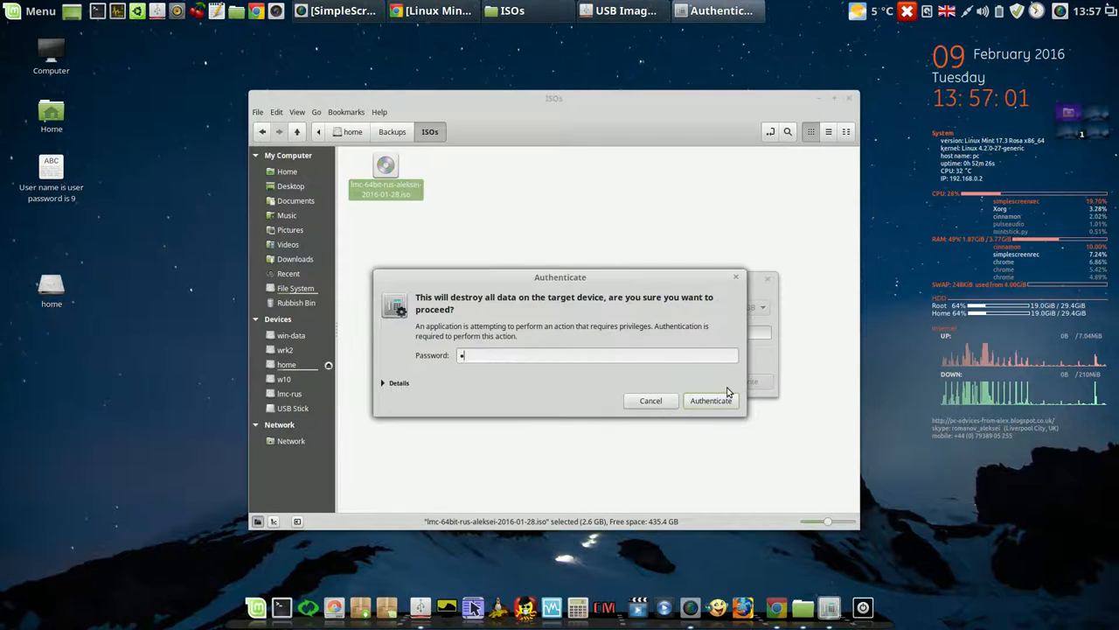
left_click(710, 400)
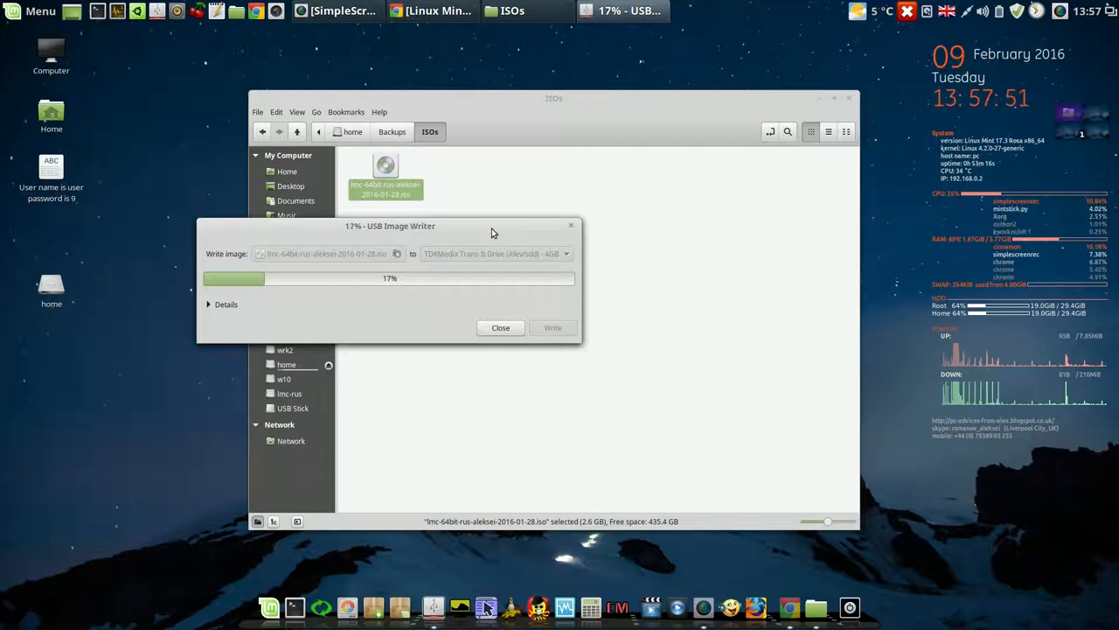
left_click(1060, 10)
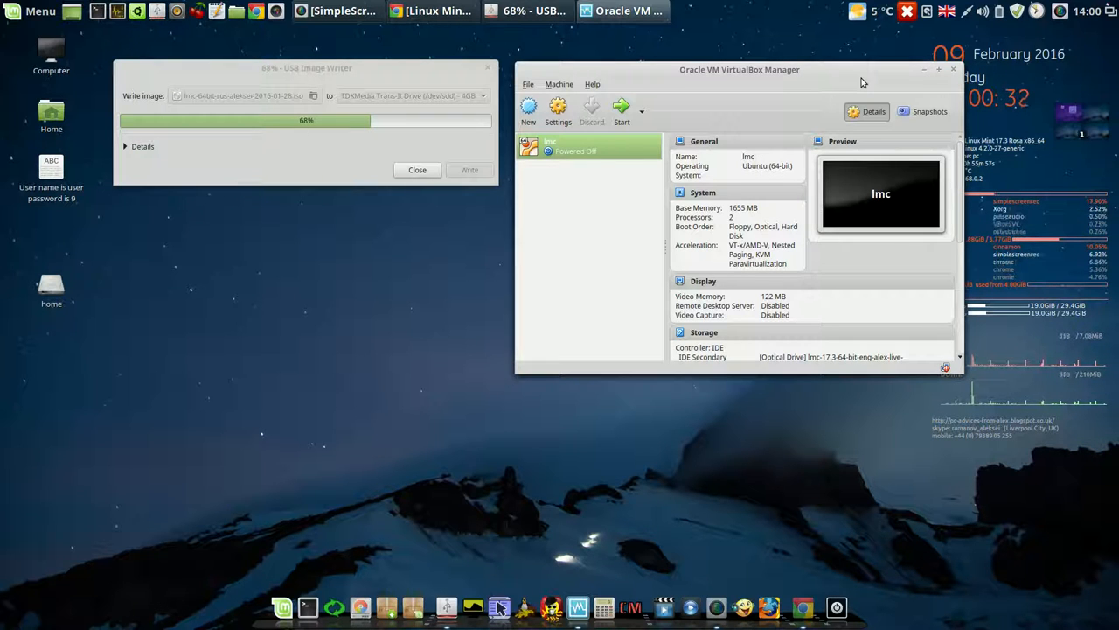
mouse_move(623, 107)
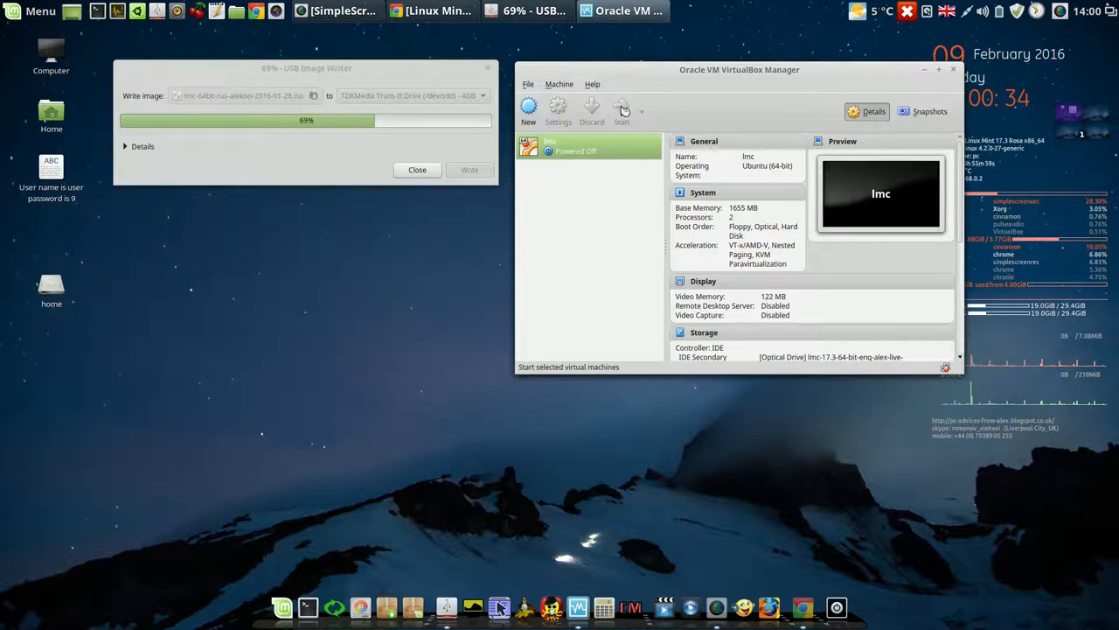
Start the lmc VM and boot the live system from its boot menu
left_click(623, 107)
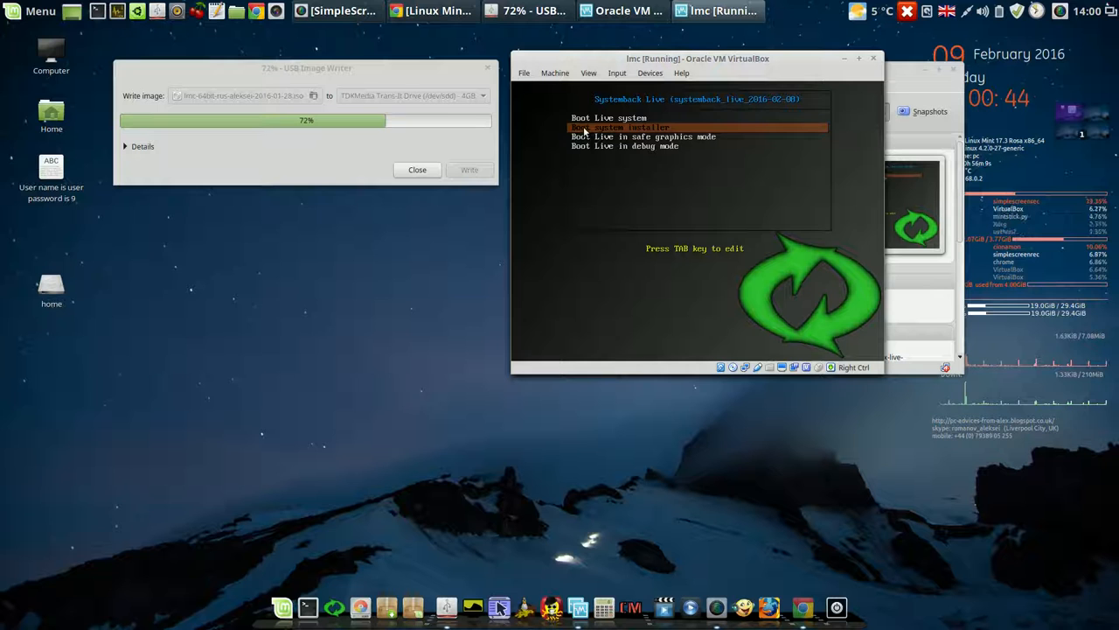
key("Up")
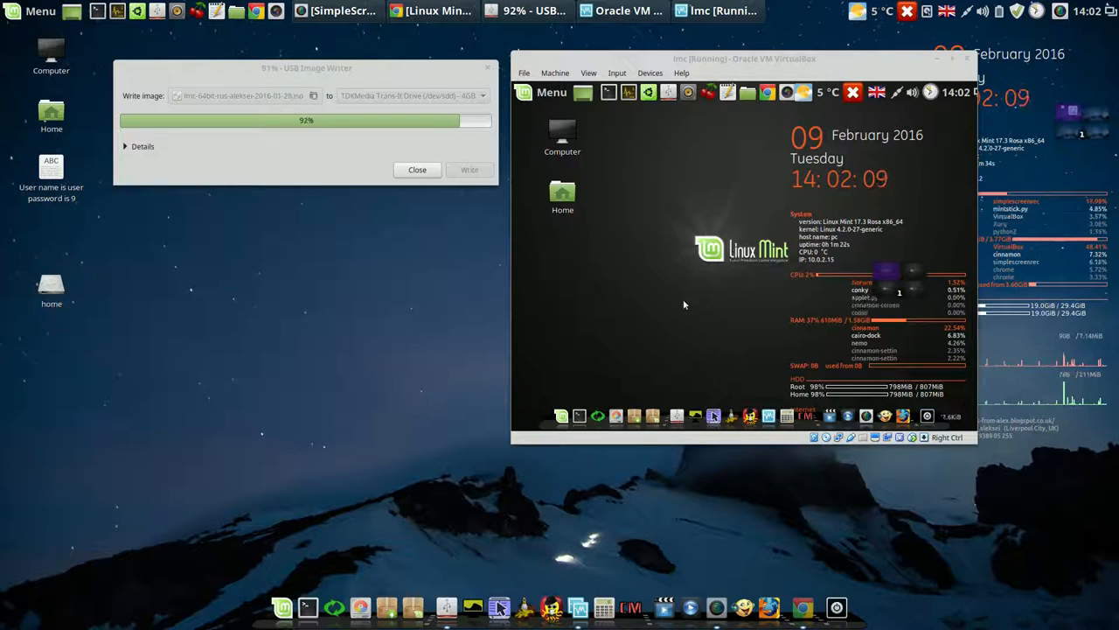
mouse_move(598, 411)
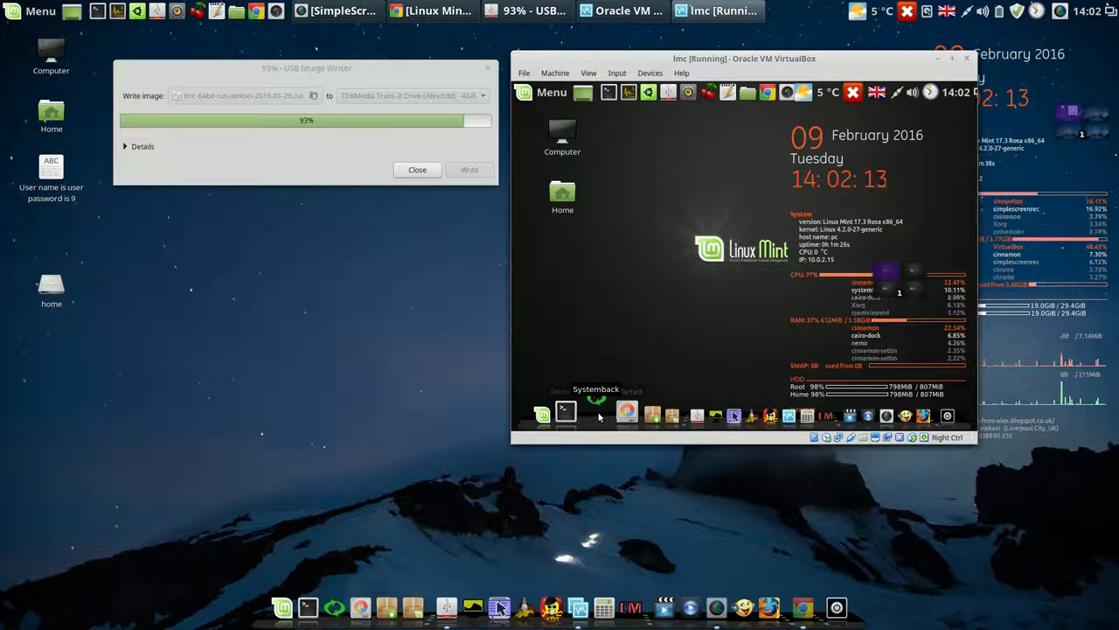
left_click(595, 413)
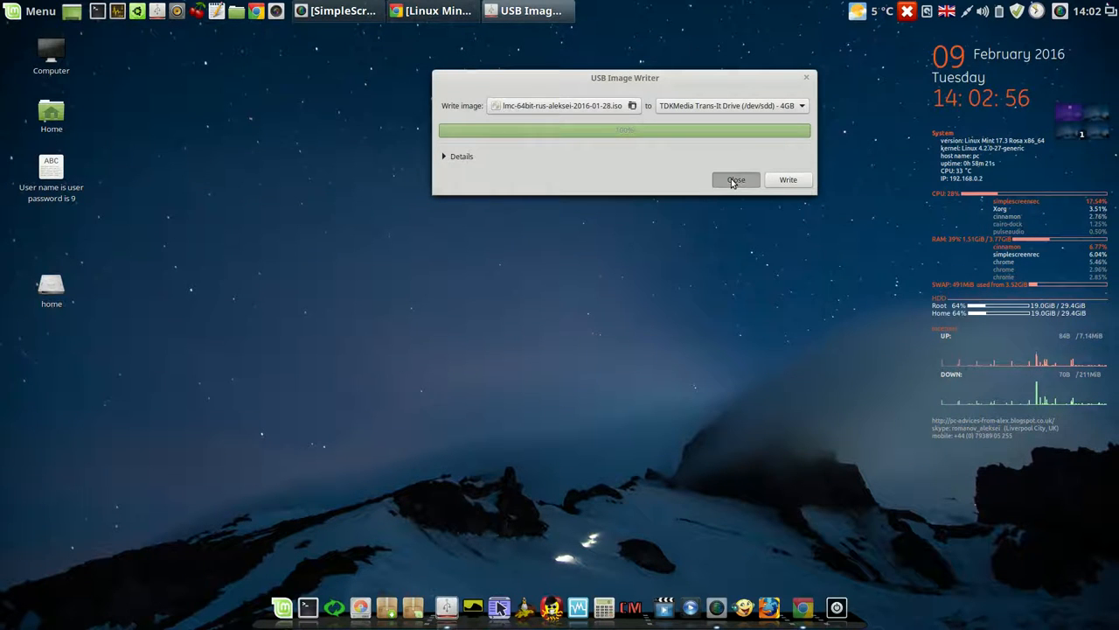
Close USB Image Writer after the image finished writing
left_click(734, 178)
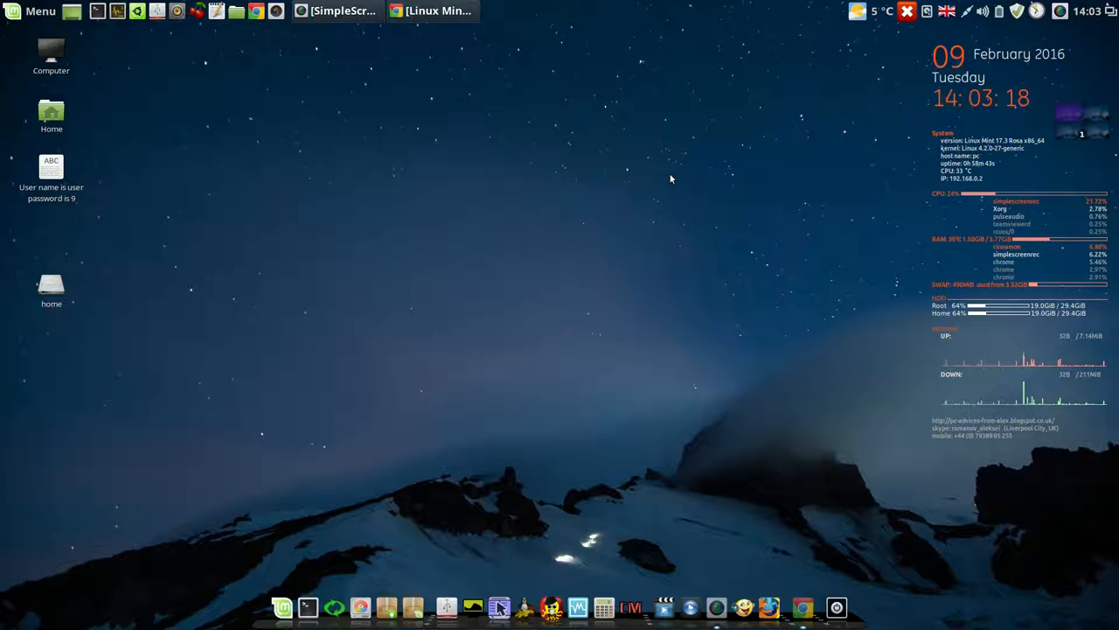
mouse_move(524, 107)
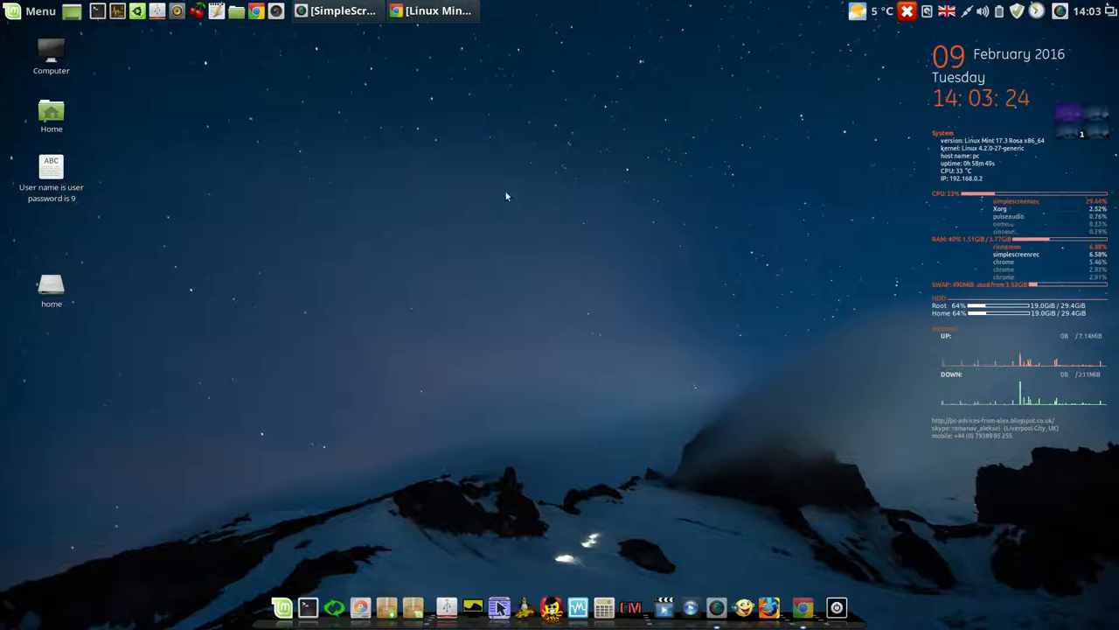
mouse_move(552, 276)
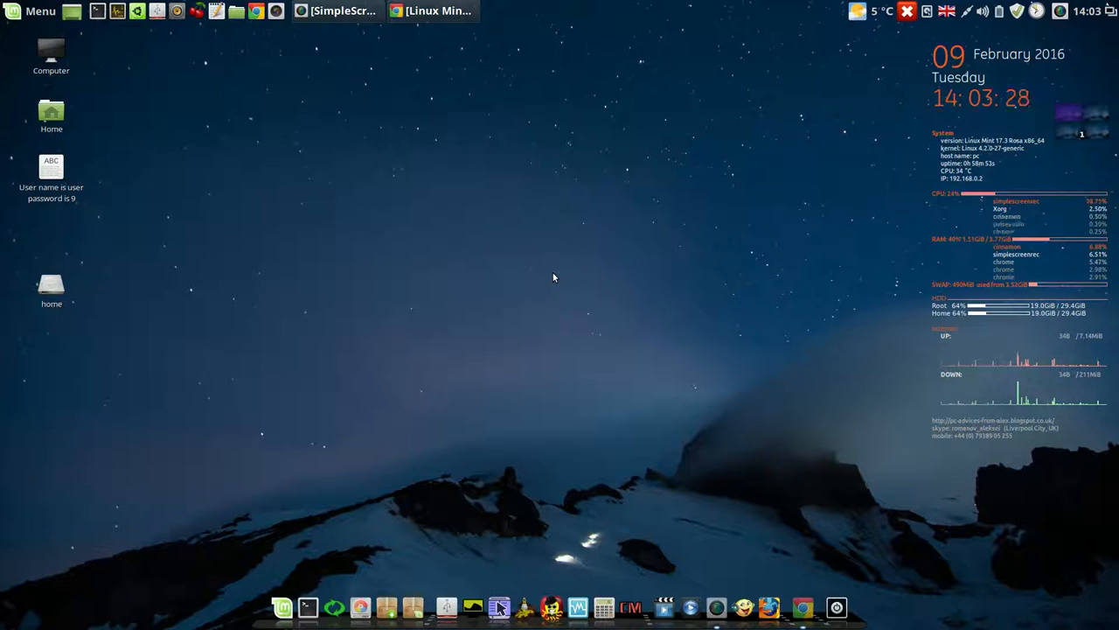
mouse_move(637, 238)
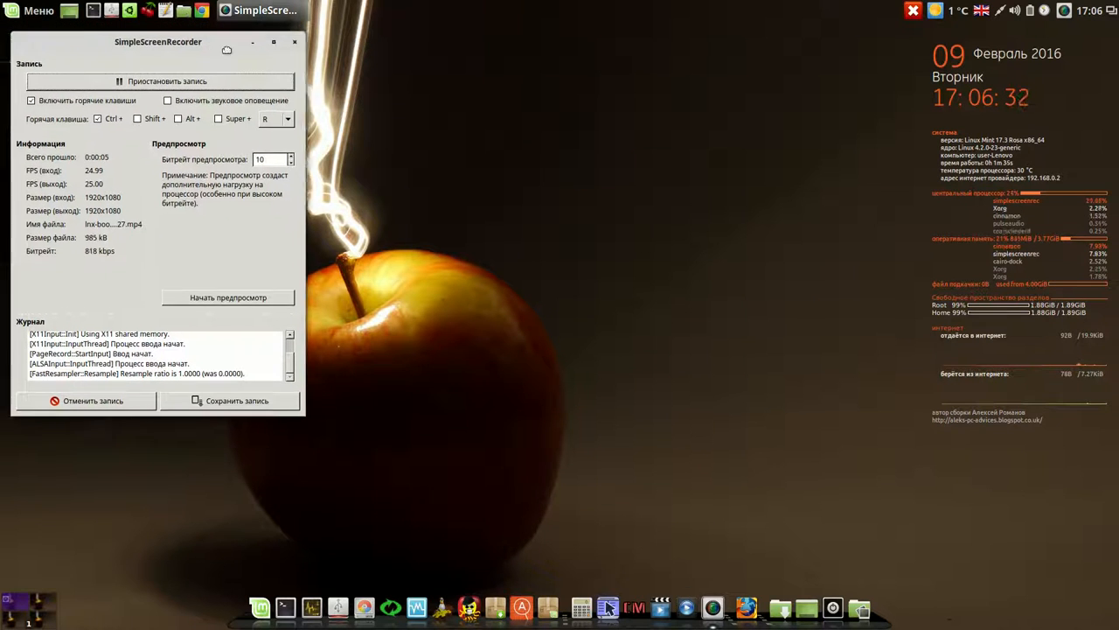
Move the recorder window toward the centre and save the finished recording
left_click_drag(158, 42, 374, 87)
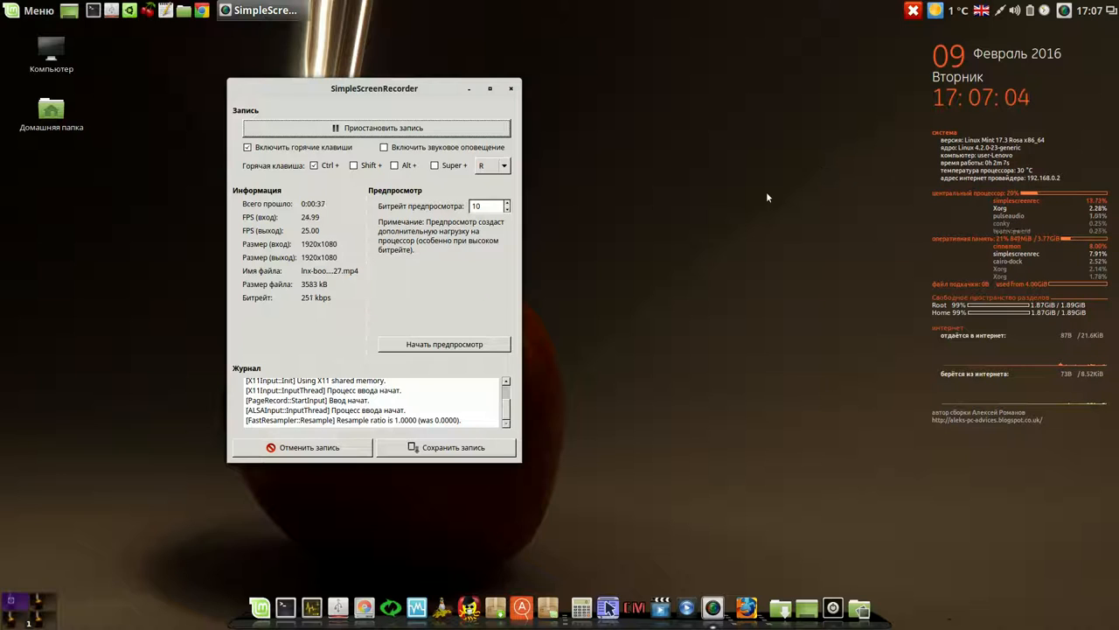
left_click(1065, 11)
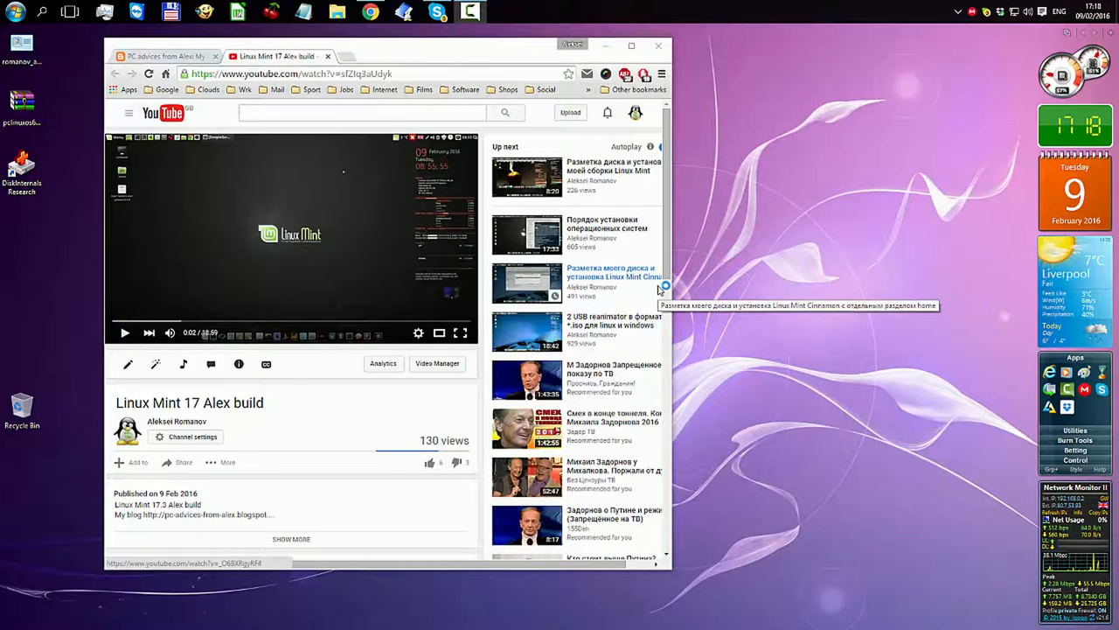
mouse_move(528, 59)
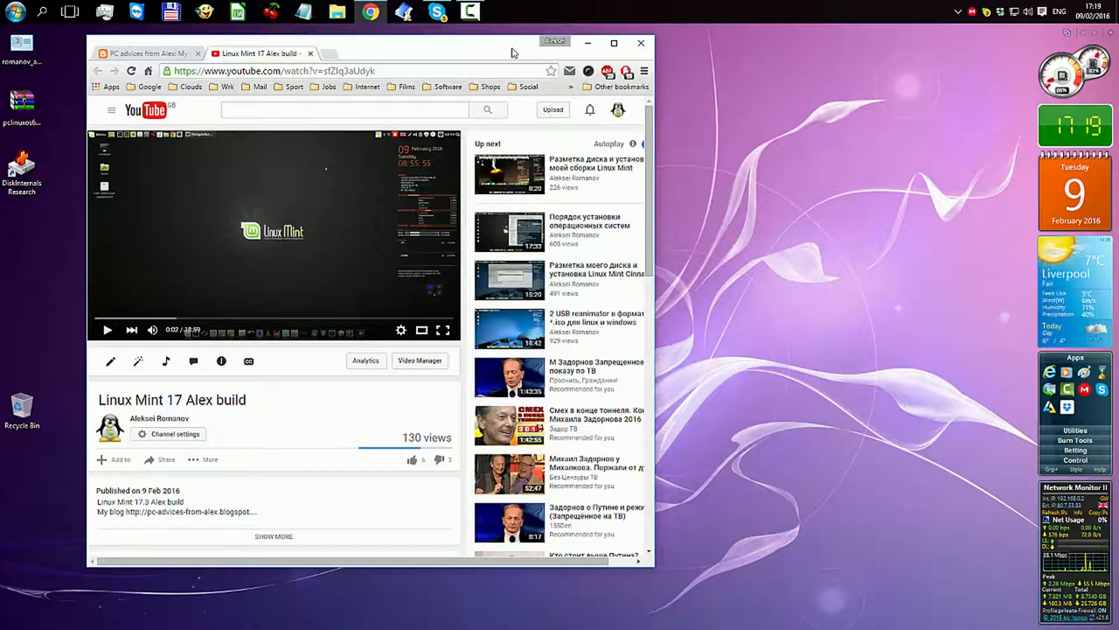
mouse_move(385, 148)
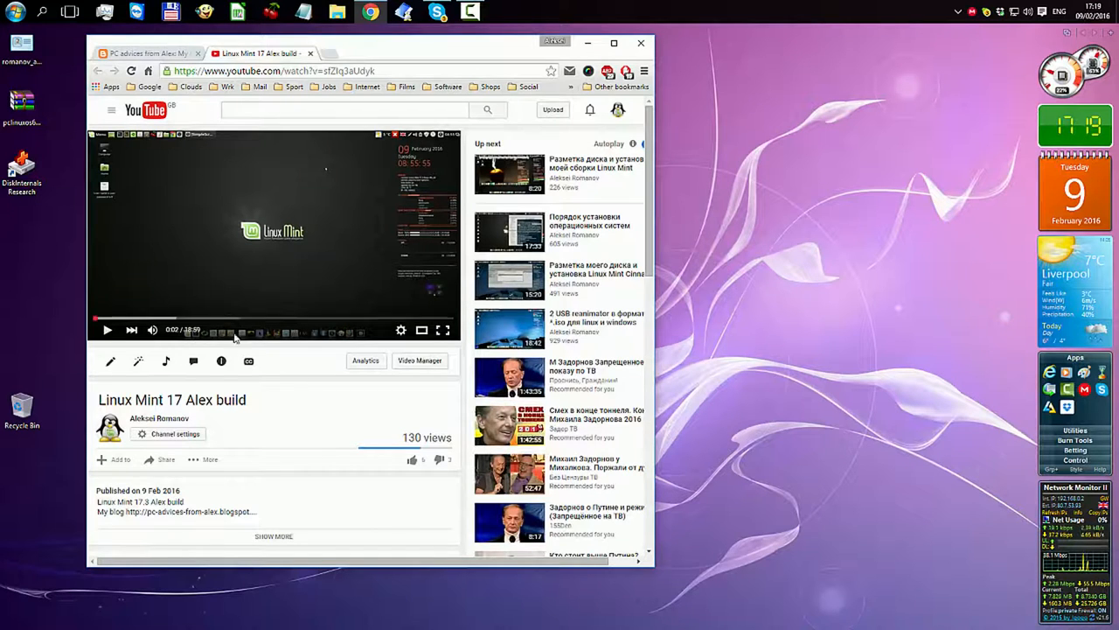
mouse_move(119, 525)
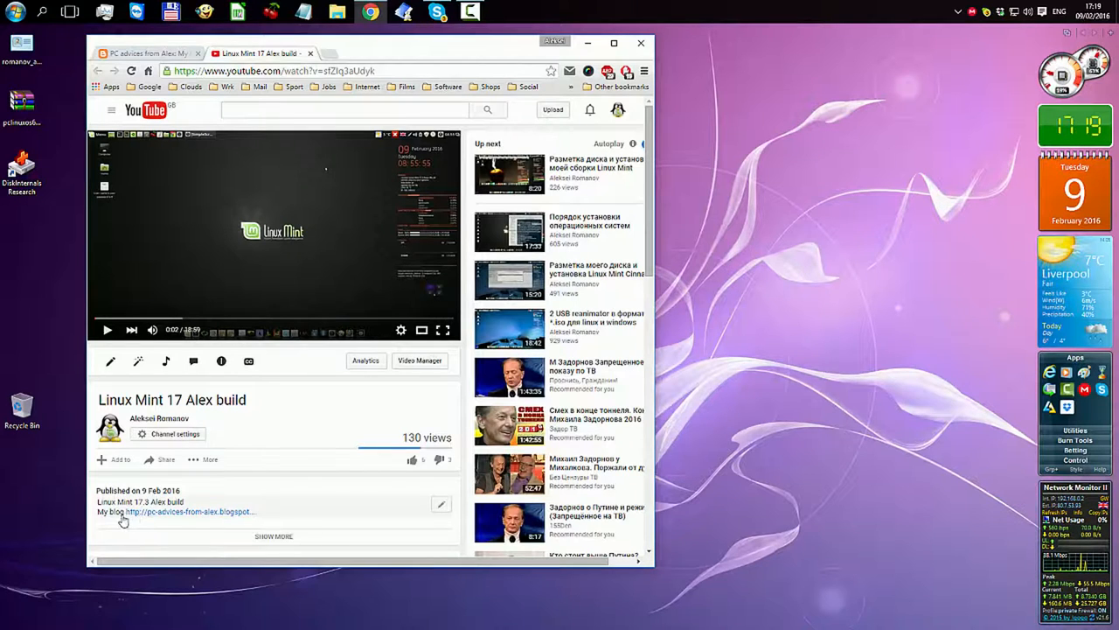
Open the pc-advices-from-alex.blogspot link from the video description
left_click(189, 511)
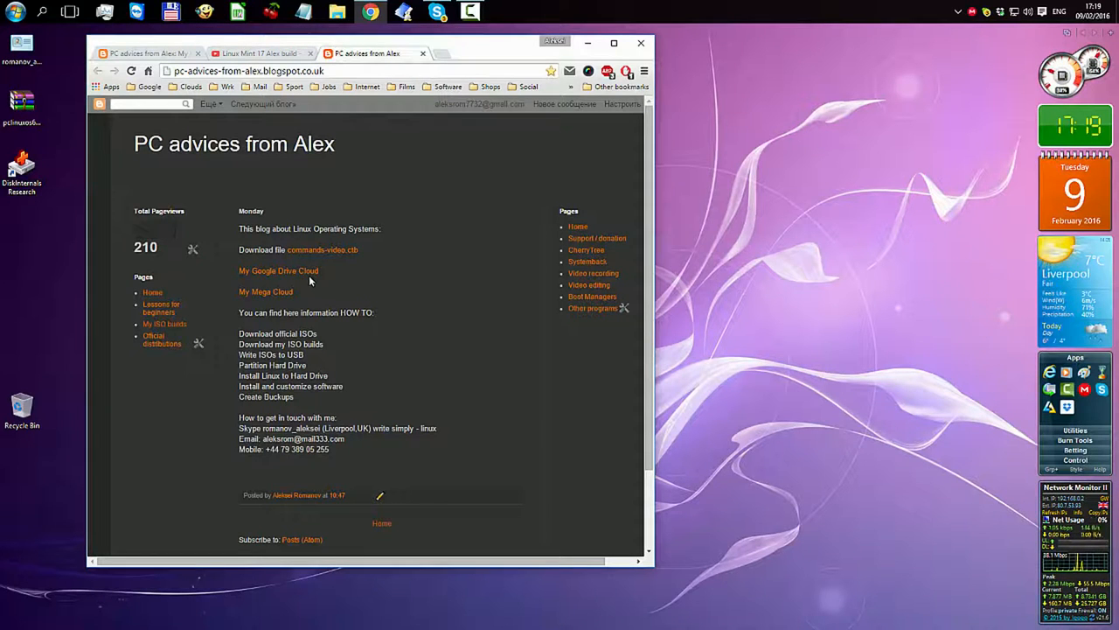
mouse_move(266, 274)
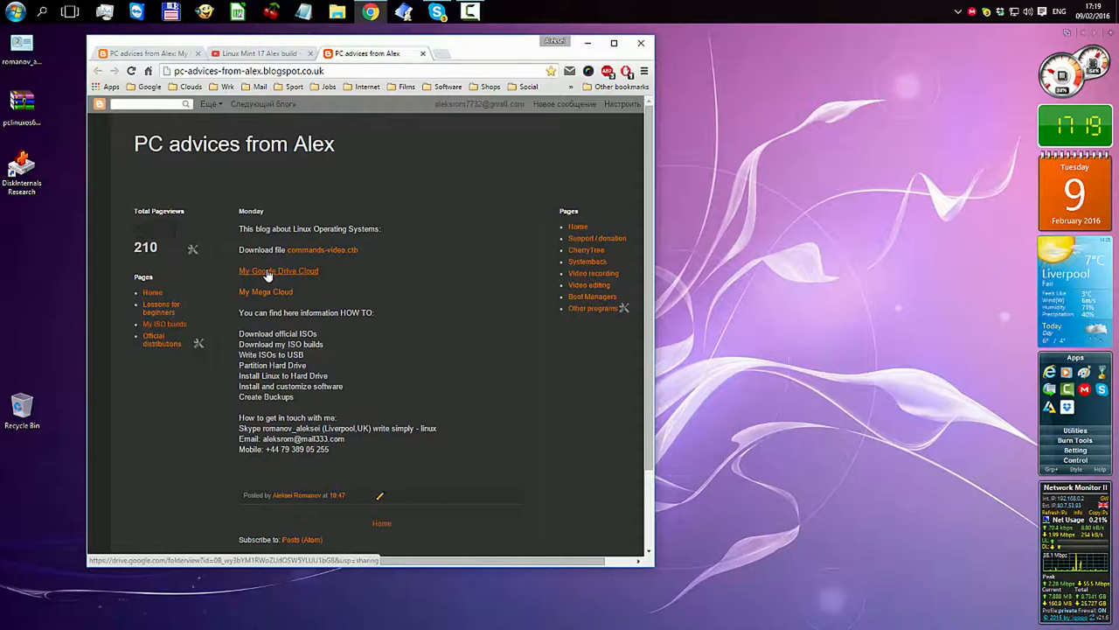
Open the lmc-17.3 64-bit ISO in the shared Drive folder and choose Download anyway
left_click(278, 270)
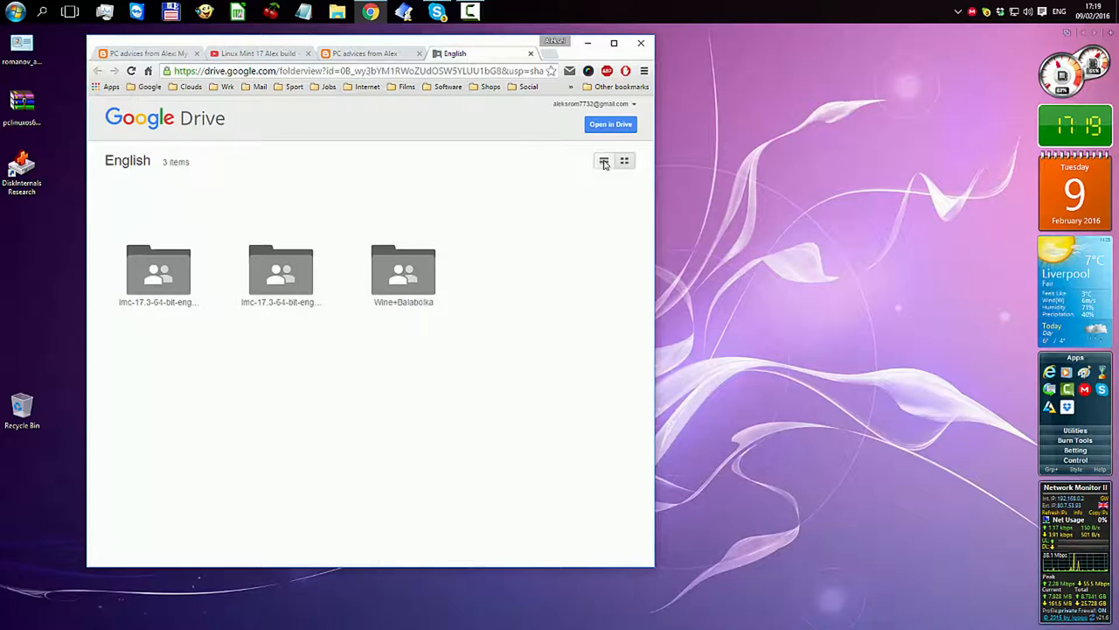
left_click(603, 161)
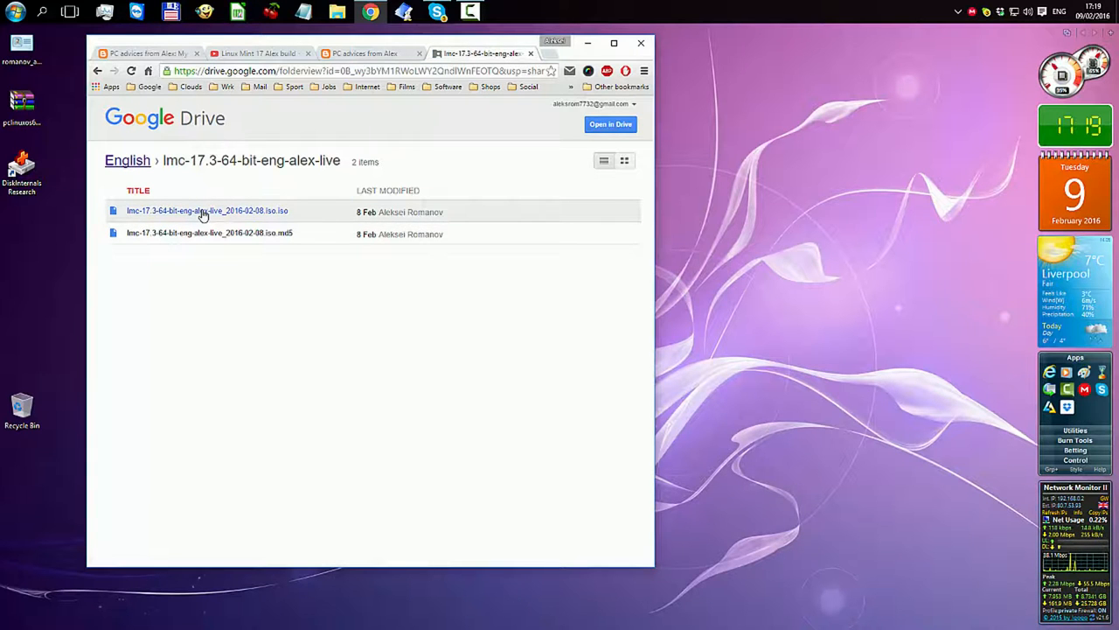
left_click(206, 210)
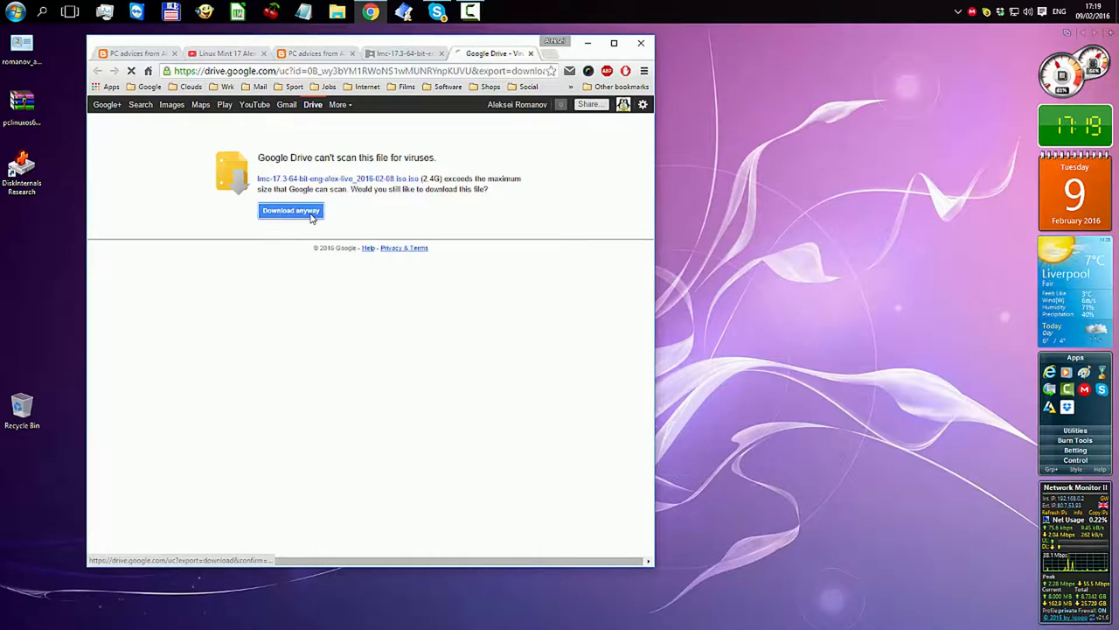
left_click(290, 210)
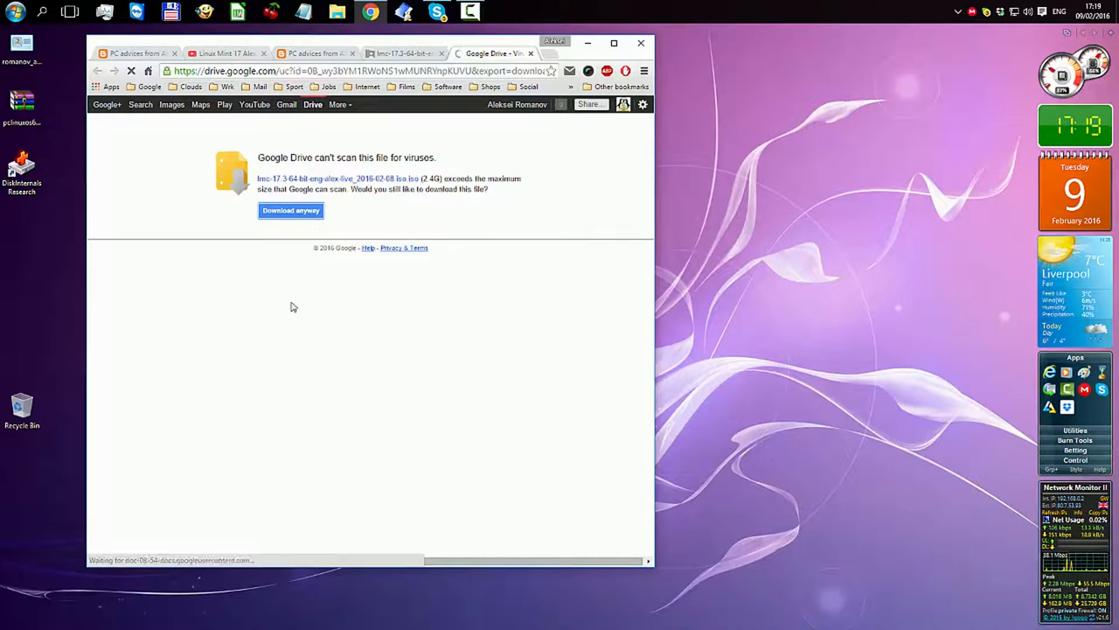
left_click(290, 210)
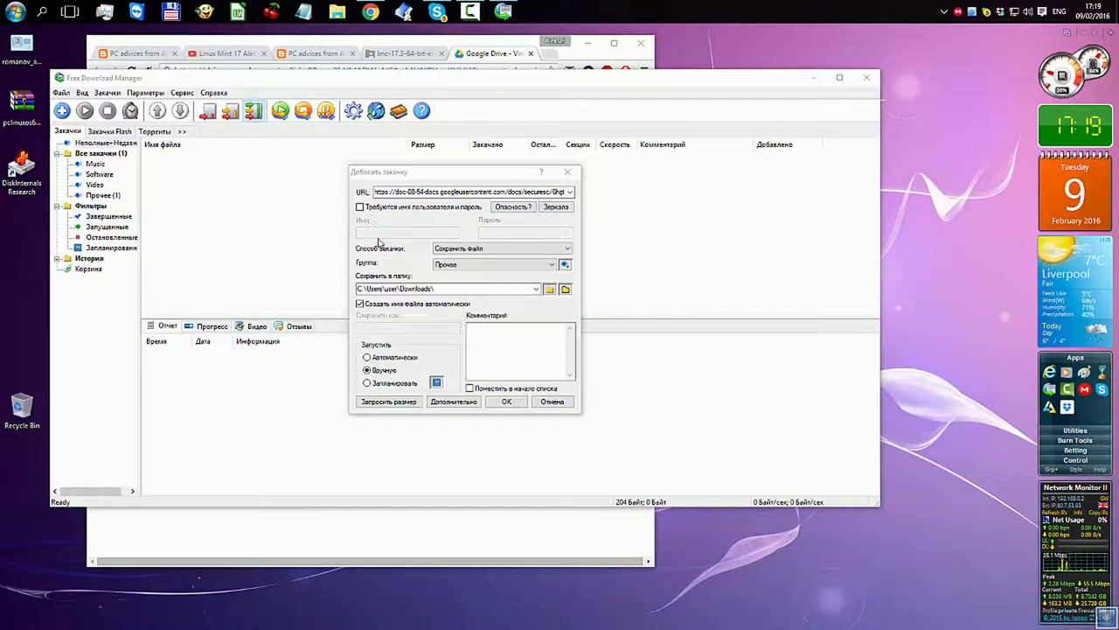
Cancel Free Download Manager's Add Download dialog and the browser's Save As prompt for the ISO
left_click(553, 401)
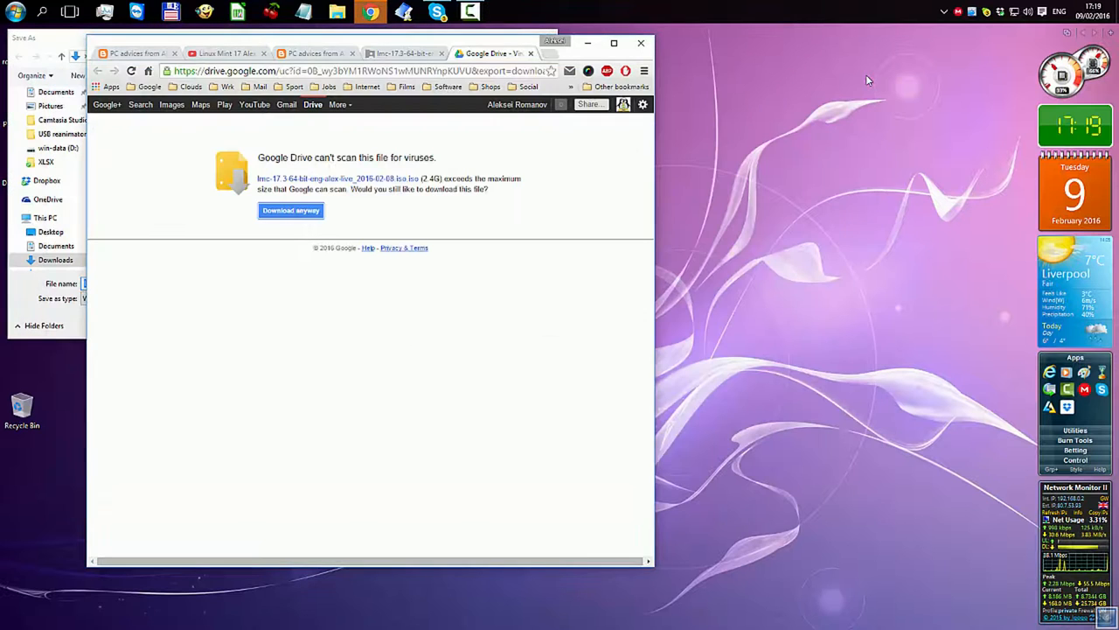
left_click(290, 210)
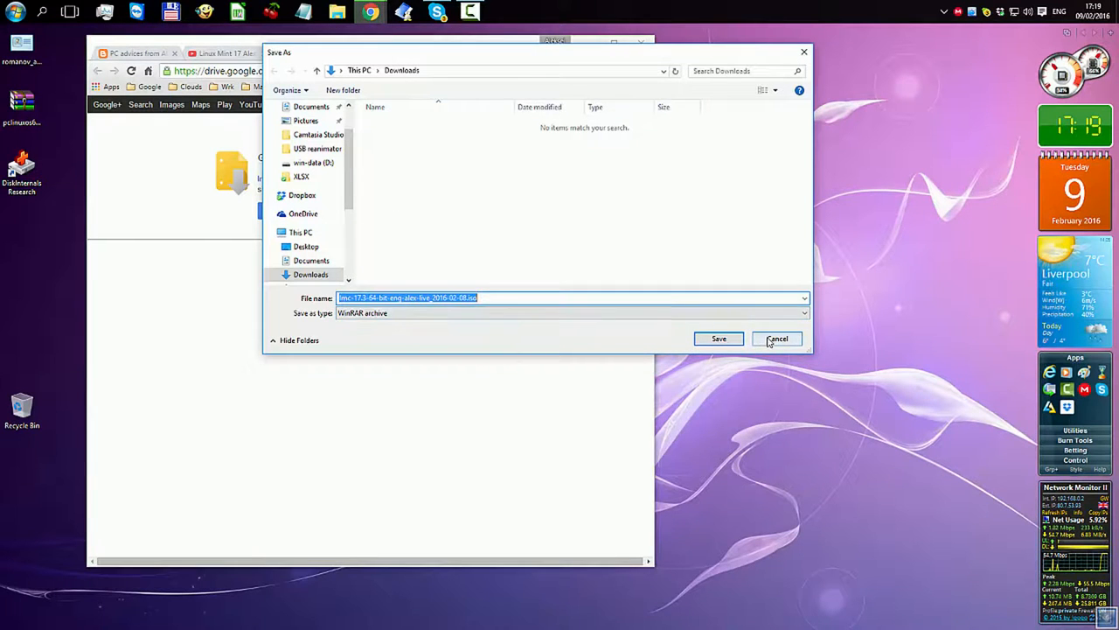
left_click(777, 340)
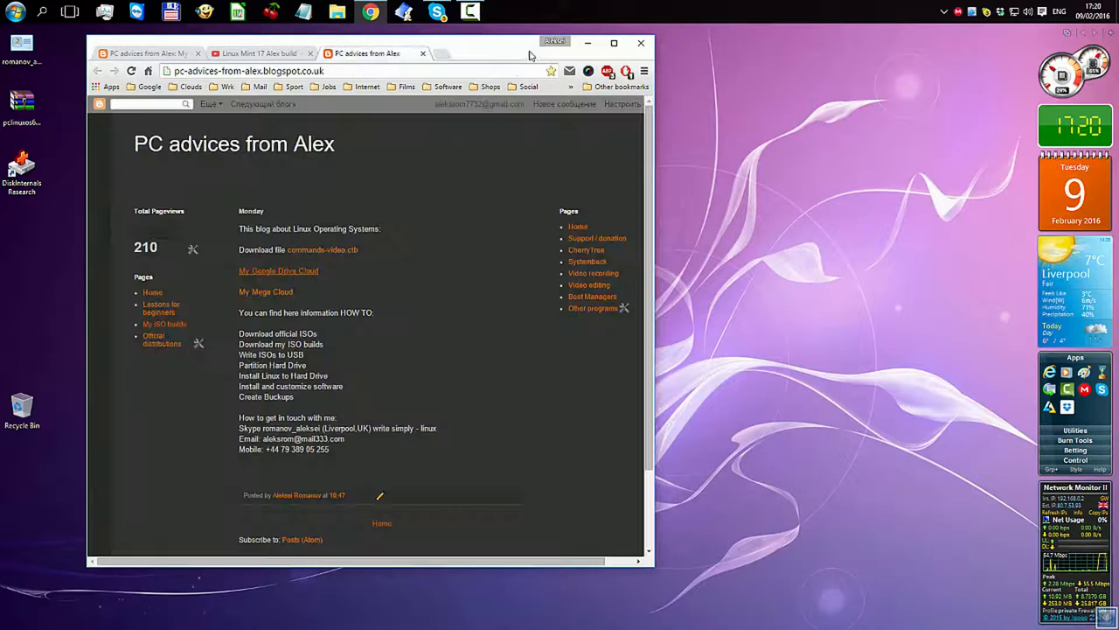
mouse_move(266, 290)
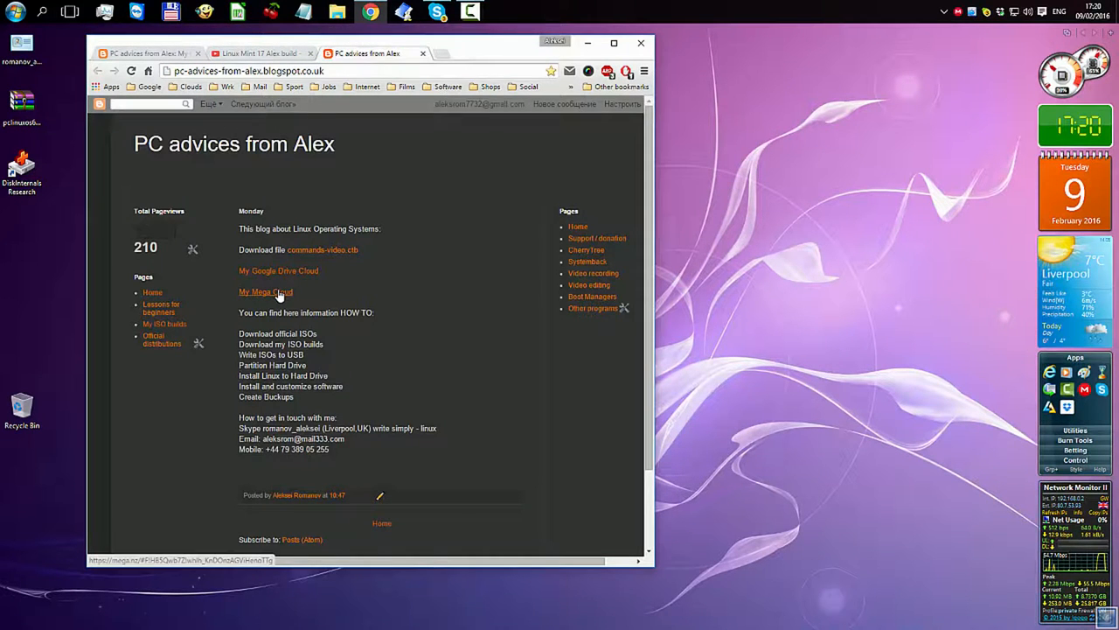
Start a standard download of the lmc-17.3 live wine ISO from the MEGA folder
left_click(266, 290)
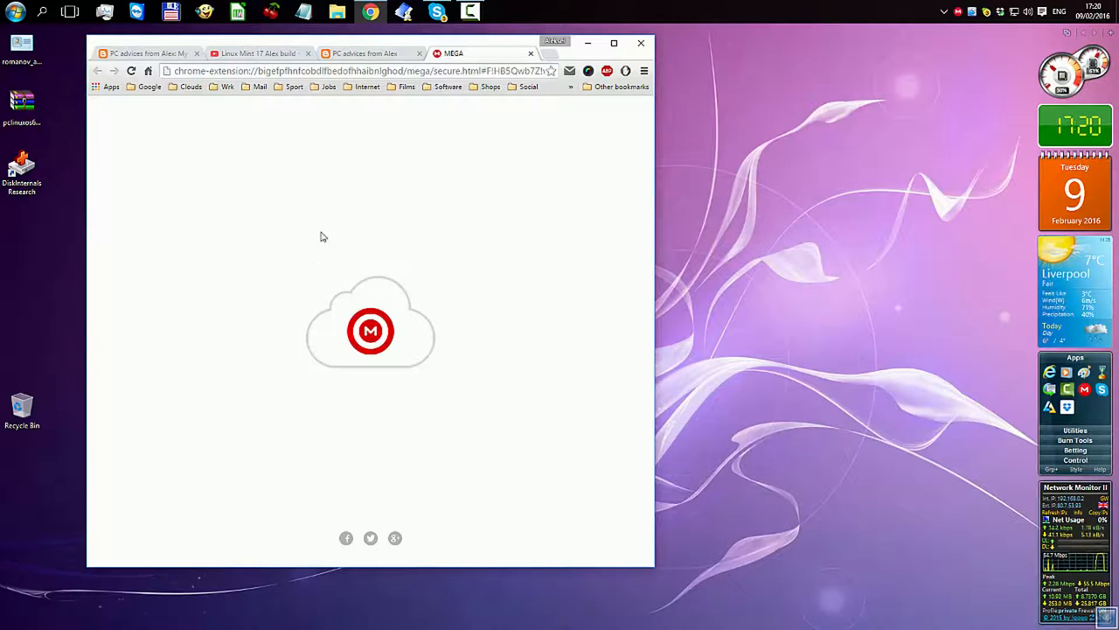
mouse_move(311, 219)
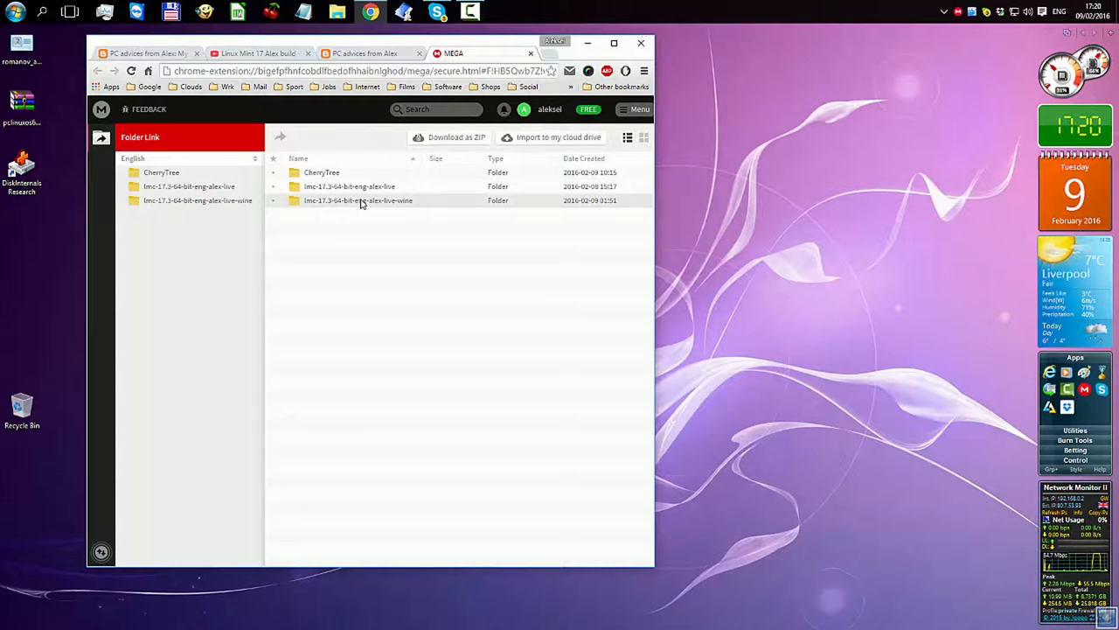
double_click(357, 199)
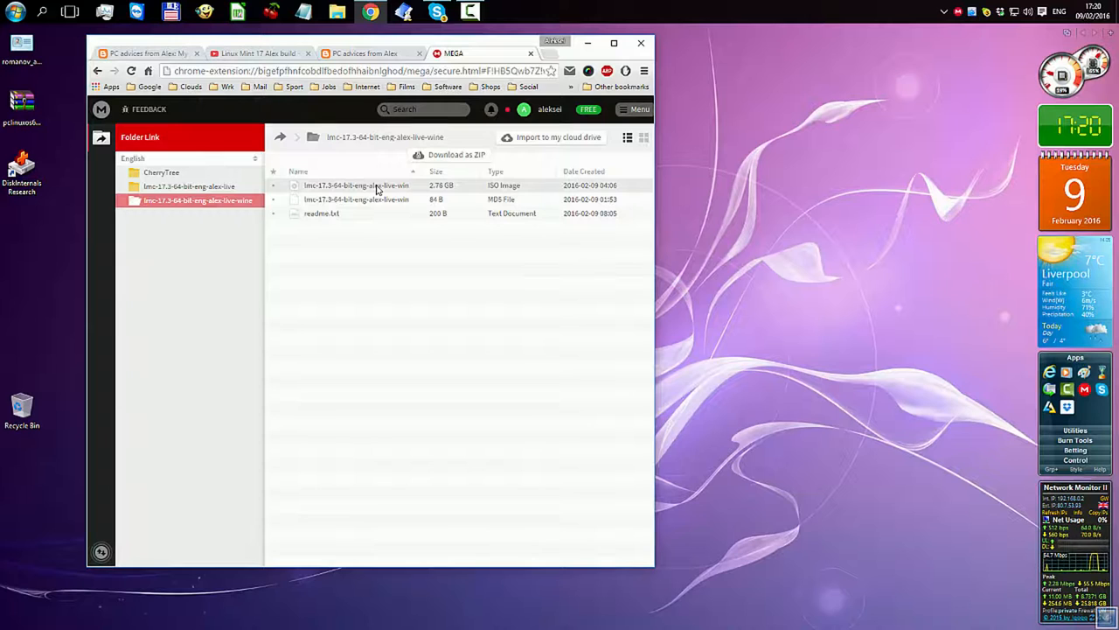
right_click(357, 185)
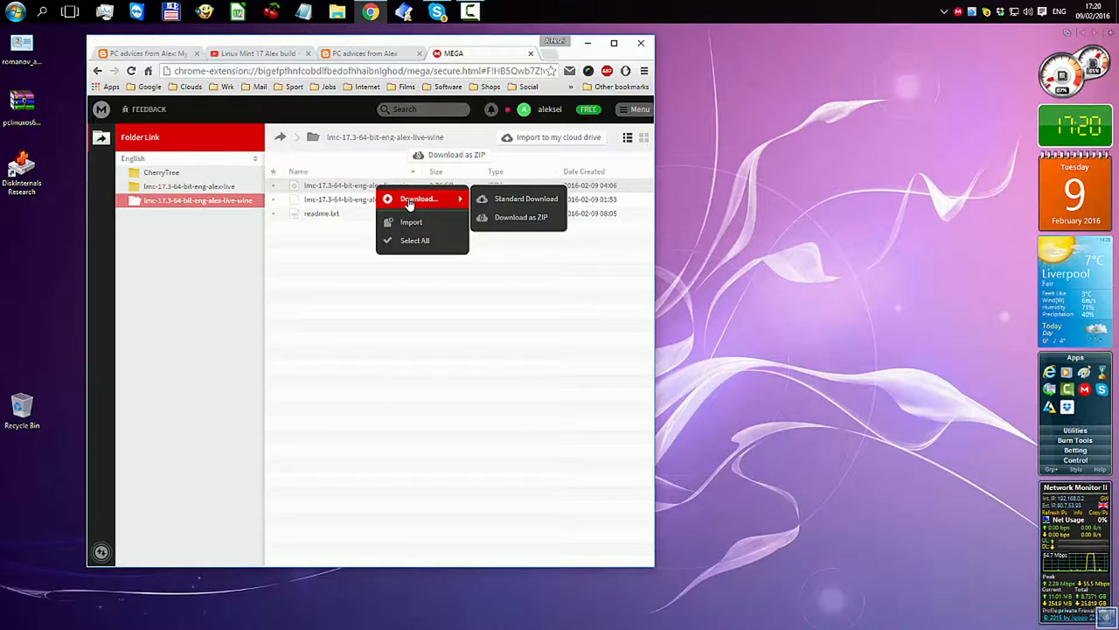
mouse_move(525, 200)
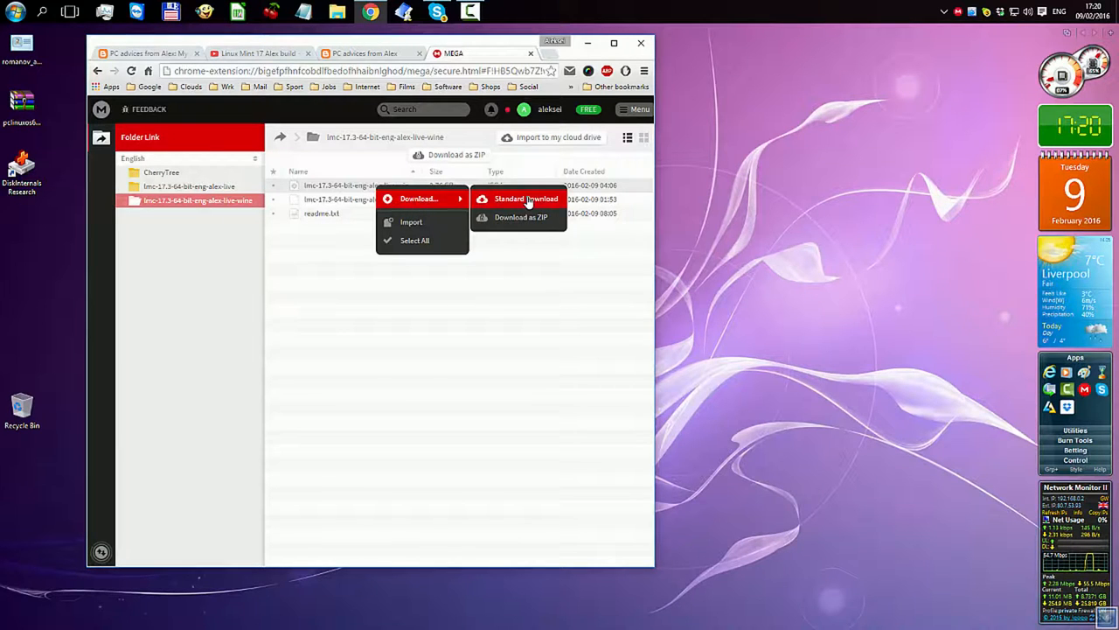
left_click(525, 199)
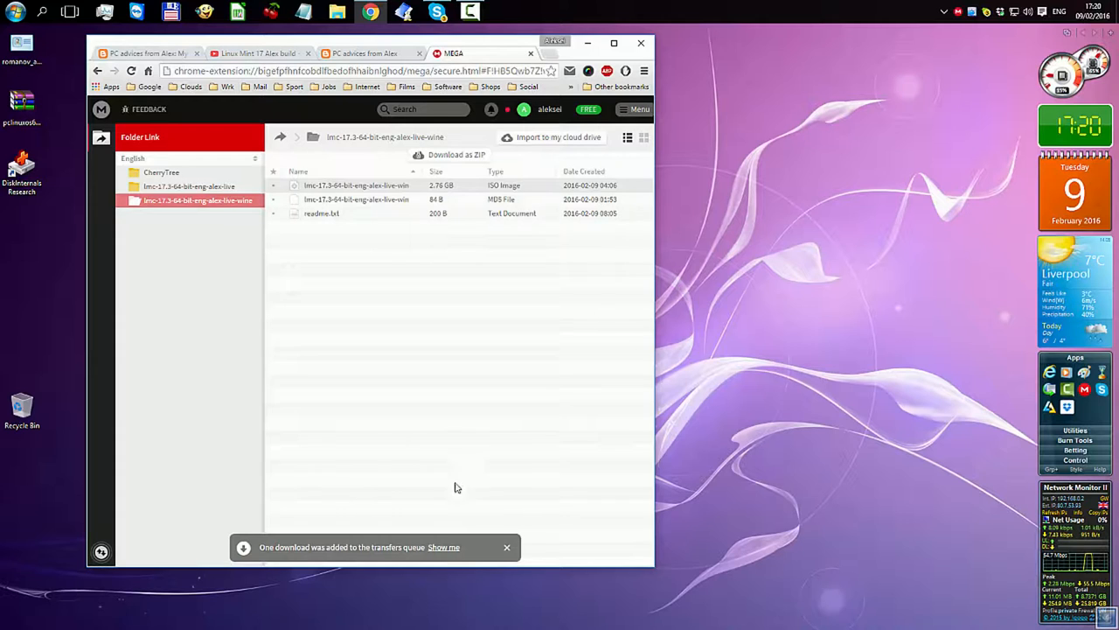
Pause all transfers, then leave the MEGA page despite the pending download
left_click(444, 545)
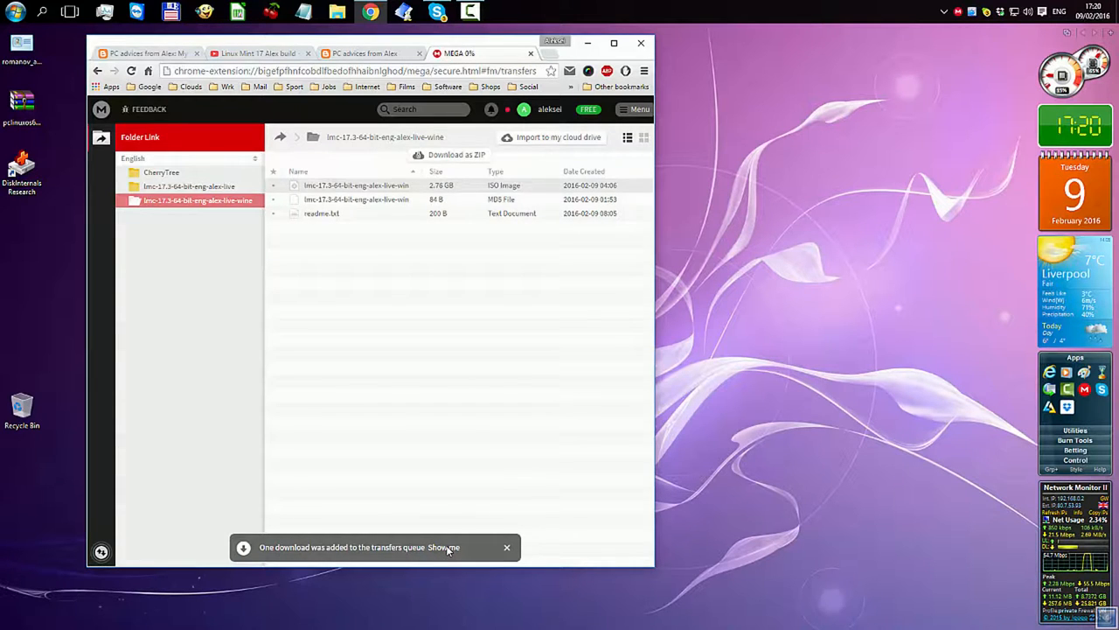
left_click(448, 545)
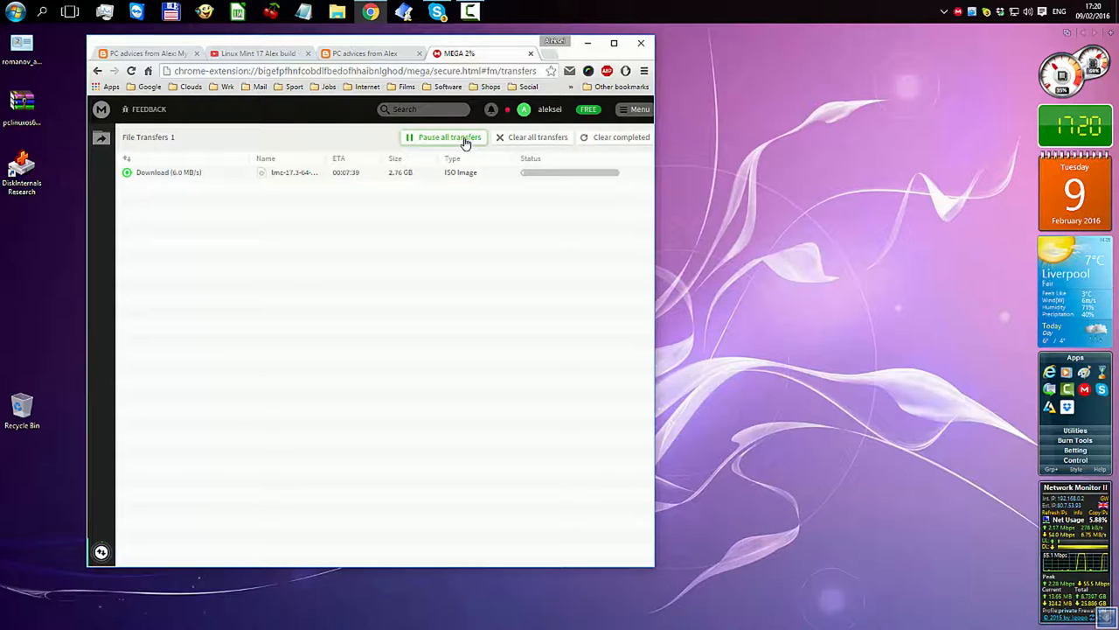
left_click(445, 137)
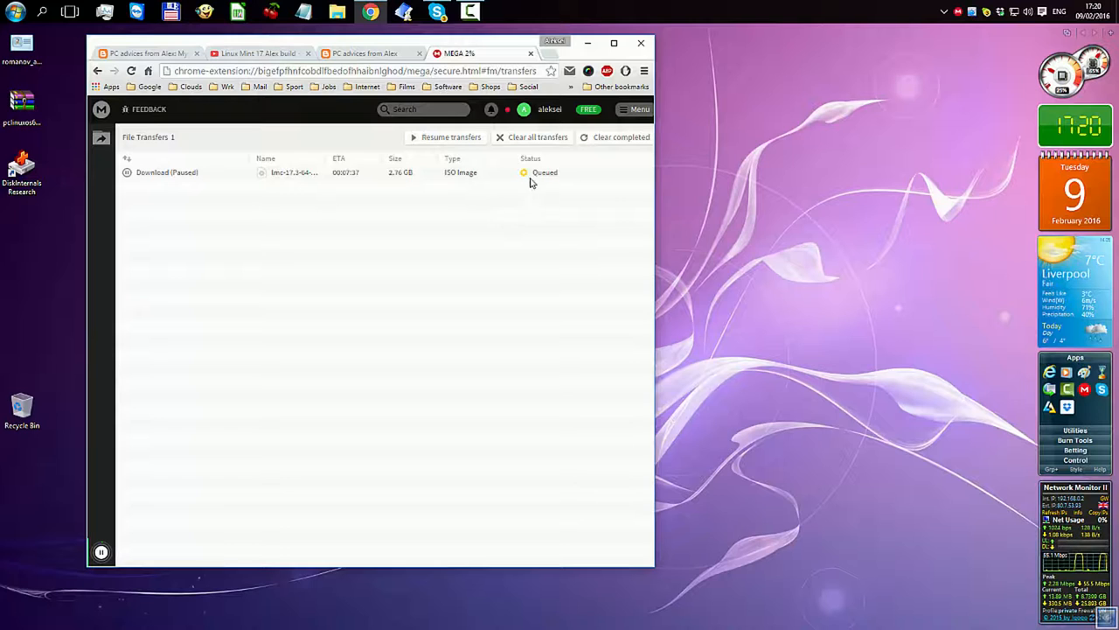
mouse_move(416, 164)
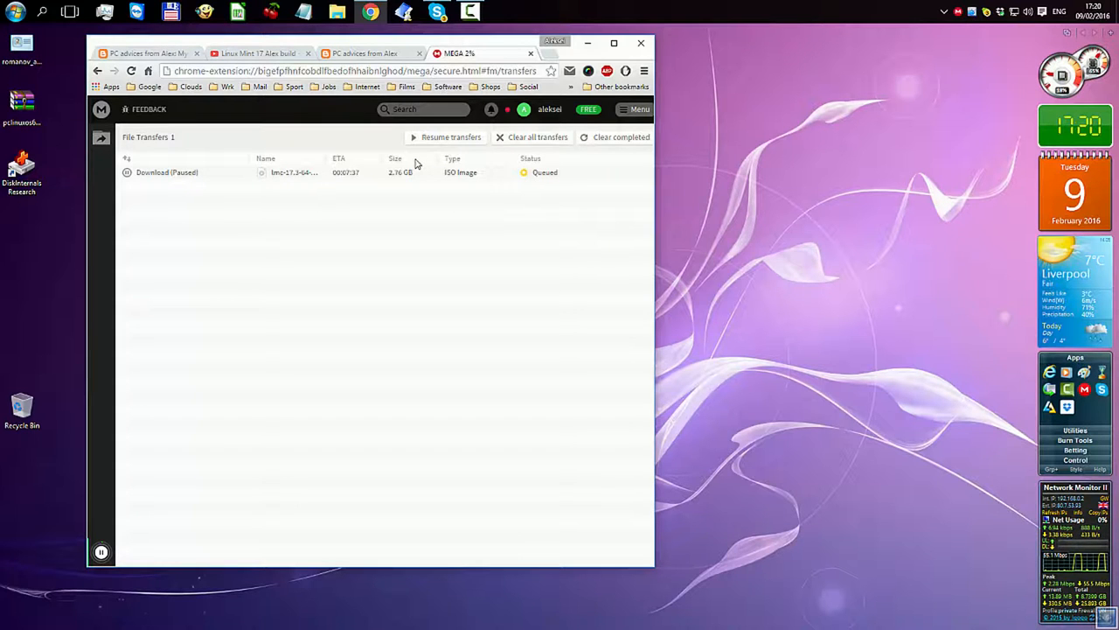
mouse_move(528, 59)
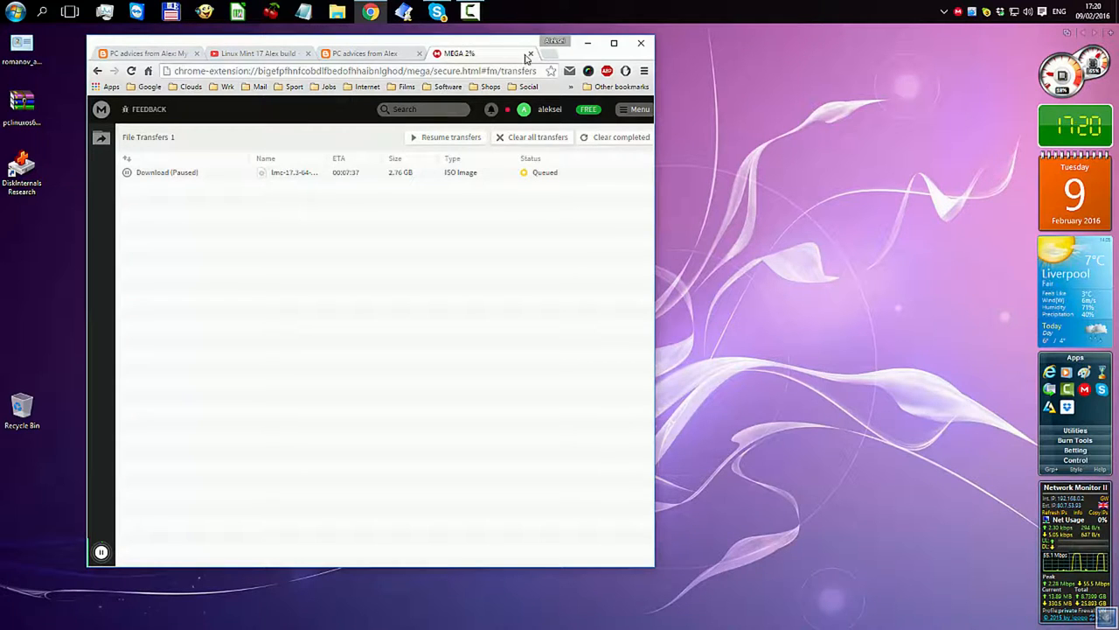
left_click(531, 52)
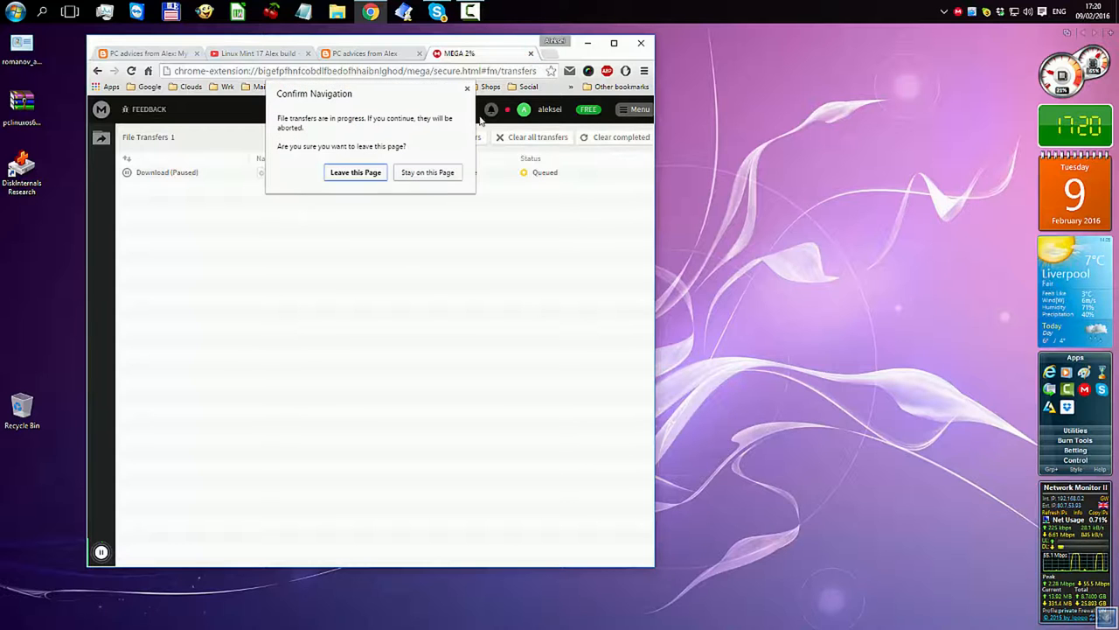
left_click(355, 171)
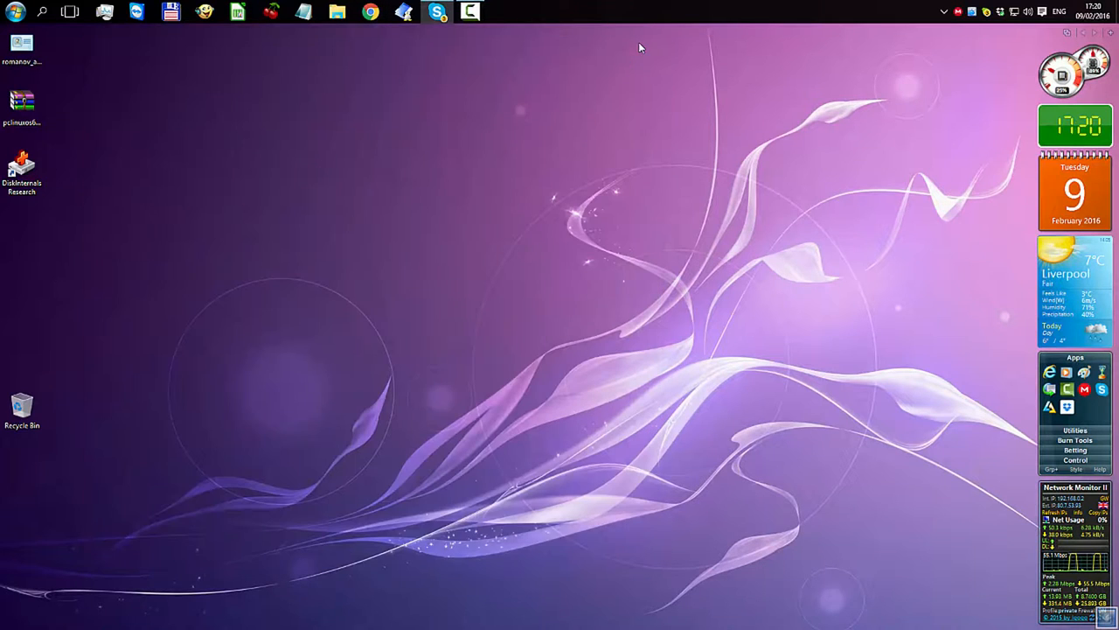
mouse_move(567, 187)
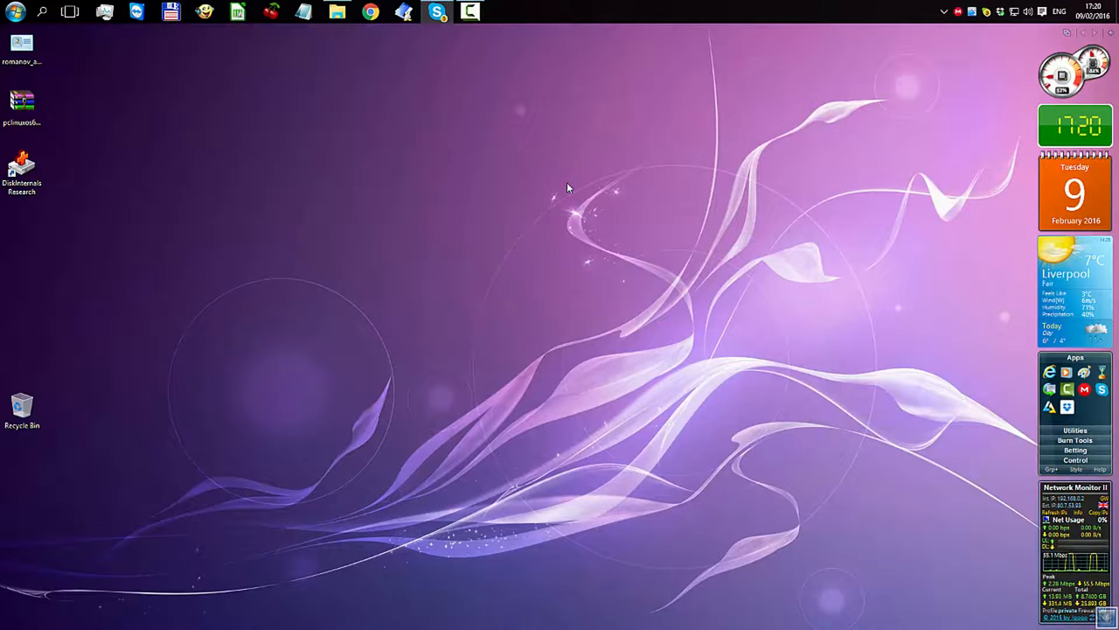
View the ISO file's properties and its Security permissions
left_click(504, 11)
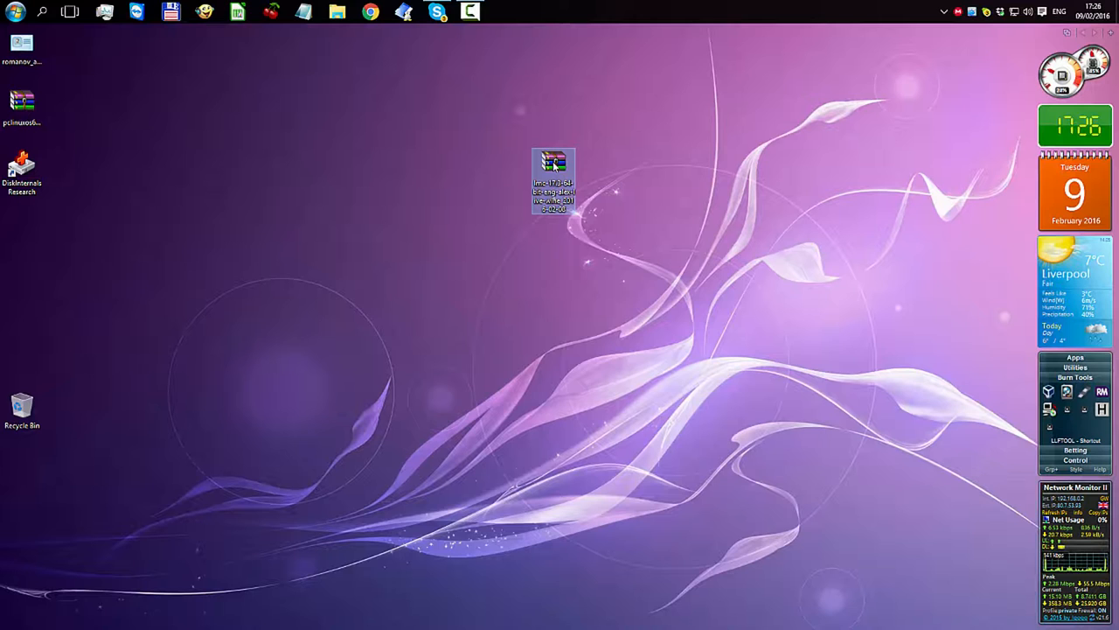
right_click(552, 179)
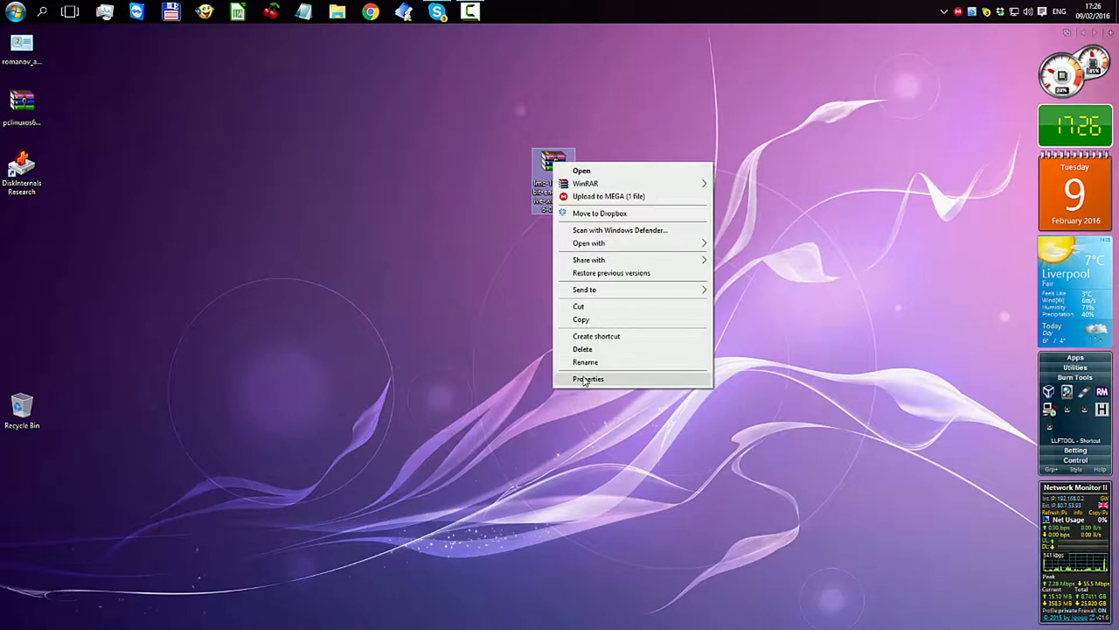
left_click(588, 378)
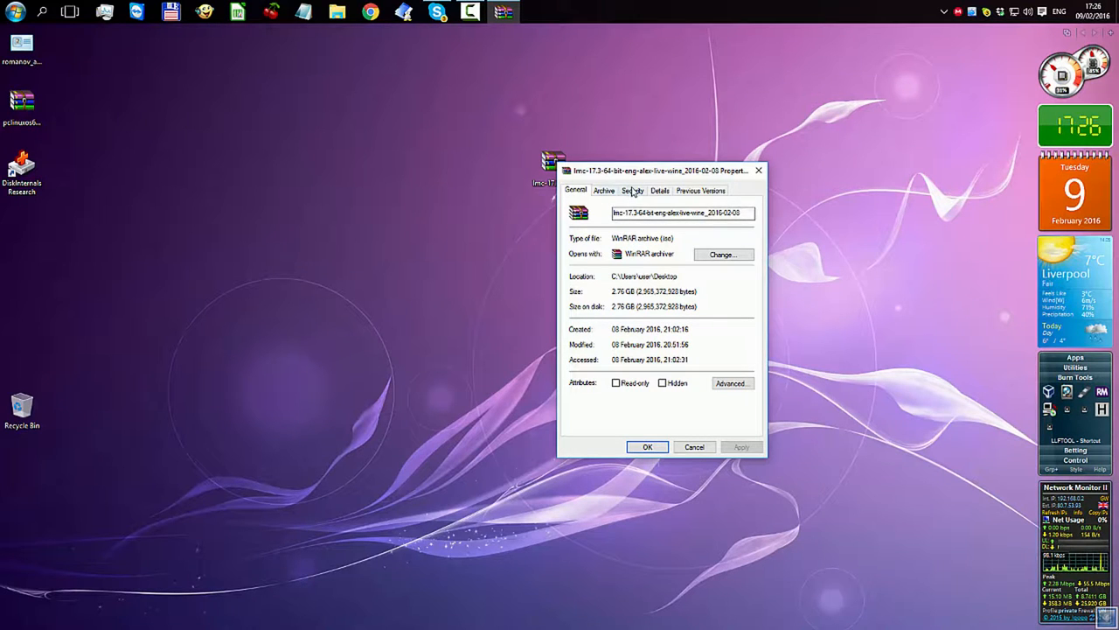
left_click(634, 191)
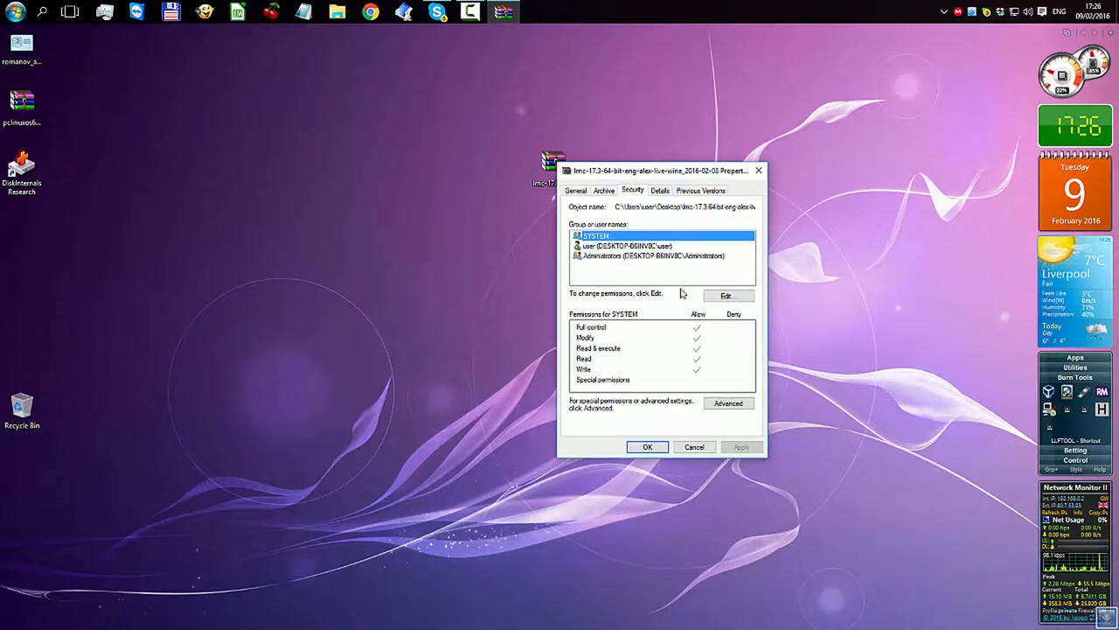
mouse_move(667, 199)
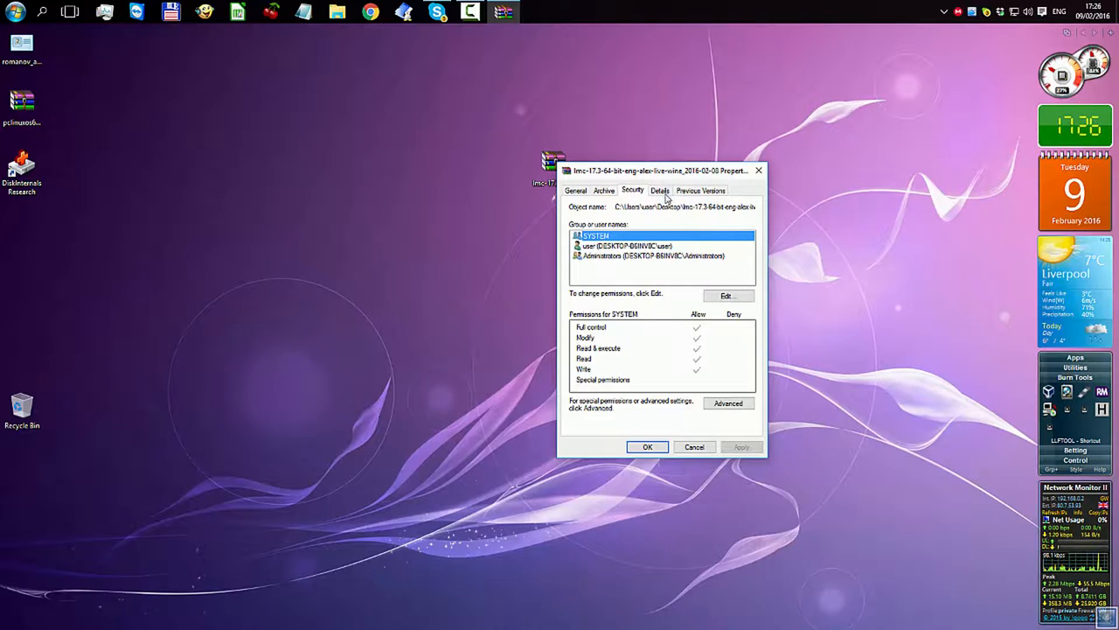
Check the Details and Archive information, close Properties and move the ISO icon left
left_click(604, 191)
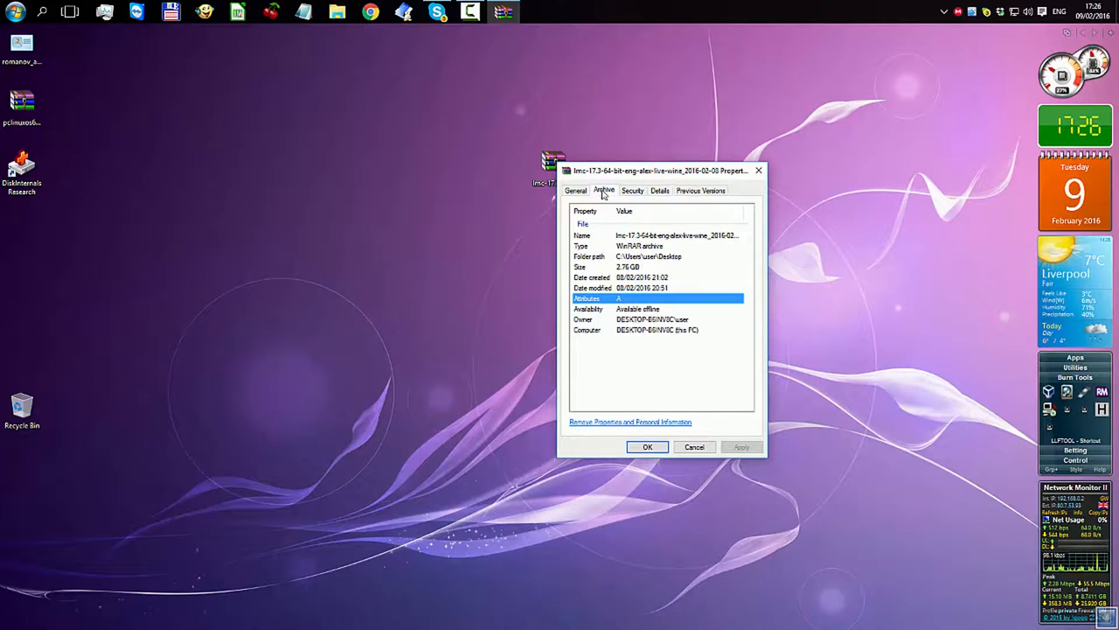
left_click(605, 190)
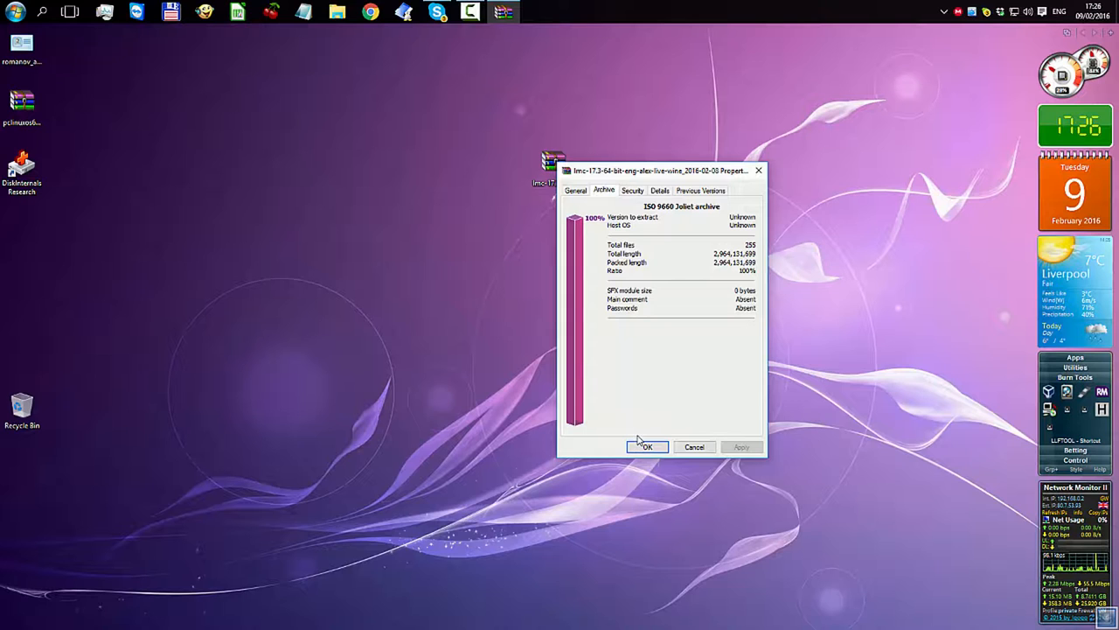
left_click(647, 447)
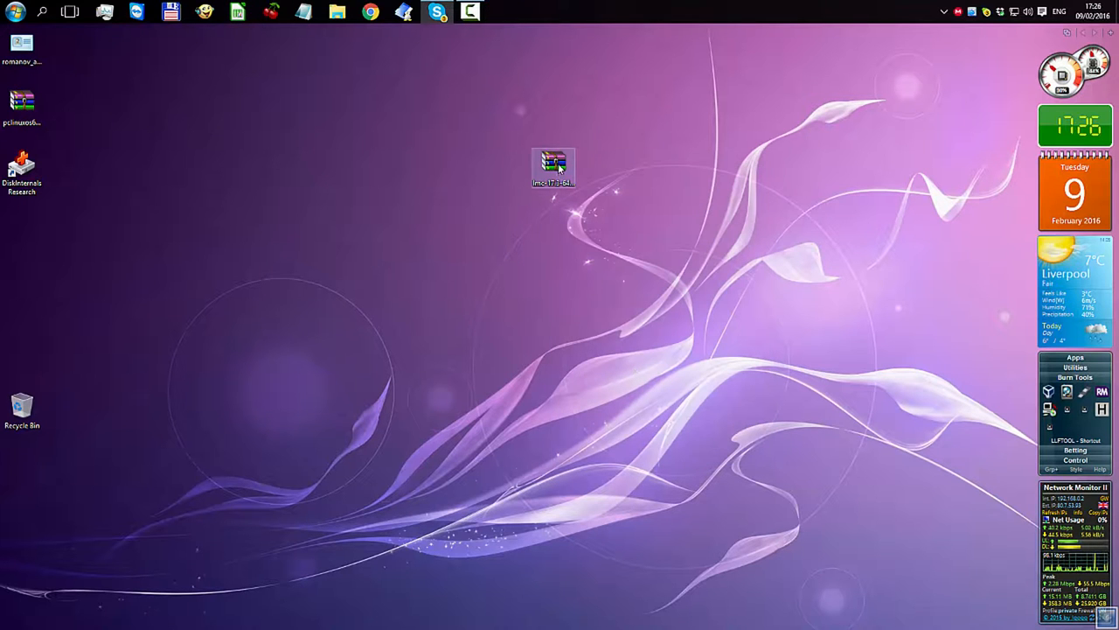
left_click_drag(553, 166, 332, 175)
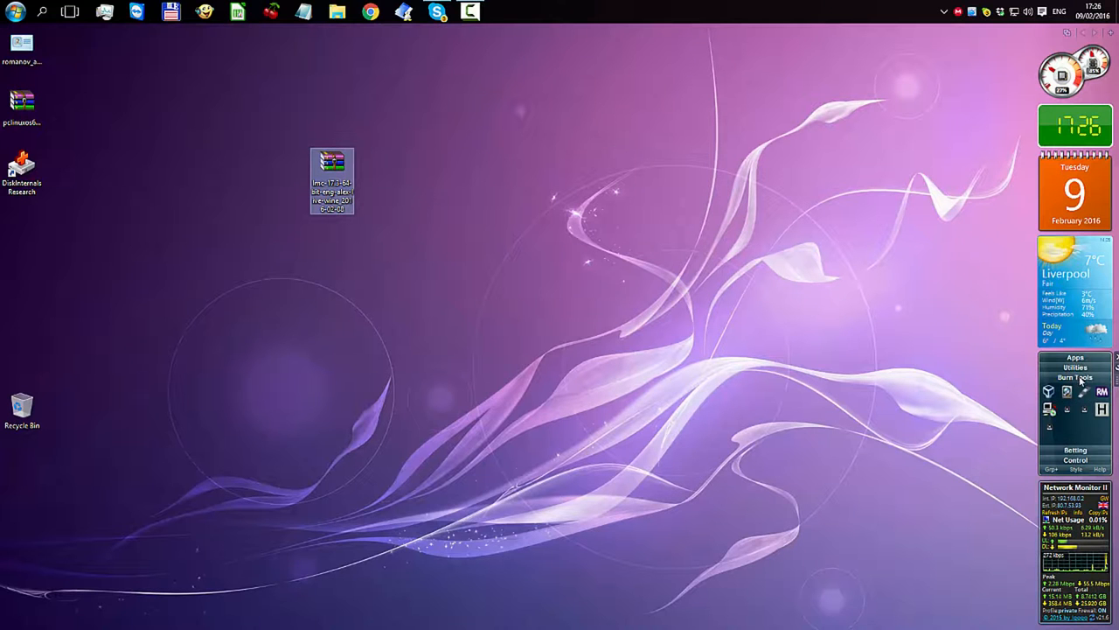
Boot the lmc-17.3 ISO in RMPrepUSB's QEMU emulator with the default memory amount
left_click(805, 312)
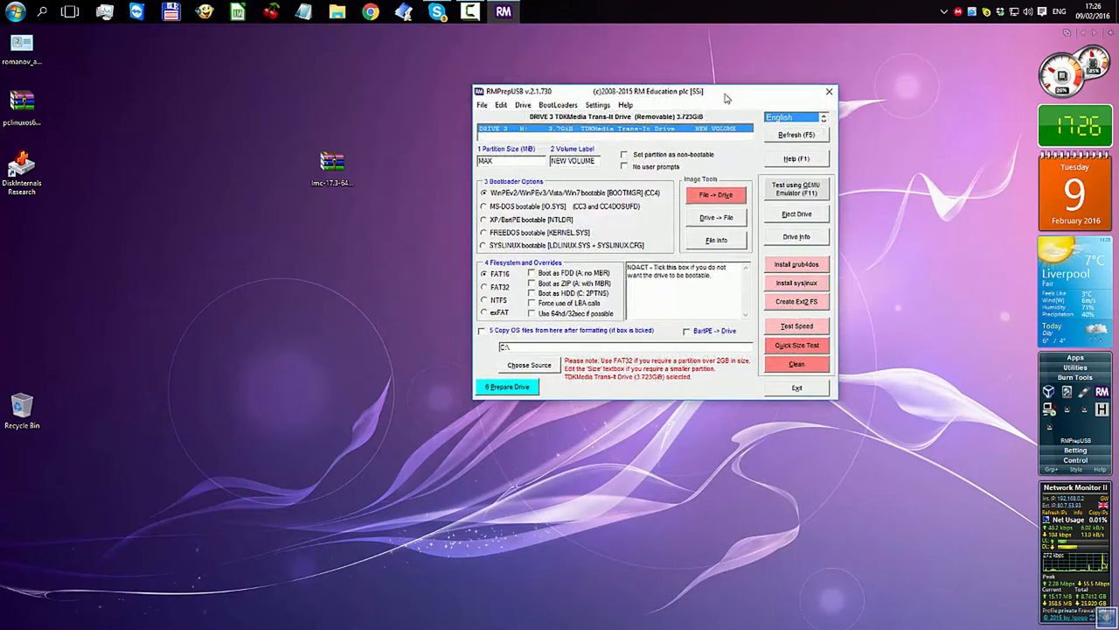
left_click(482, 105)
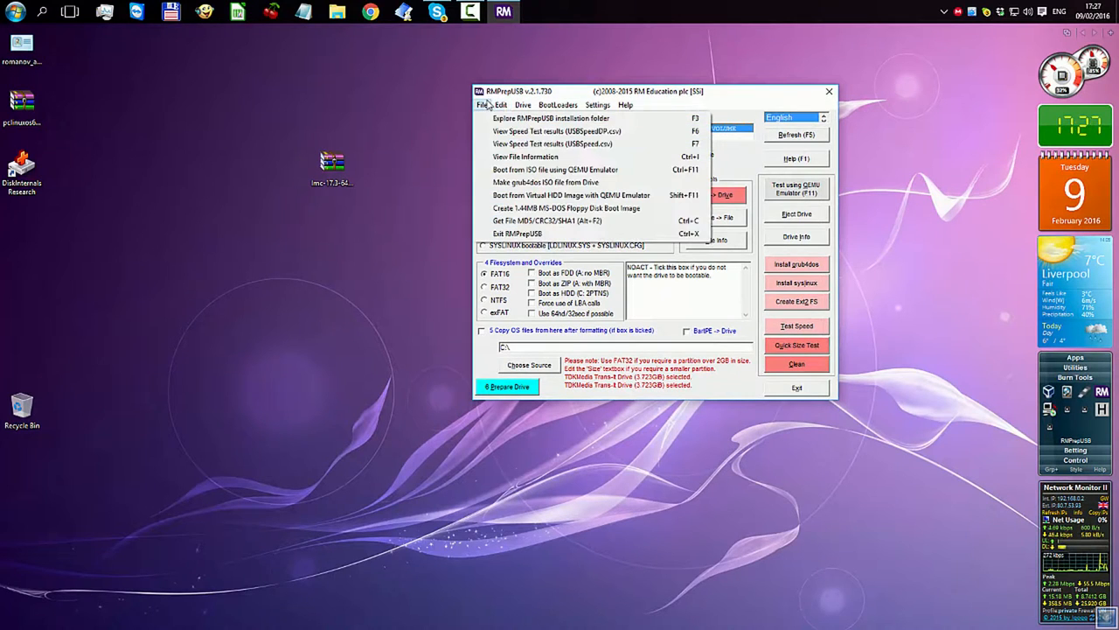
mouse_move(554, 168)
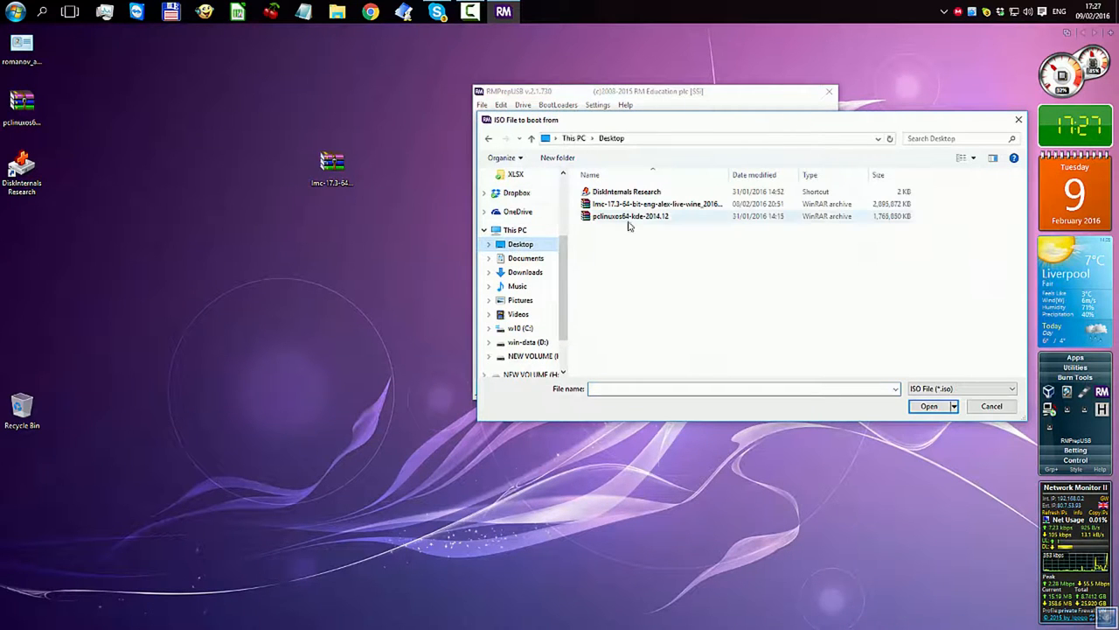
left_click(656, 203)
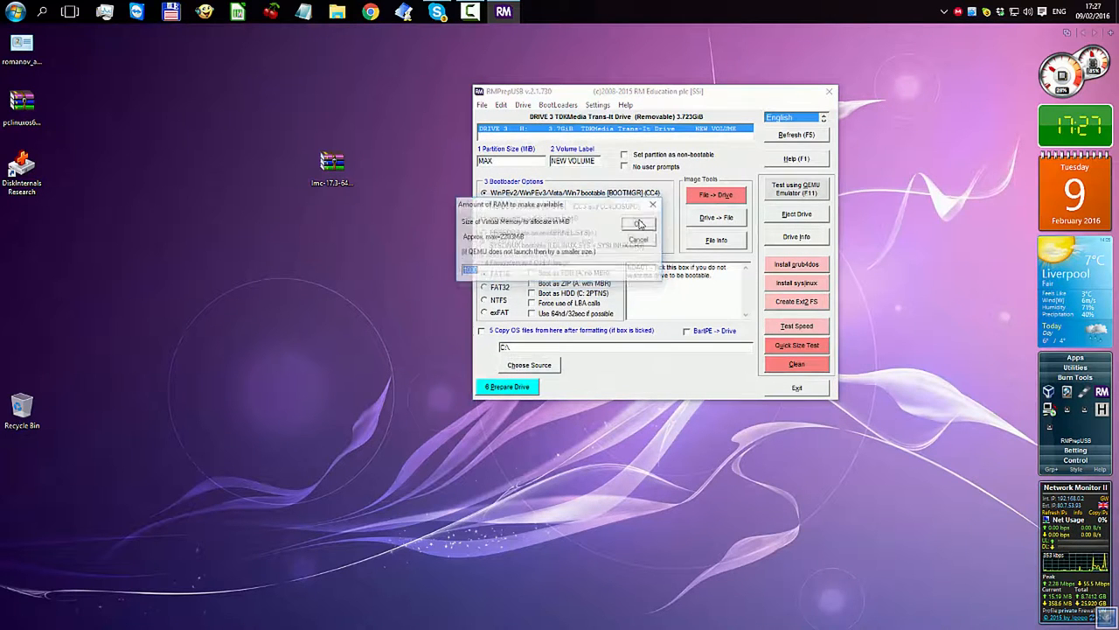
left_click(639, 224)
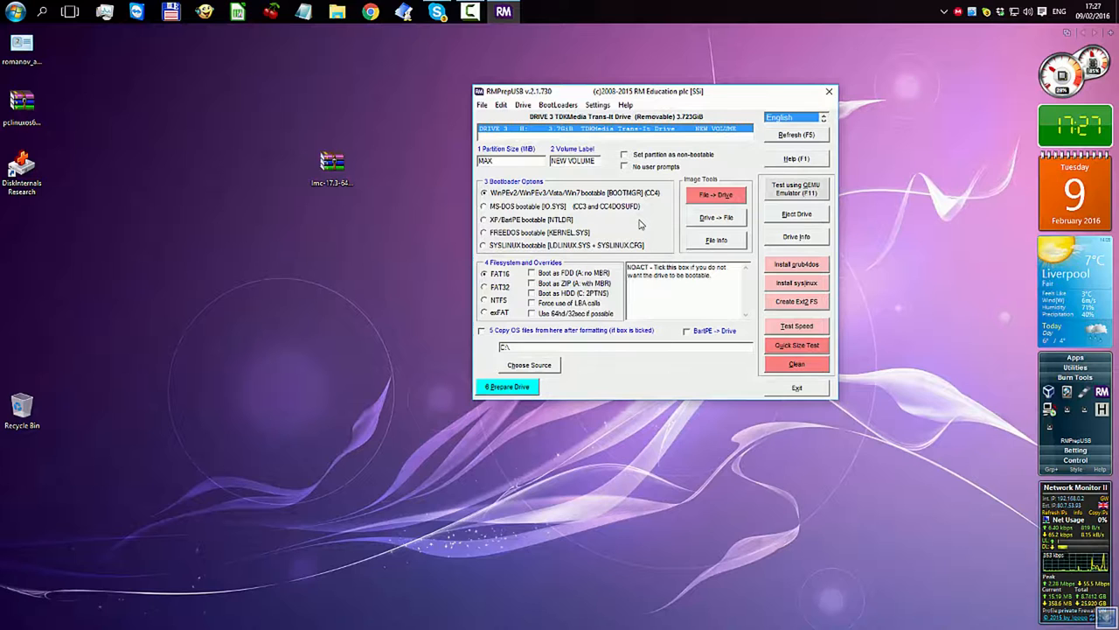
Confirm the live boot menu appears, then shut the QEMU window
left_click(795, 189)
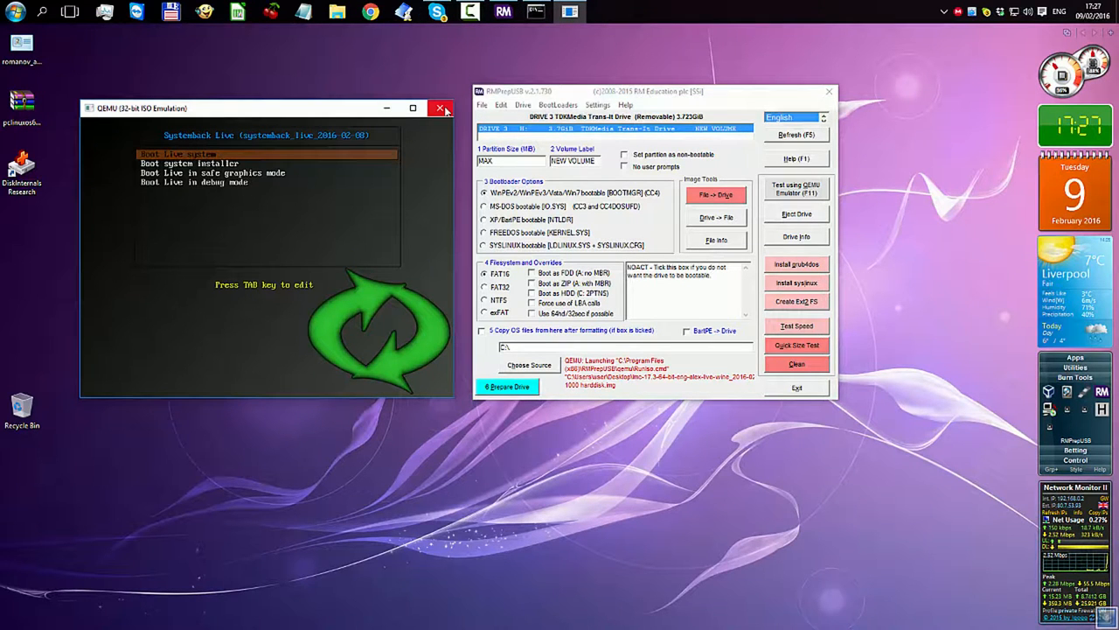
mouse_move(441, 108)
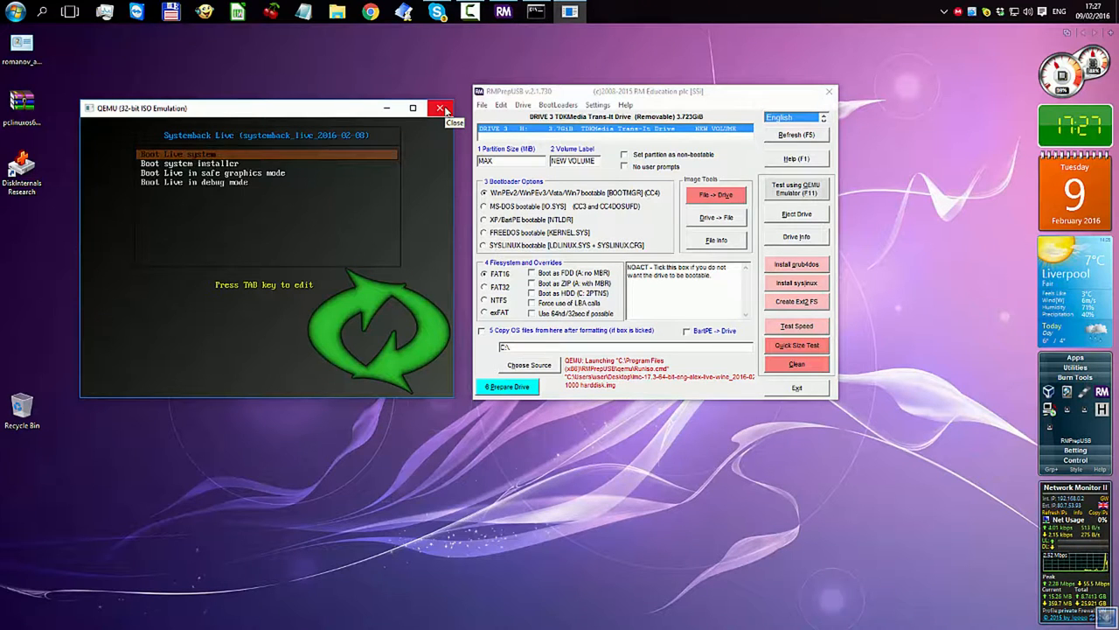
left_click(441, 109)
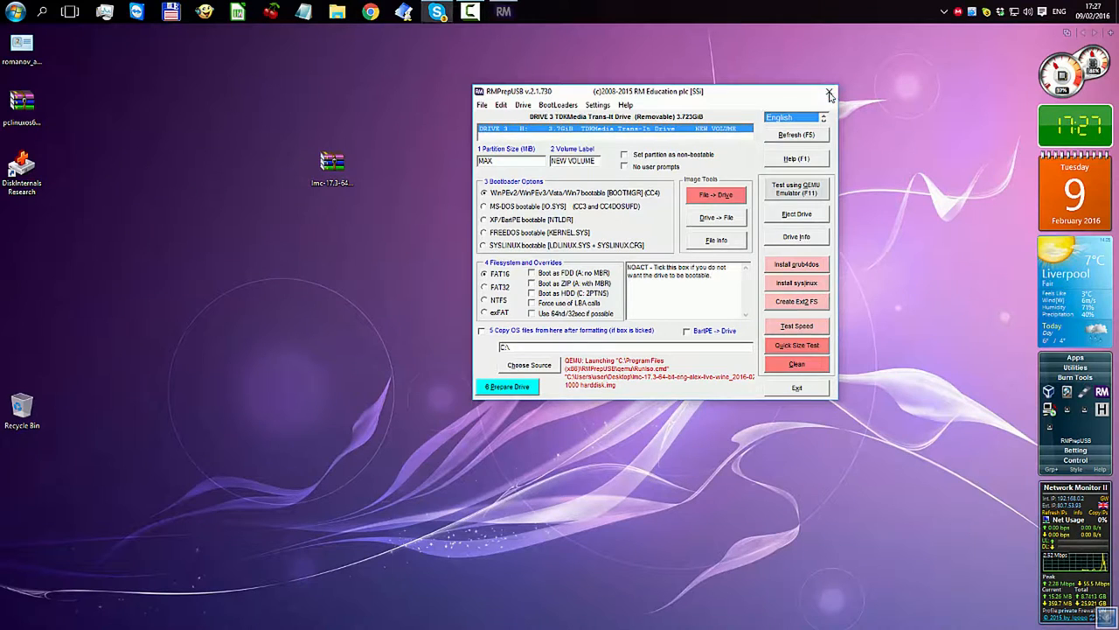
Close Rufus after it reports the 4GB FAT32 bootable USB stick READY
left_click(829, 94)
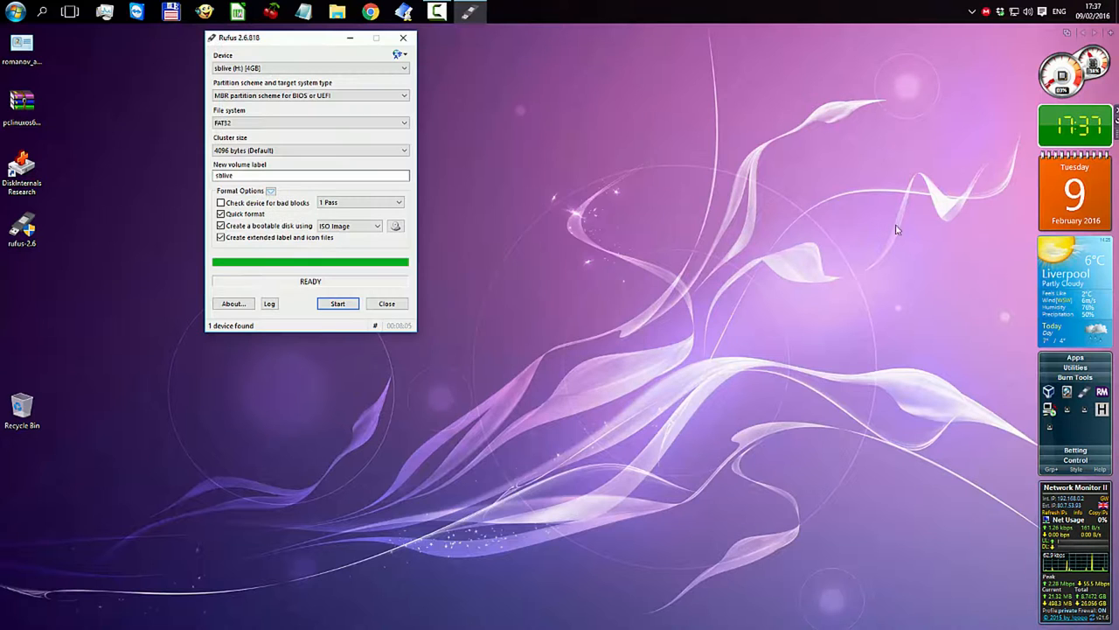
mouse_move(419, 287)
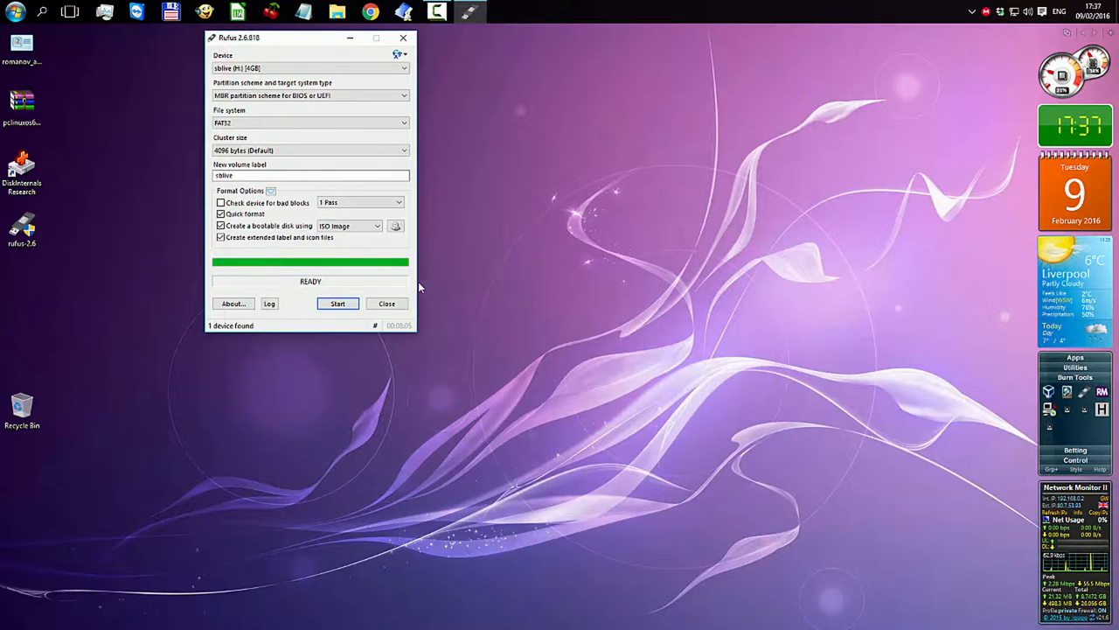
mouse_move(322, 283)
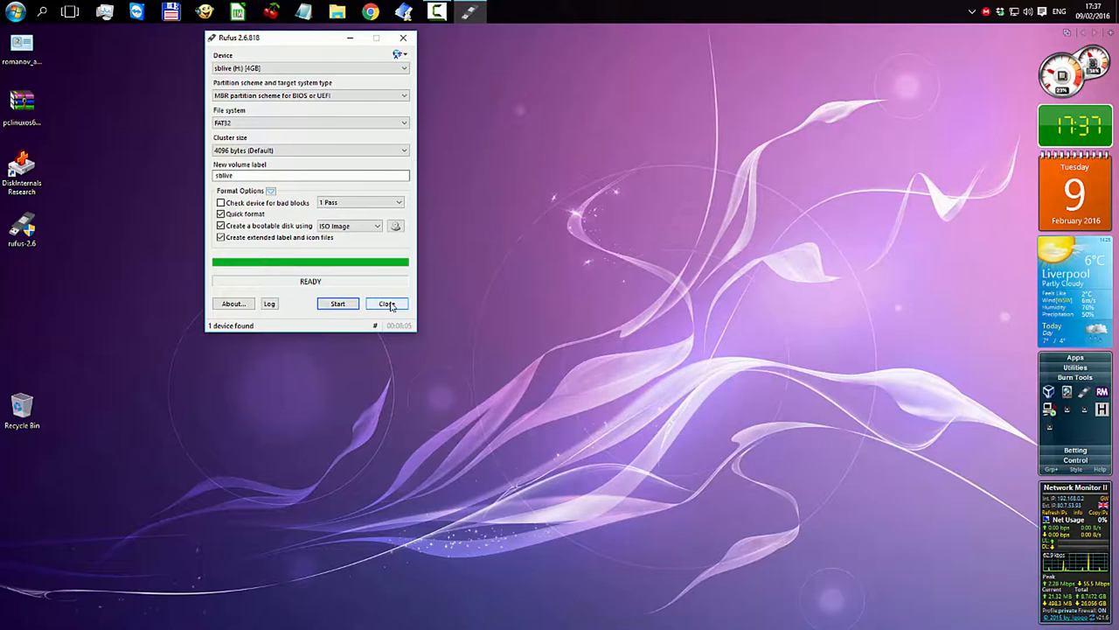
left_click(385, 304)
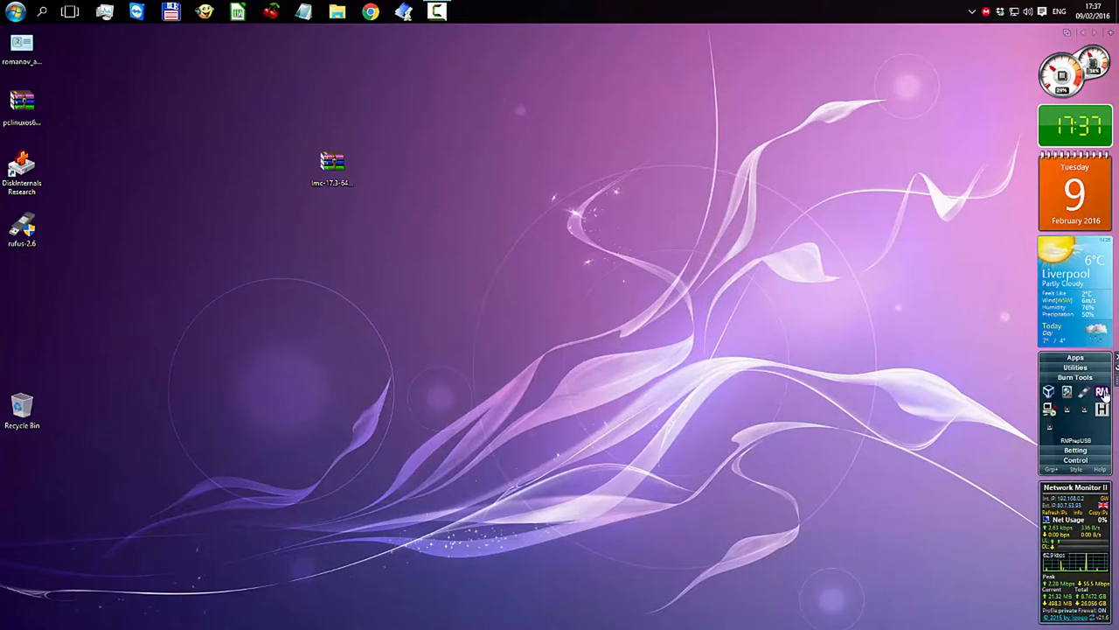
Run the QEMU Emulator (F11) boot test accepting the virtual hard disk and RAM prompts, then quit RMPrepUSB
left_click(1102, 392)
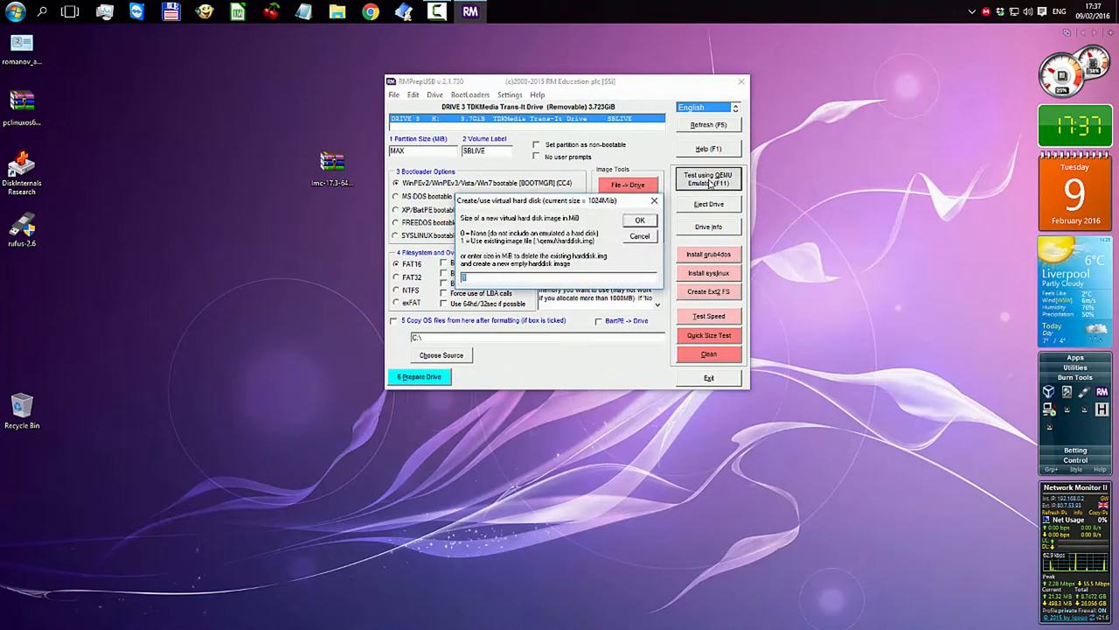
left_click(640, 220)
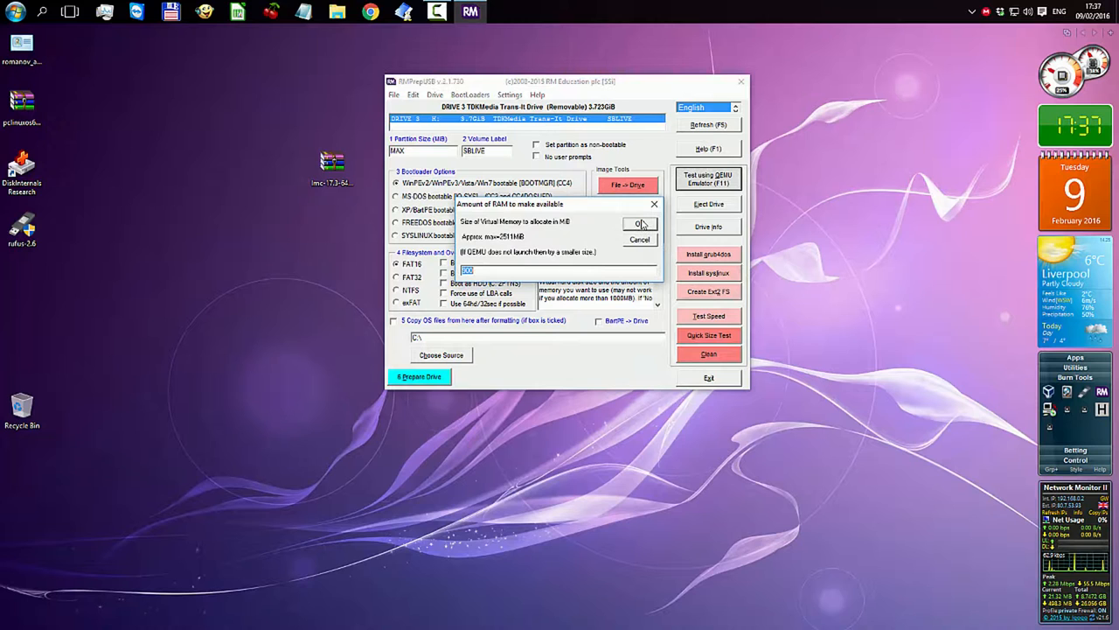
left_click(638, 224)
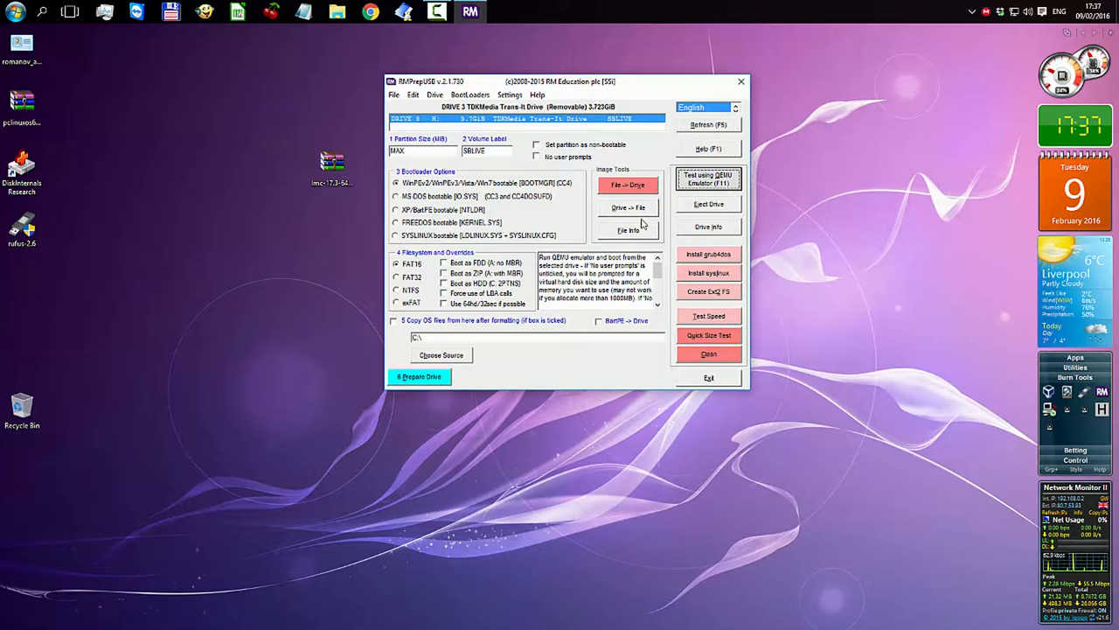
left_click(709, 179)
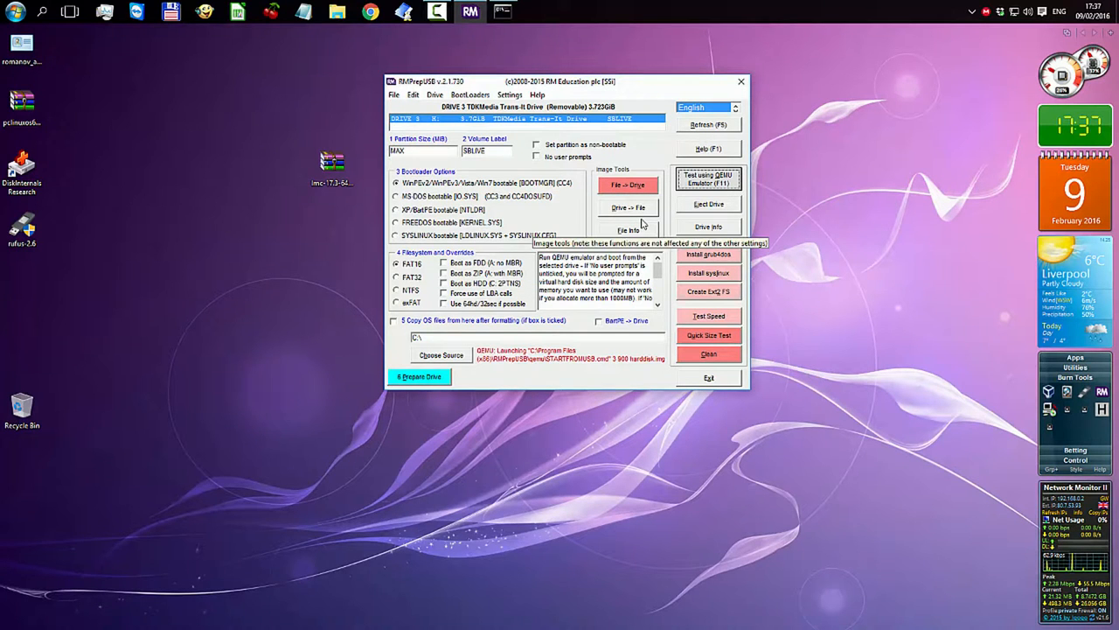
left_click(708, 178)
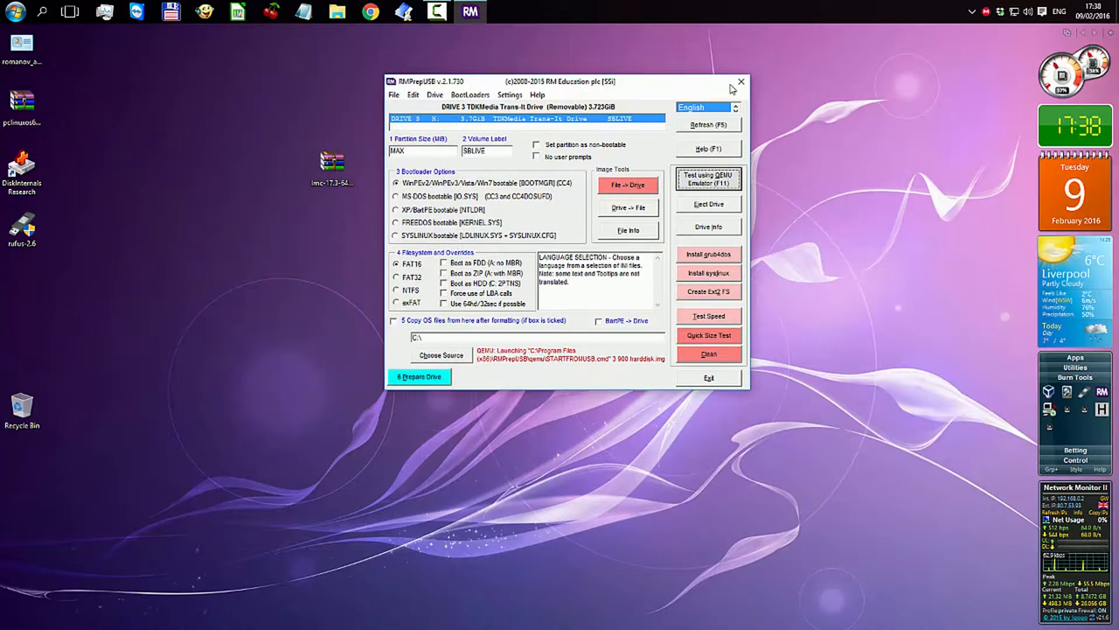
left_click(742, 80)
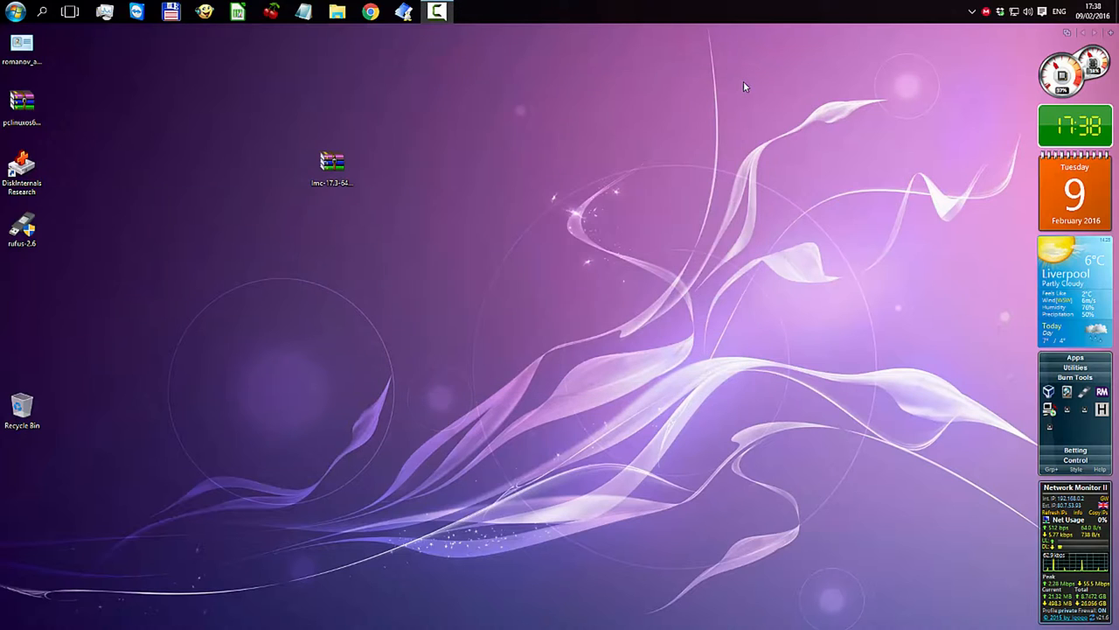
Boot the PC from the USB stick into the Linux Mint live desktop
left_click(437, 11)
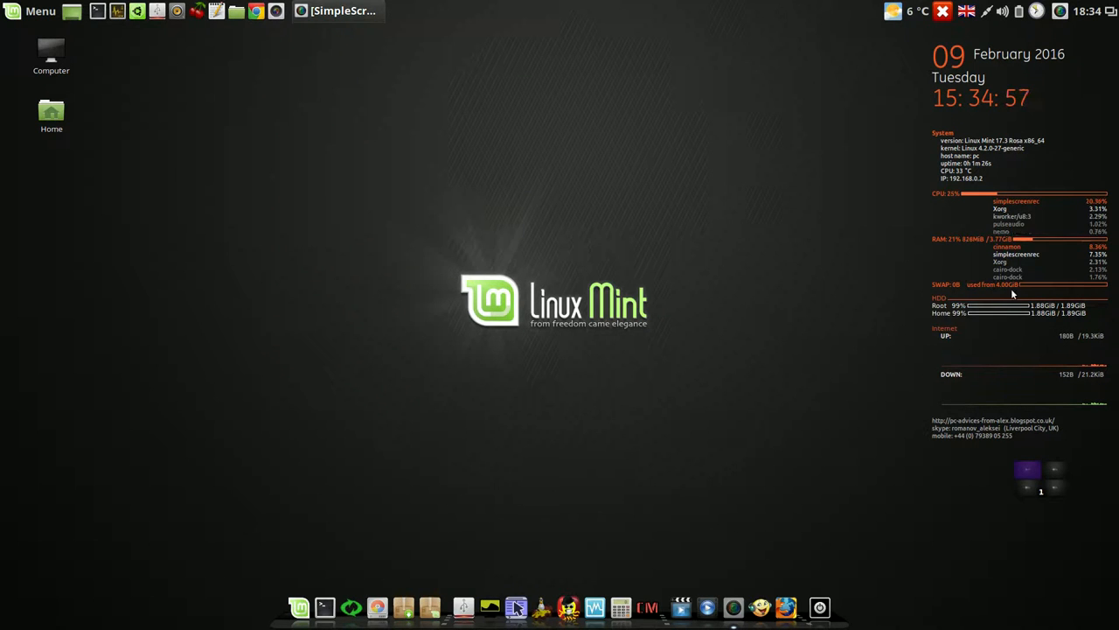
mouse_move(1102, 305)
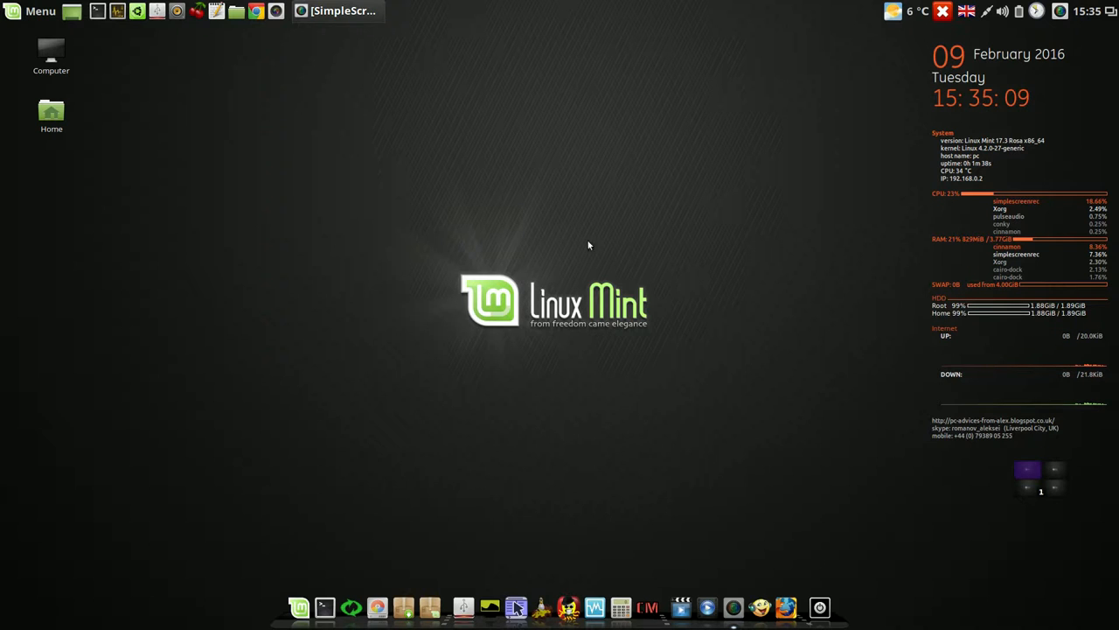
mouse_move(501, 231)
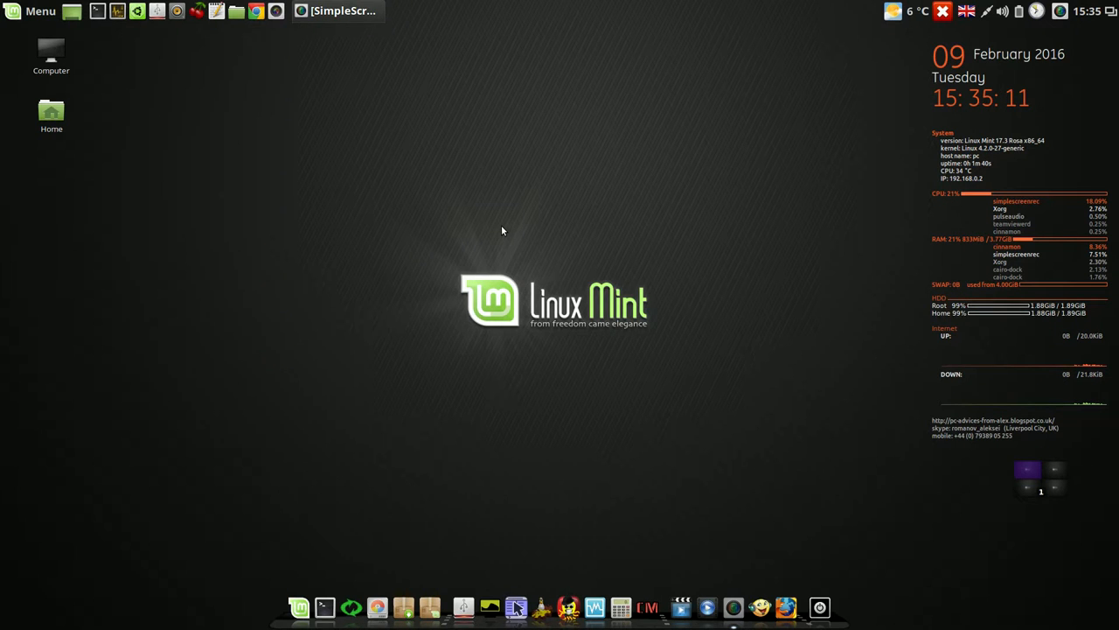